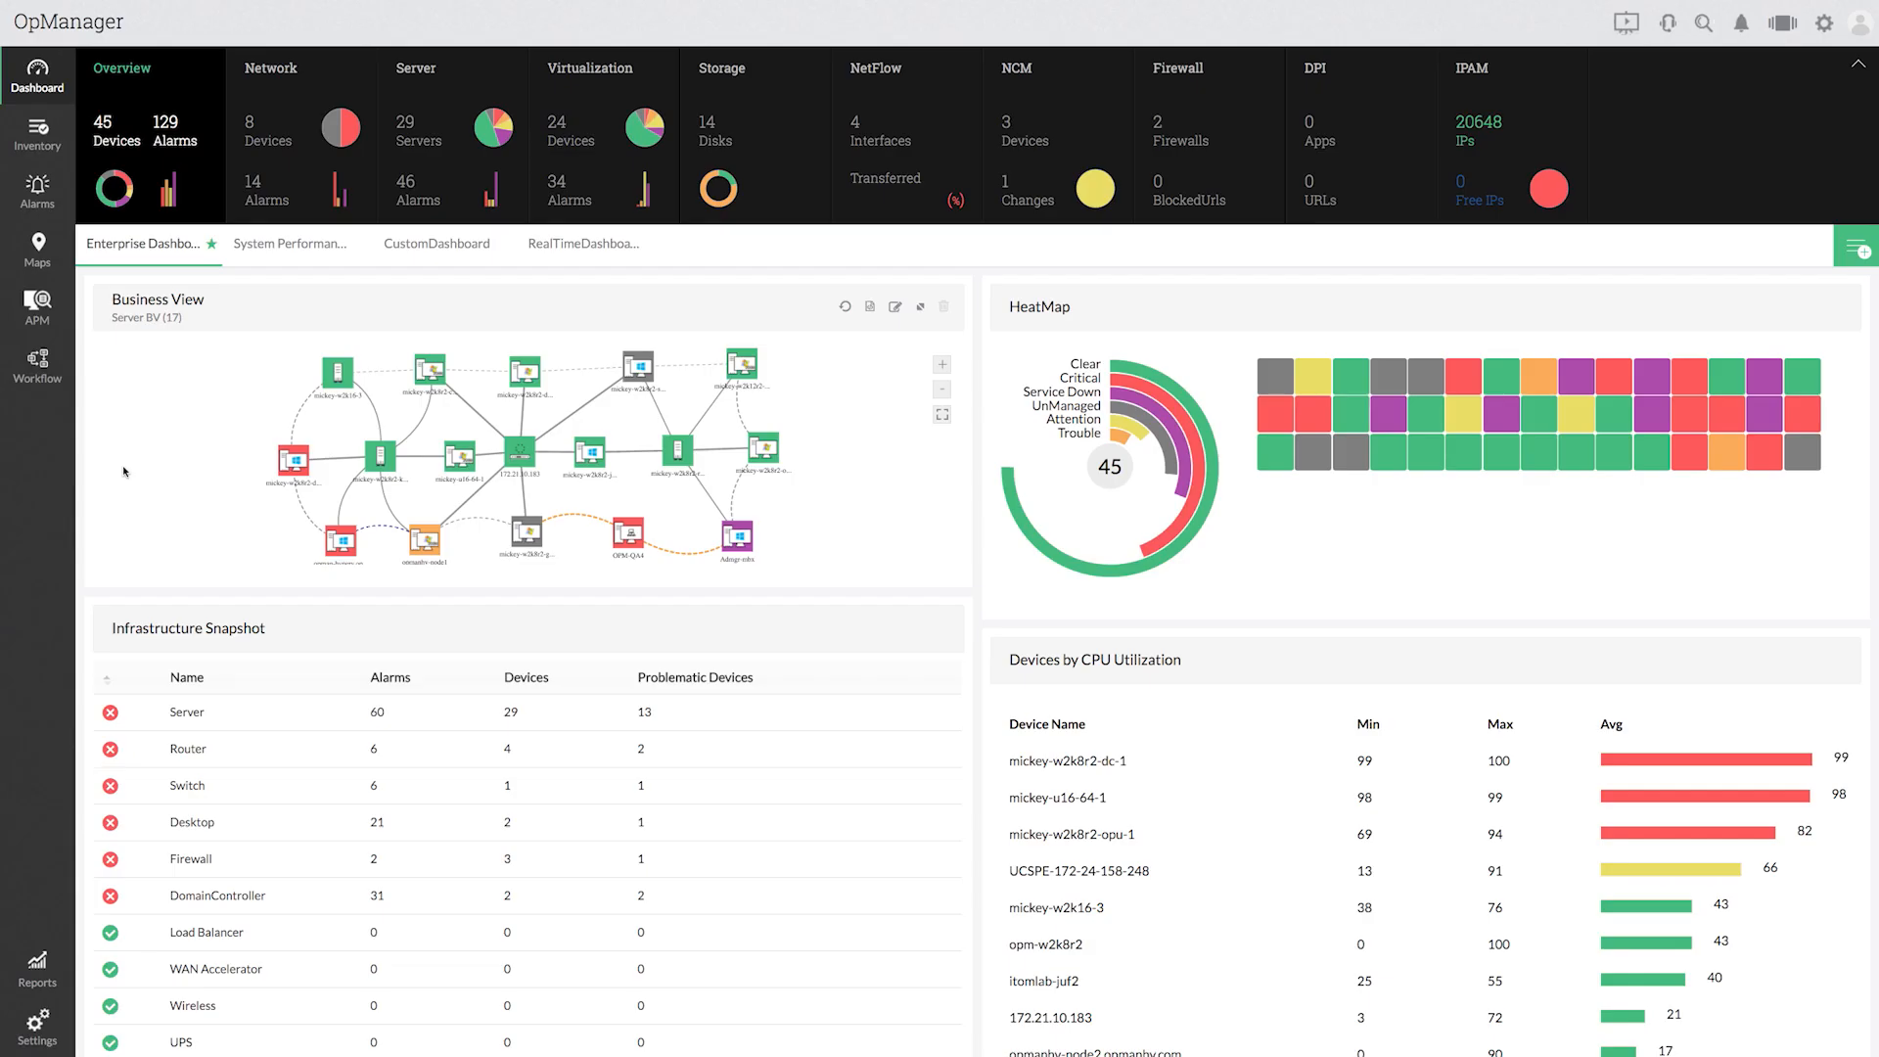
mouse_move(133, 456)
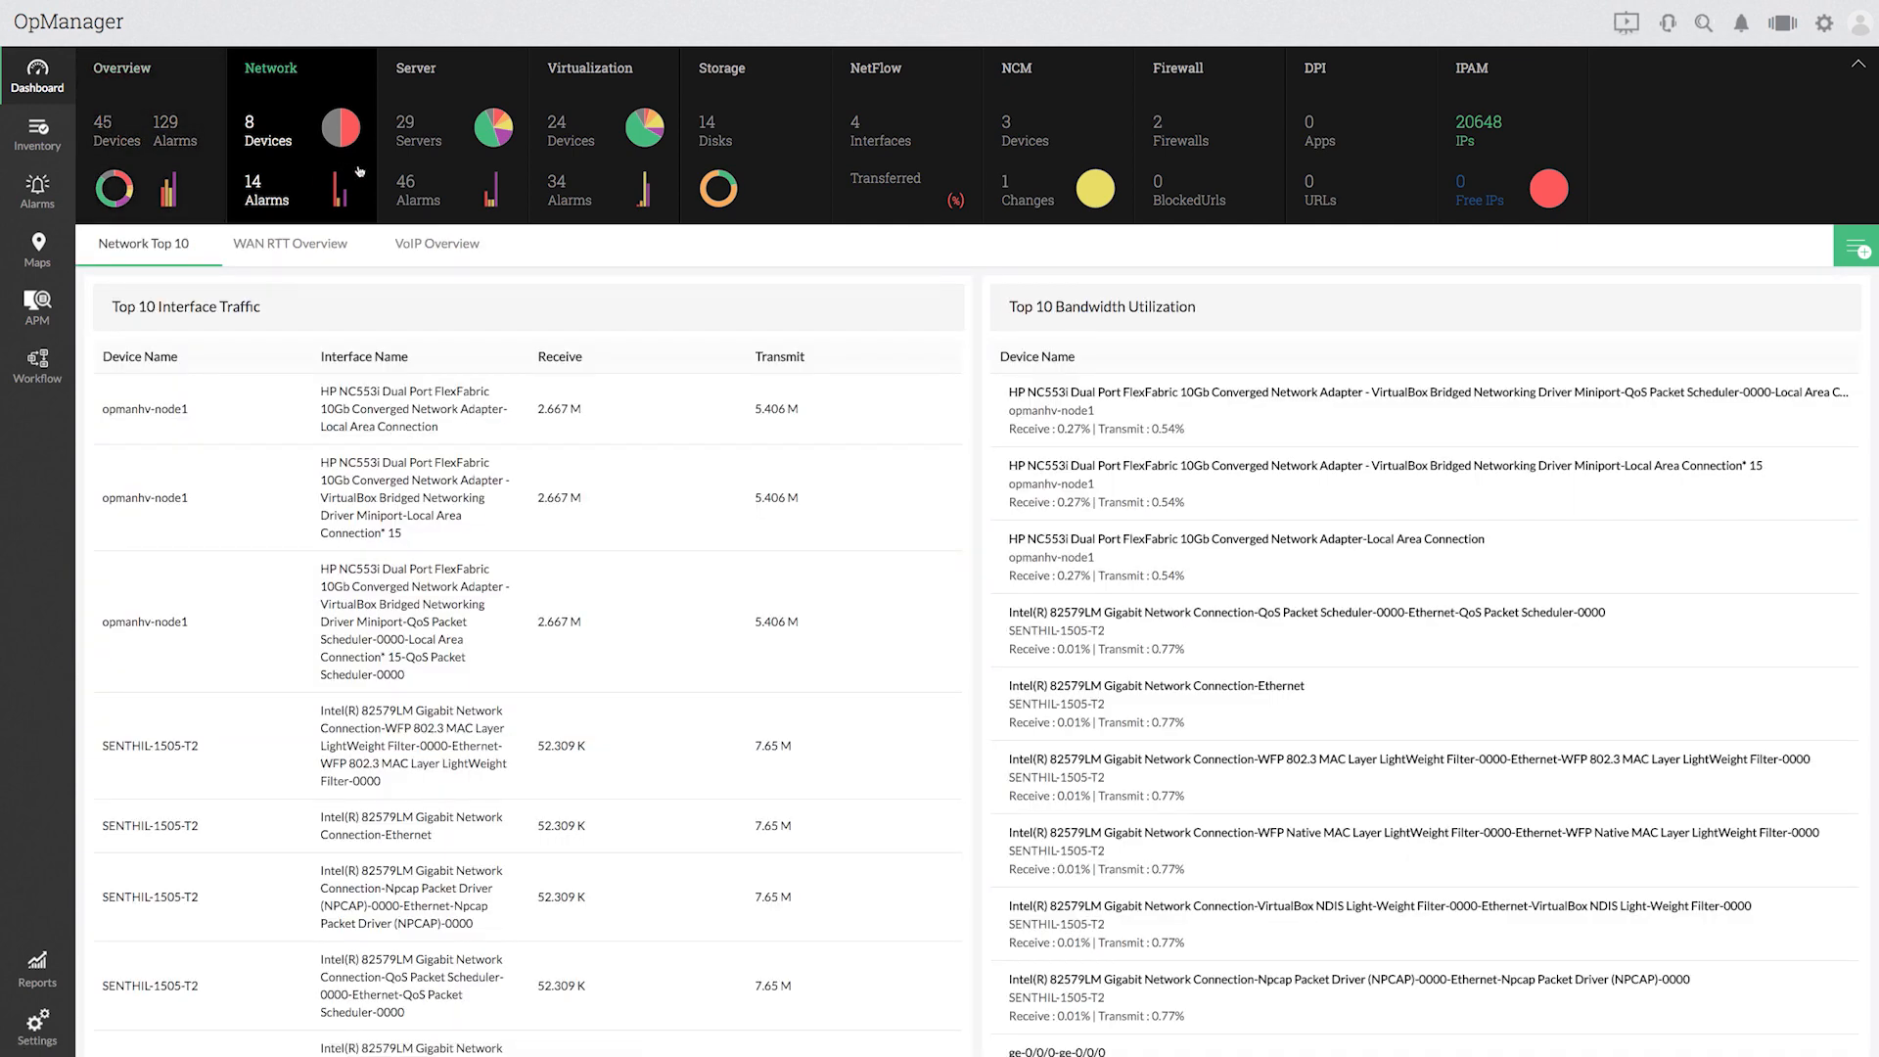
Step: Browse the Virtualization, Storage, NetFlow and Firewall summary dashboards in turn
click(415, 69)
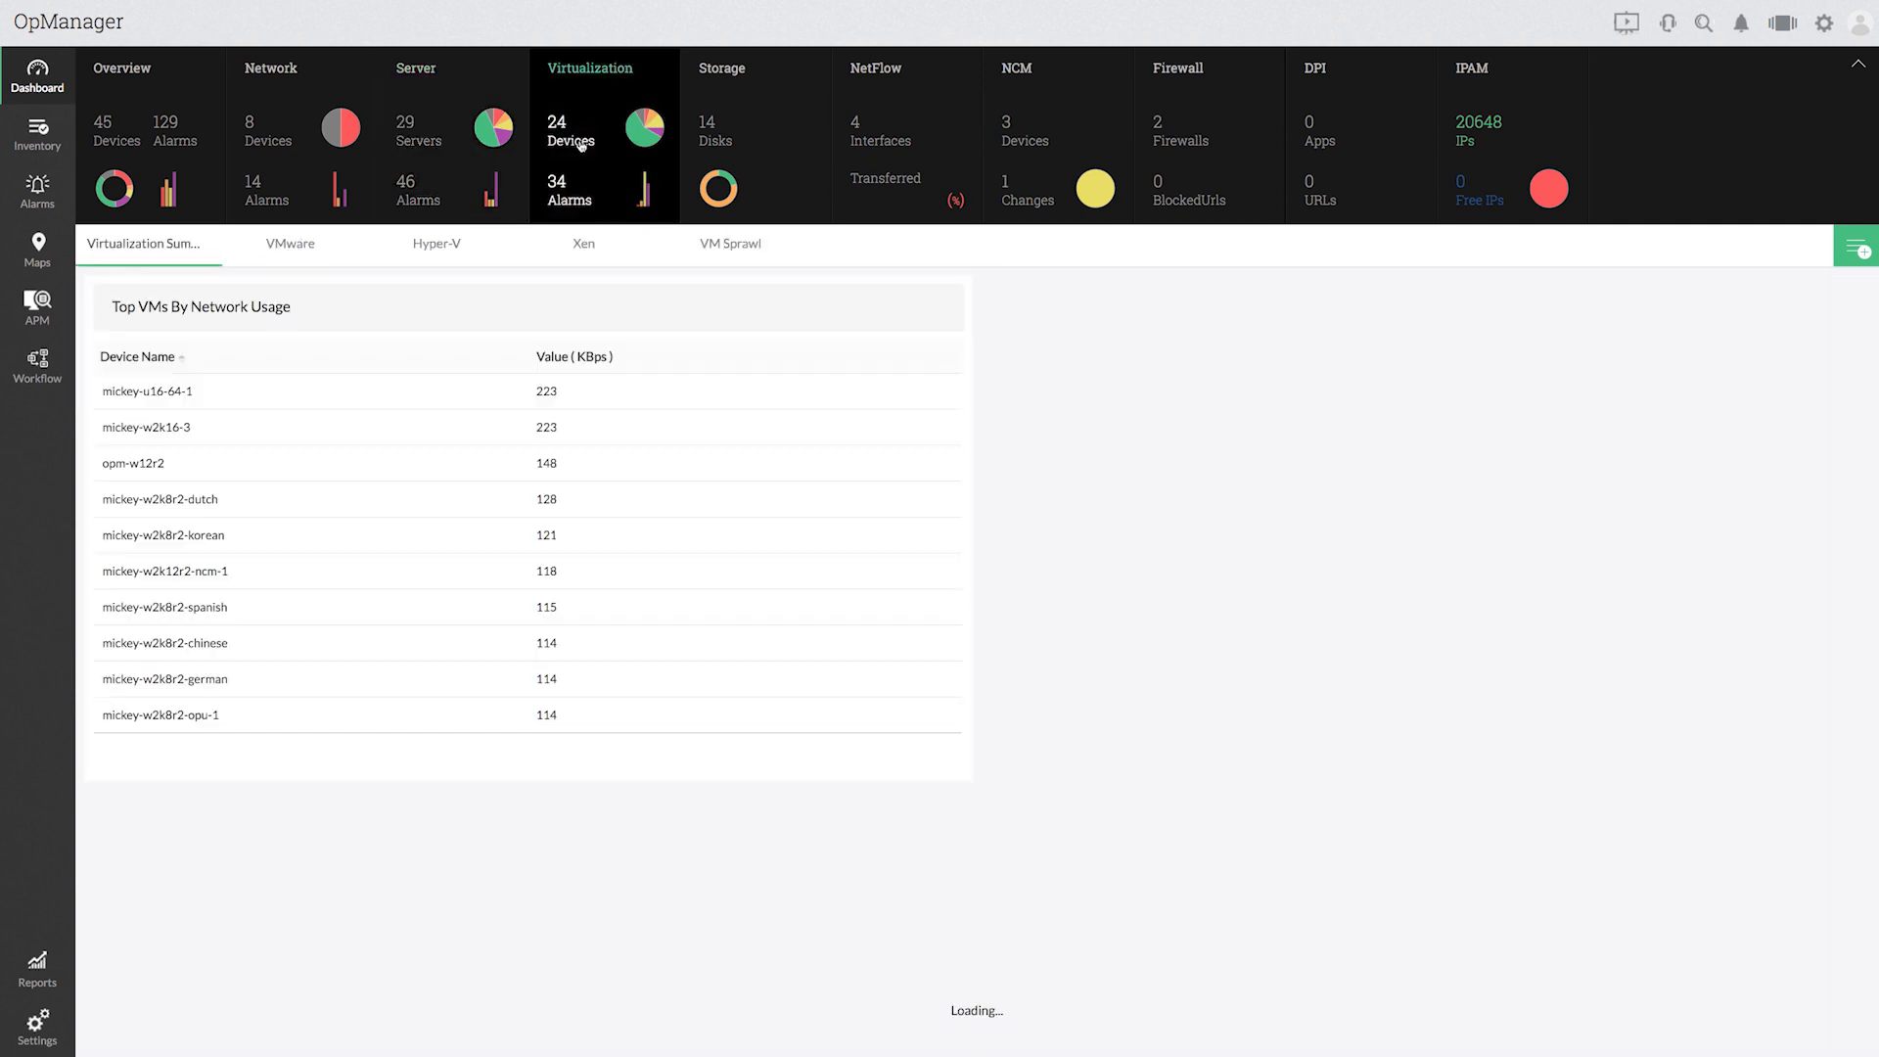
click(723, 69)
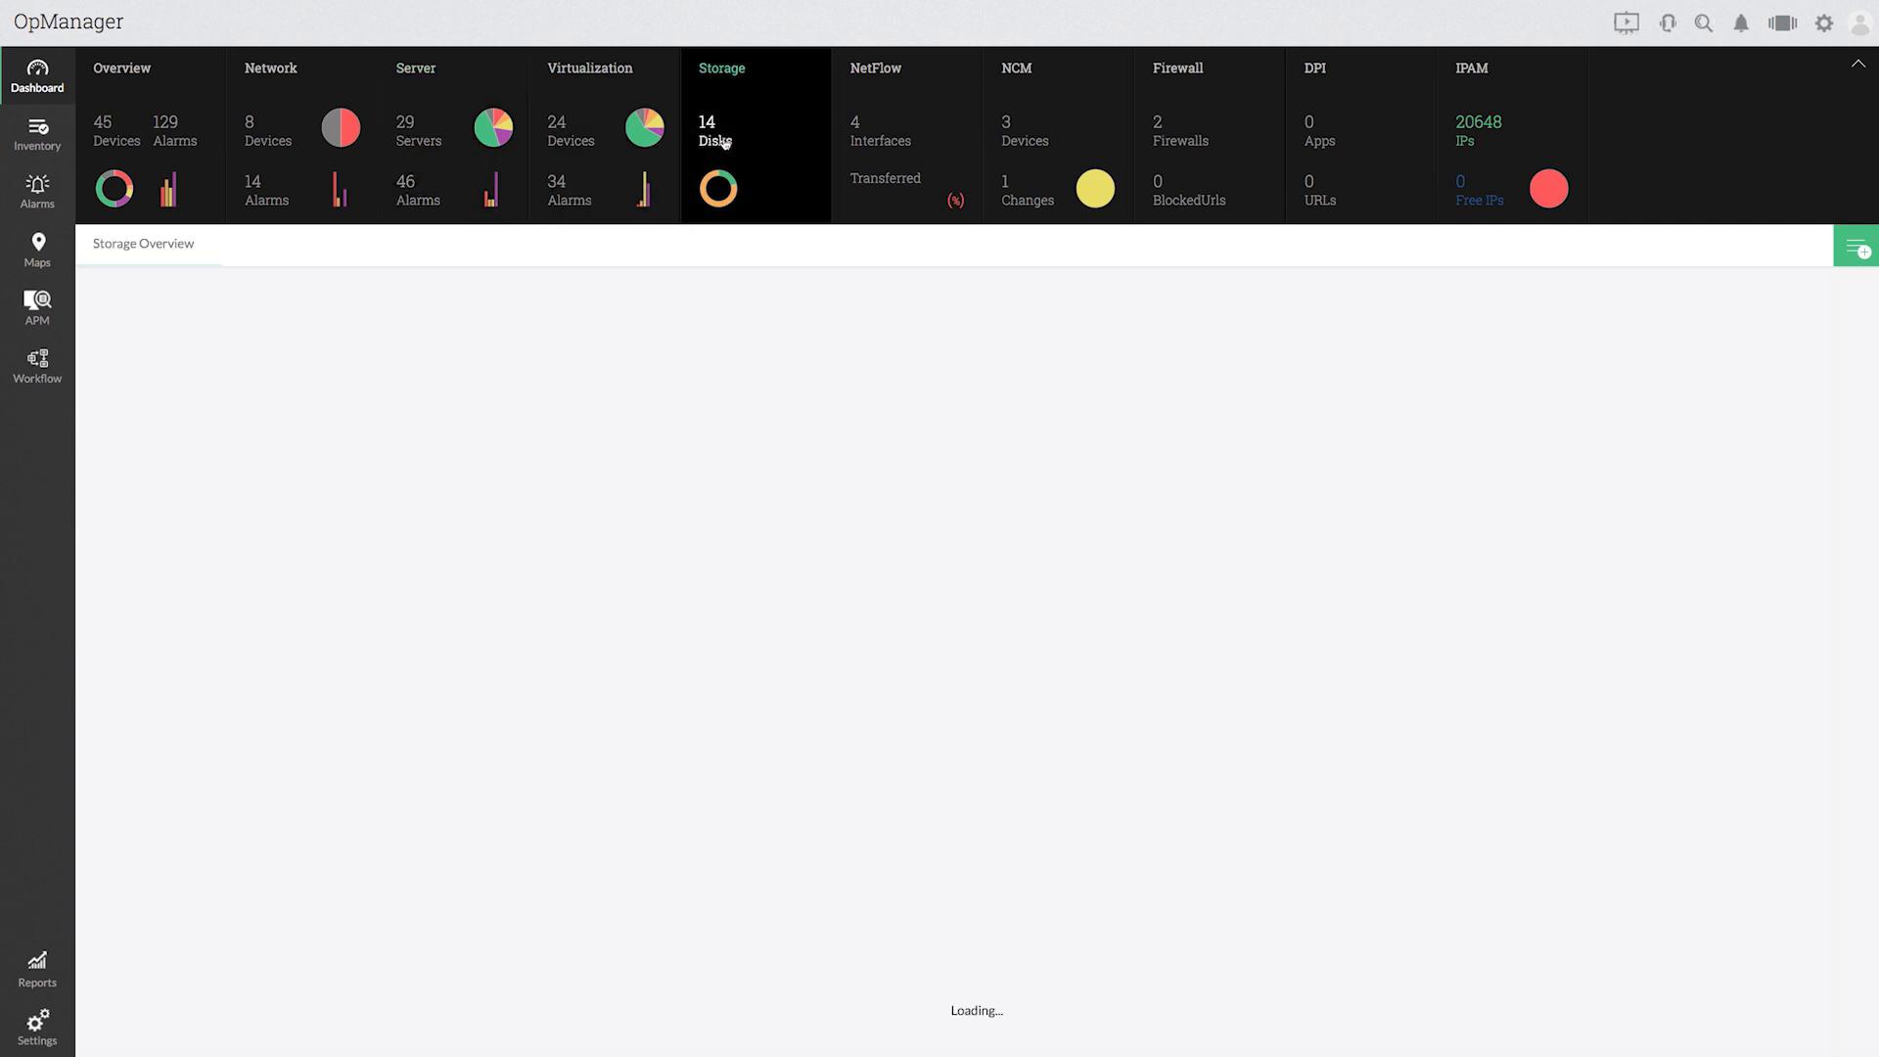
click(716, 131)
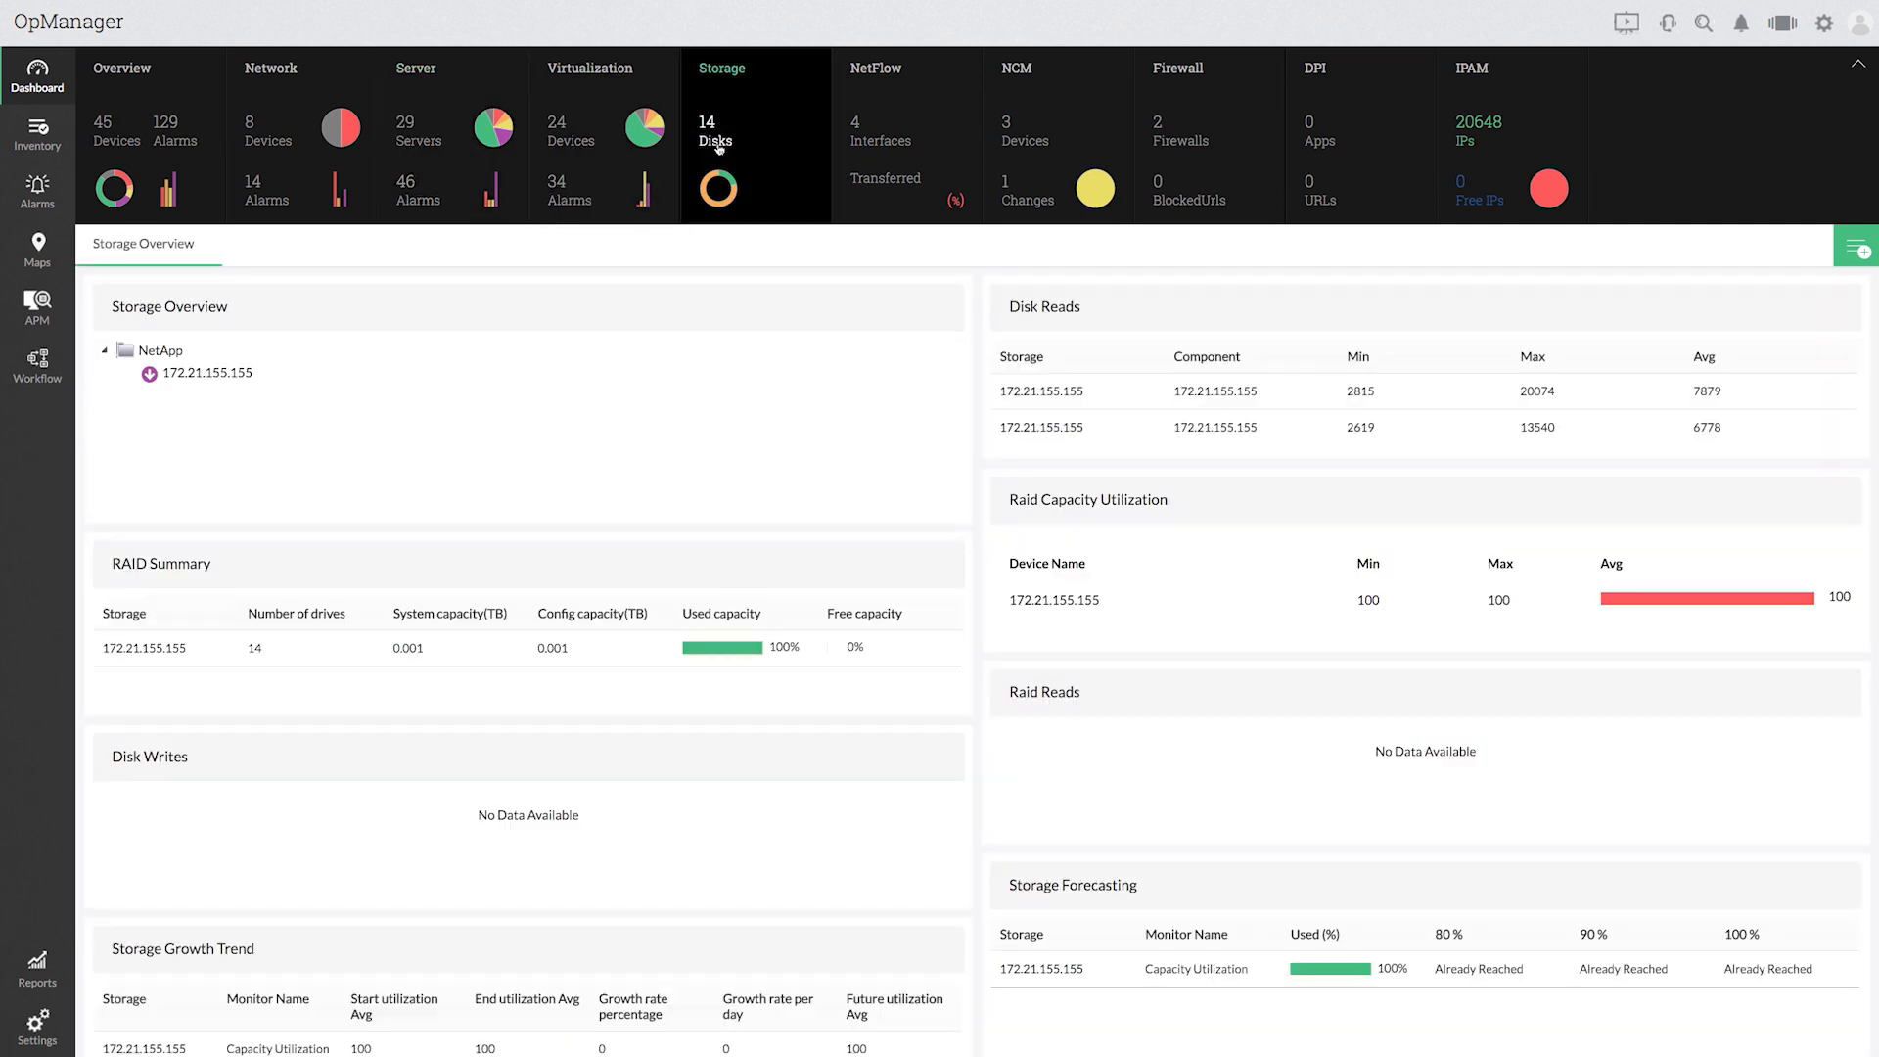
mouse_move(905, 131)
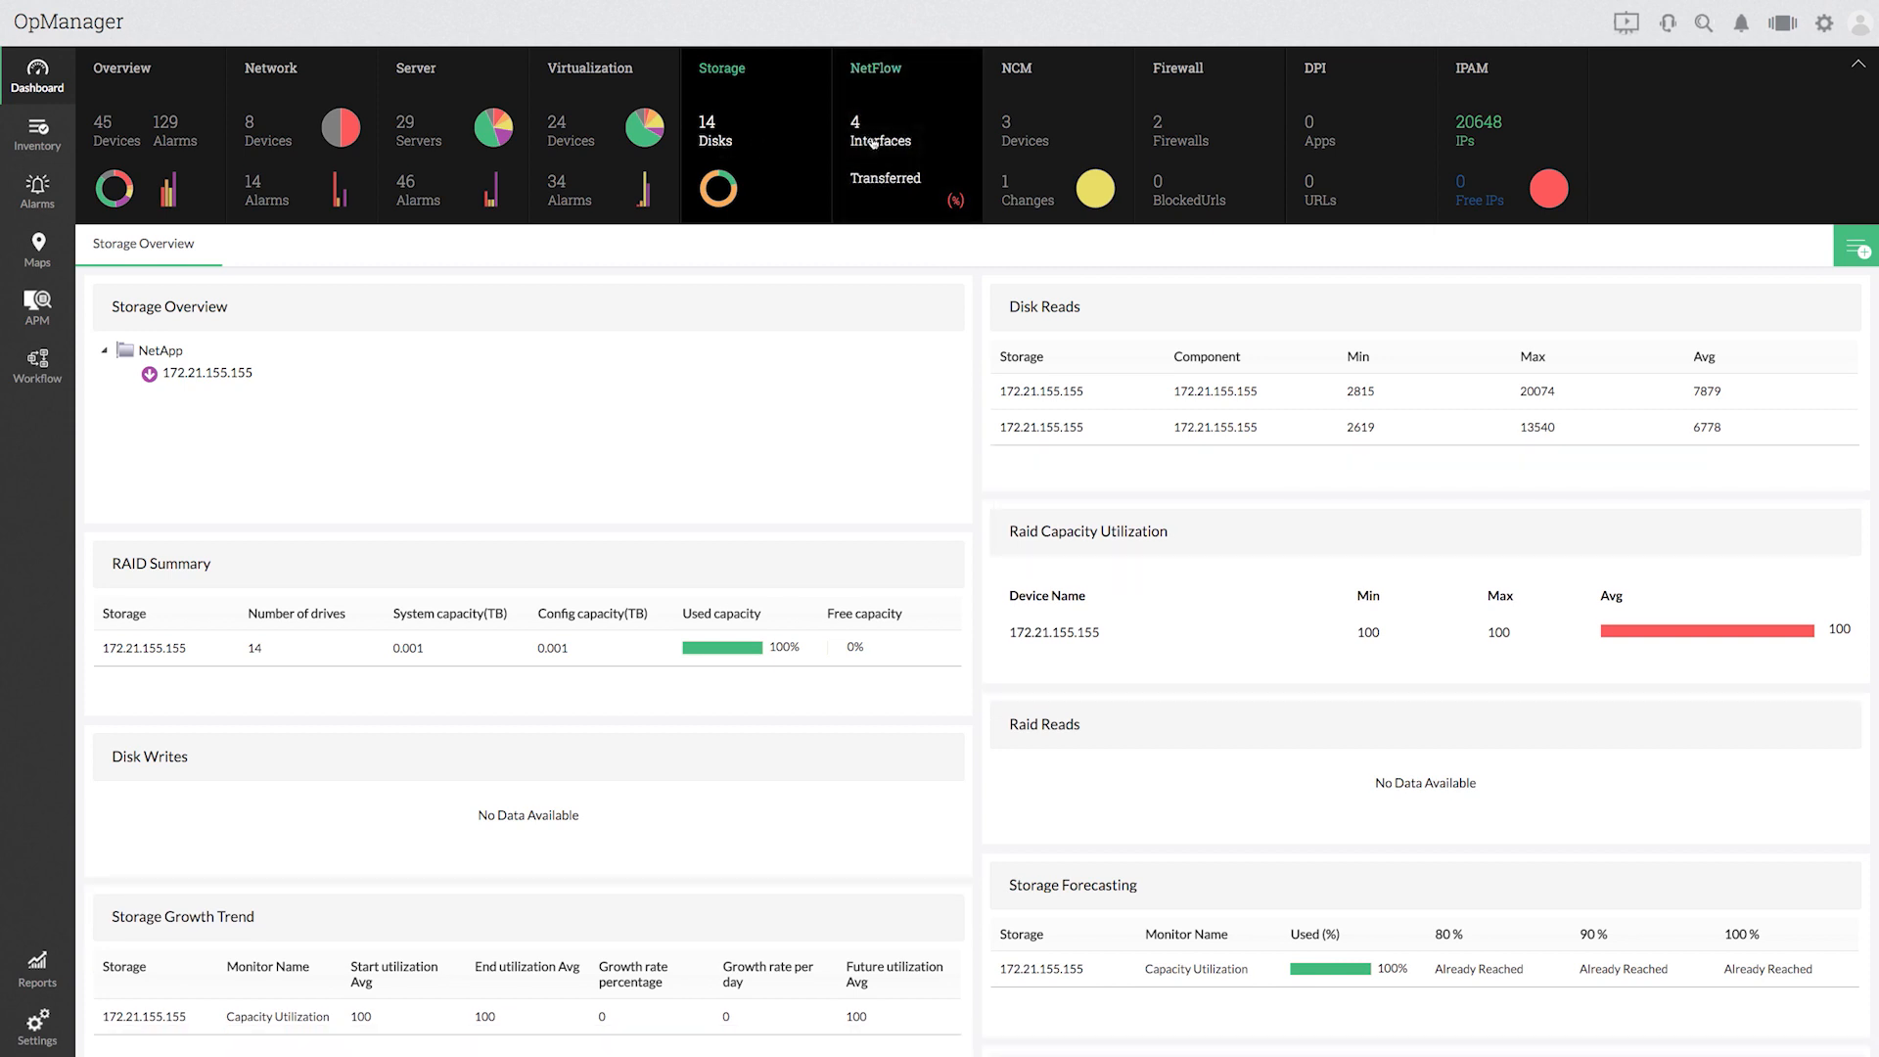
click(877, 69)
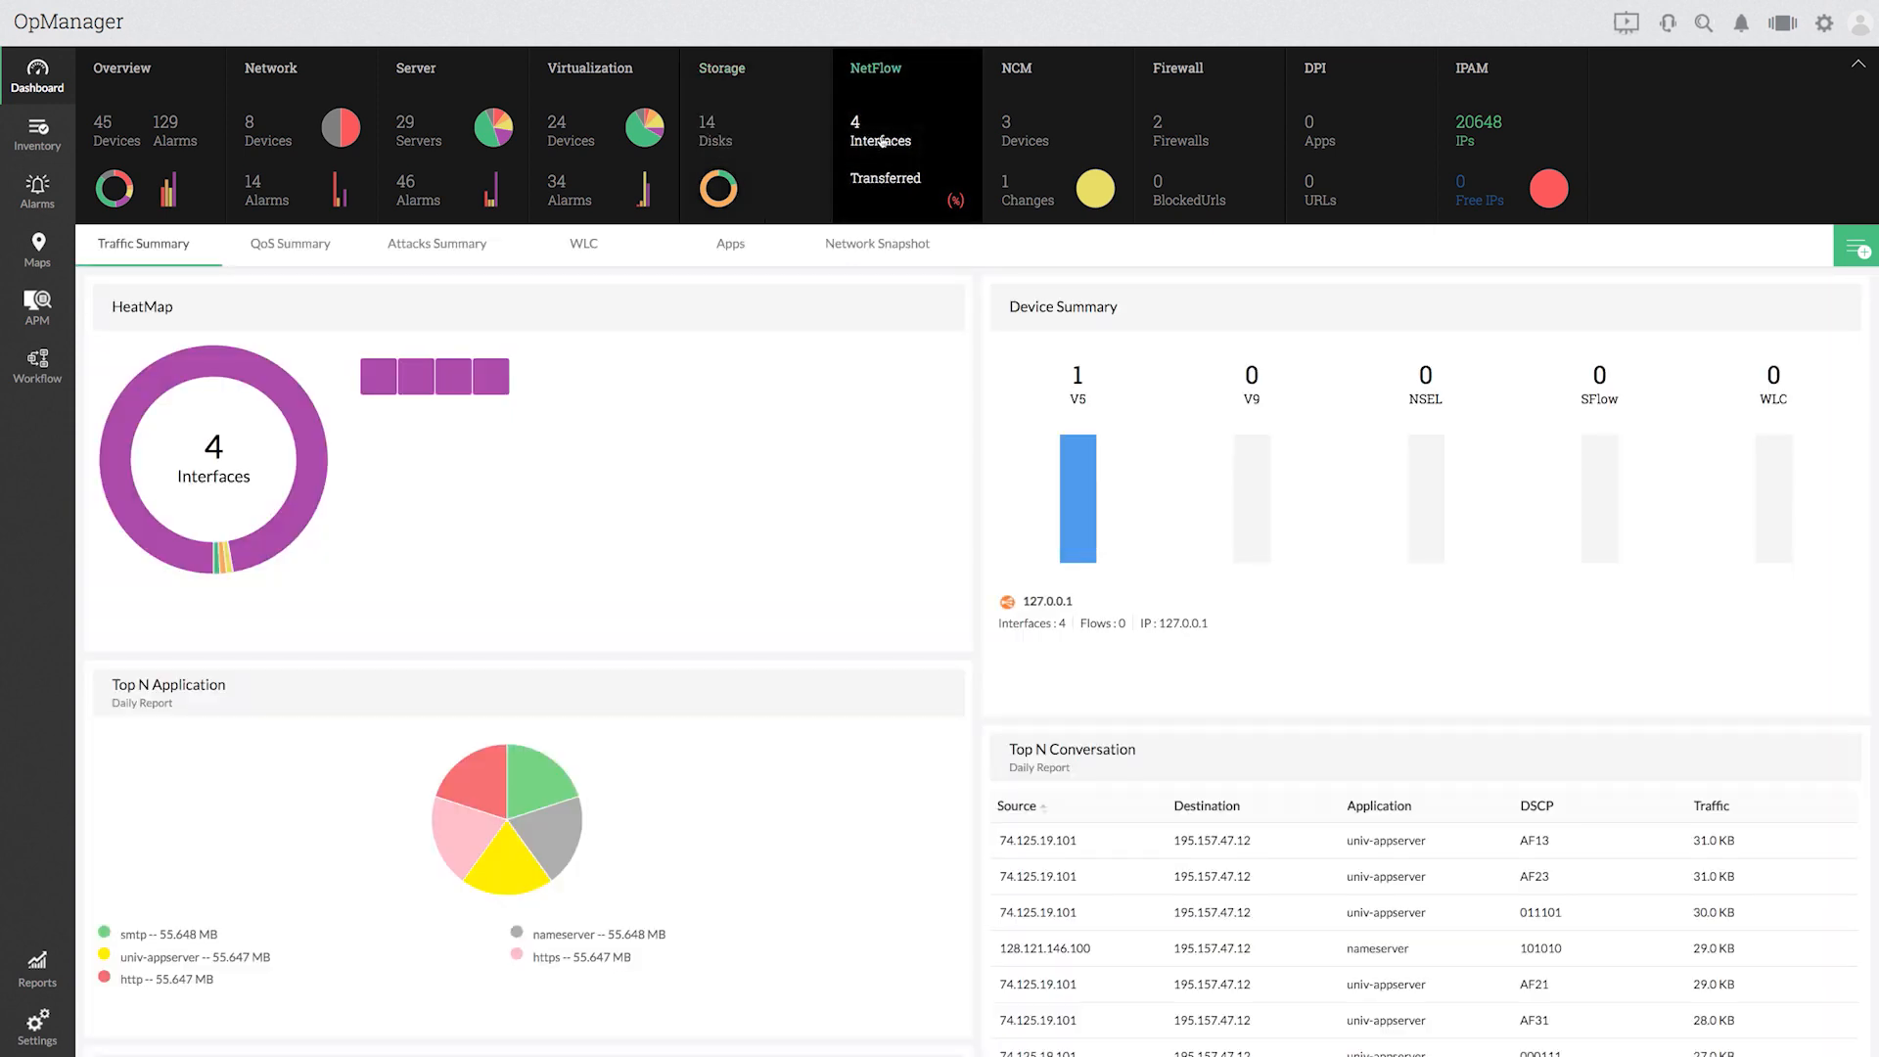
click(1016, 67)
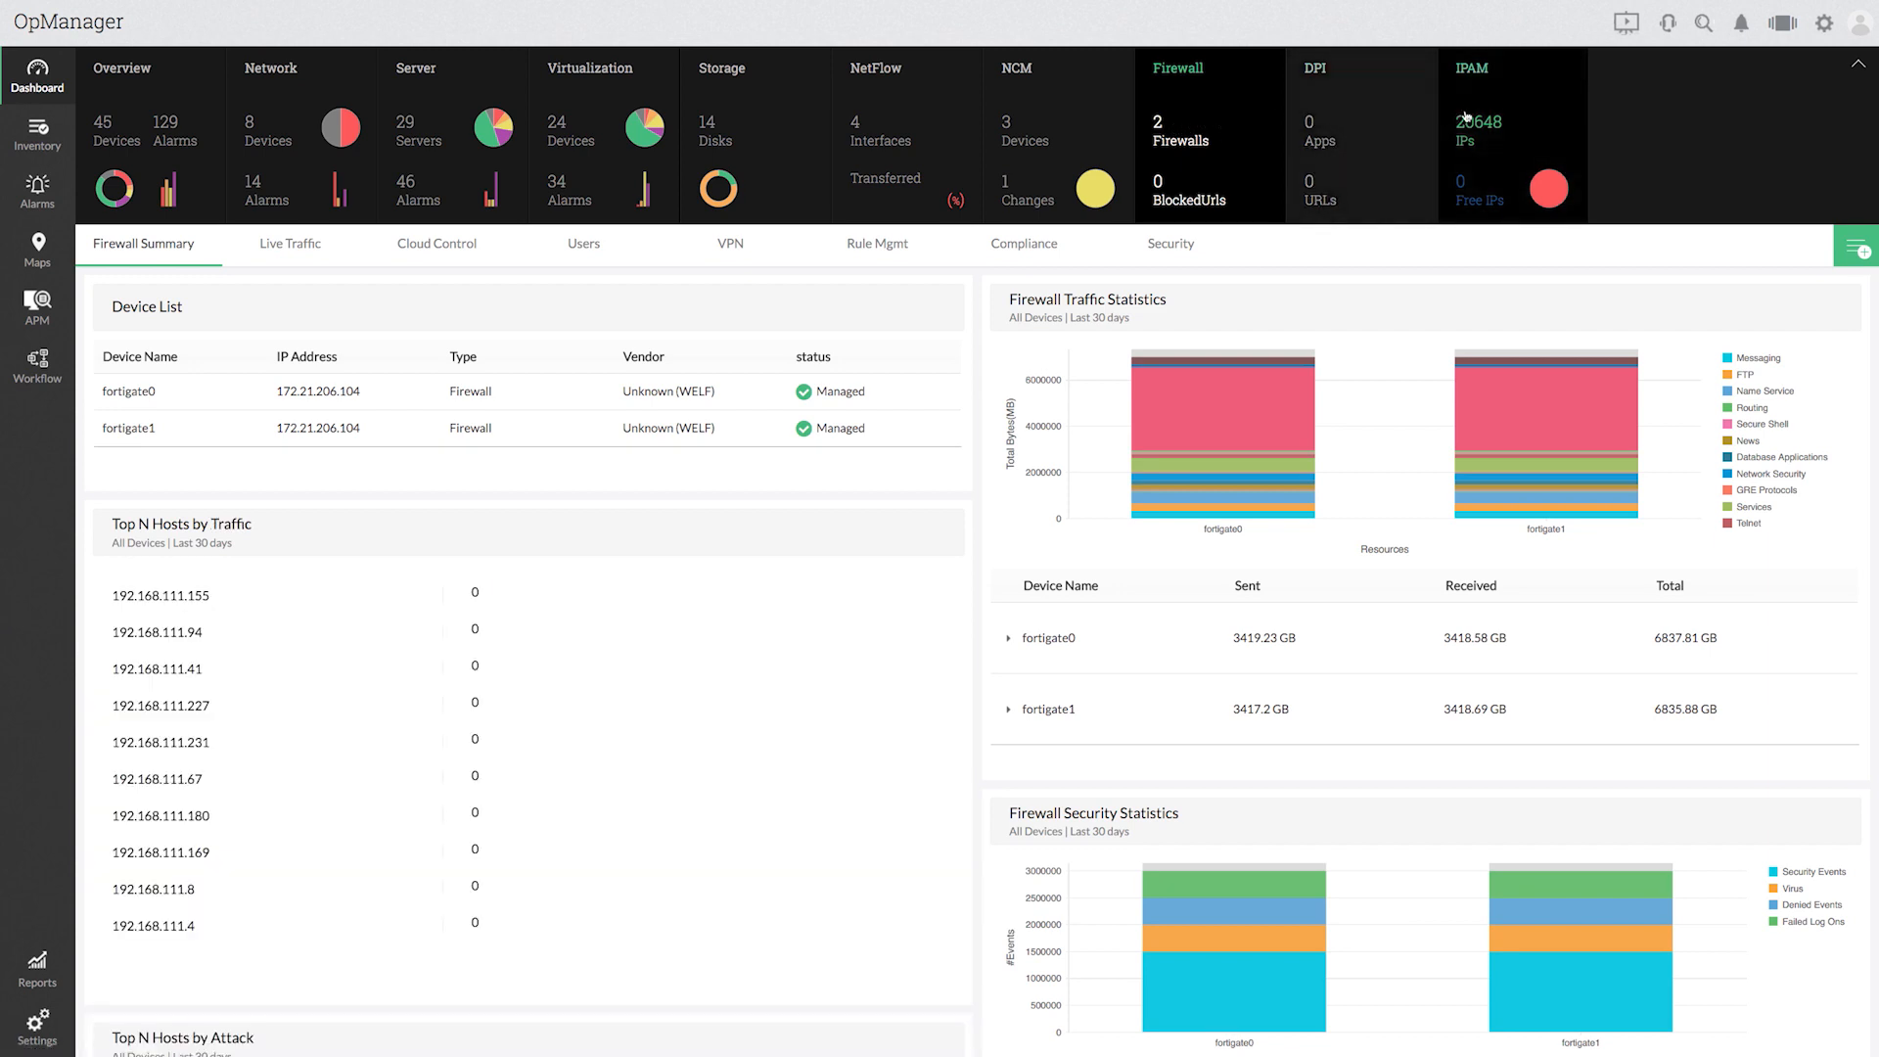
click(1473, 69)
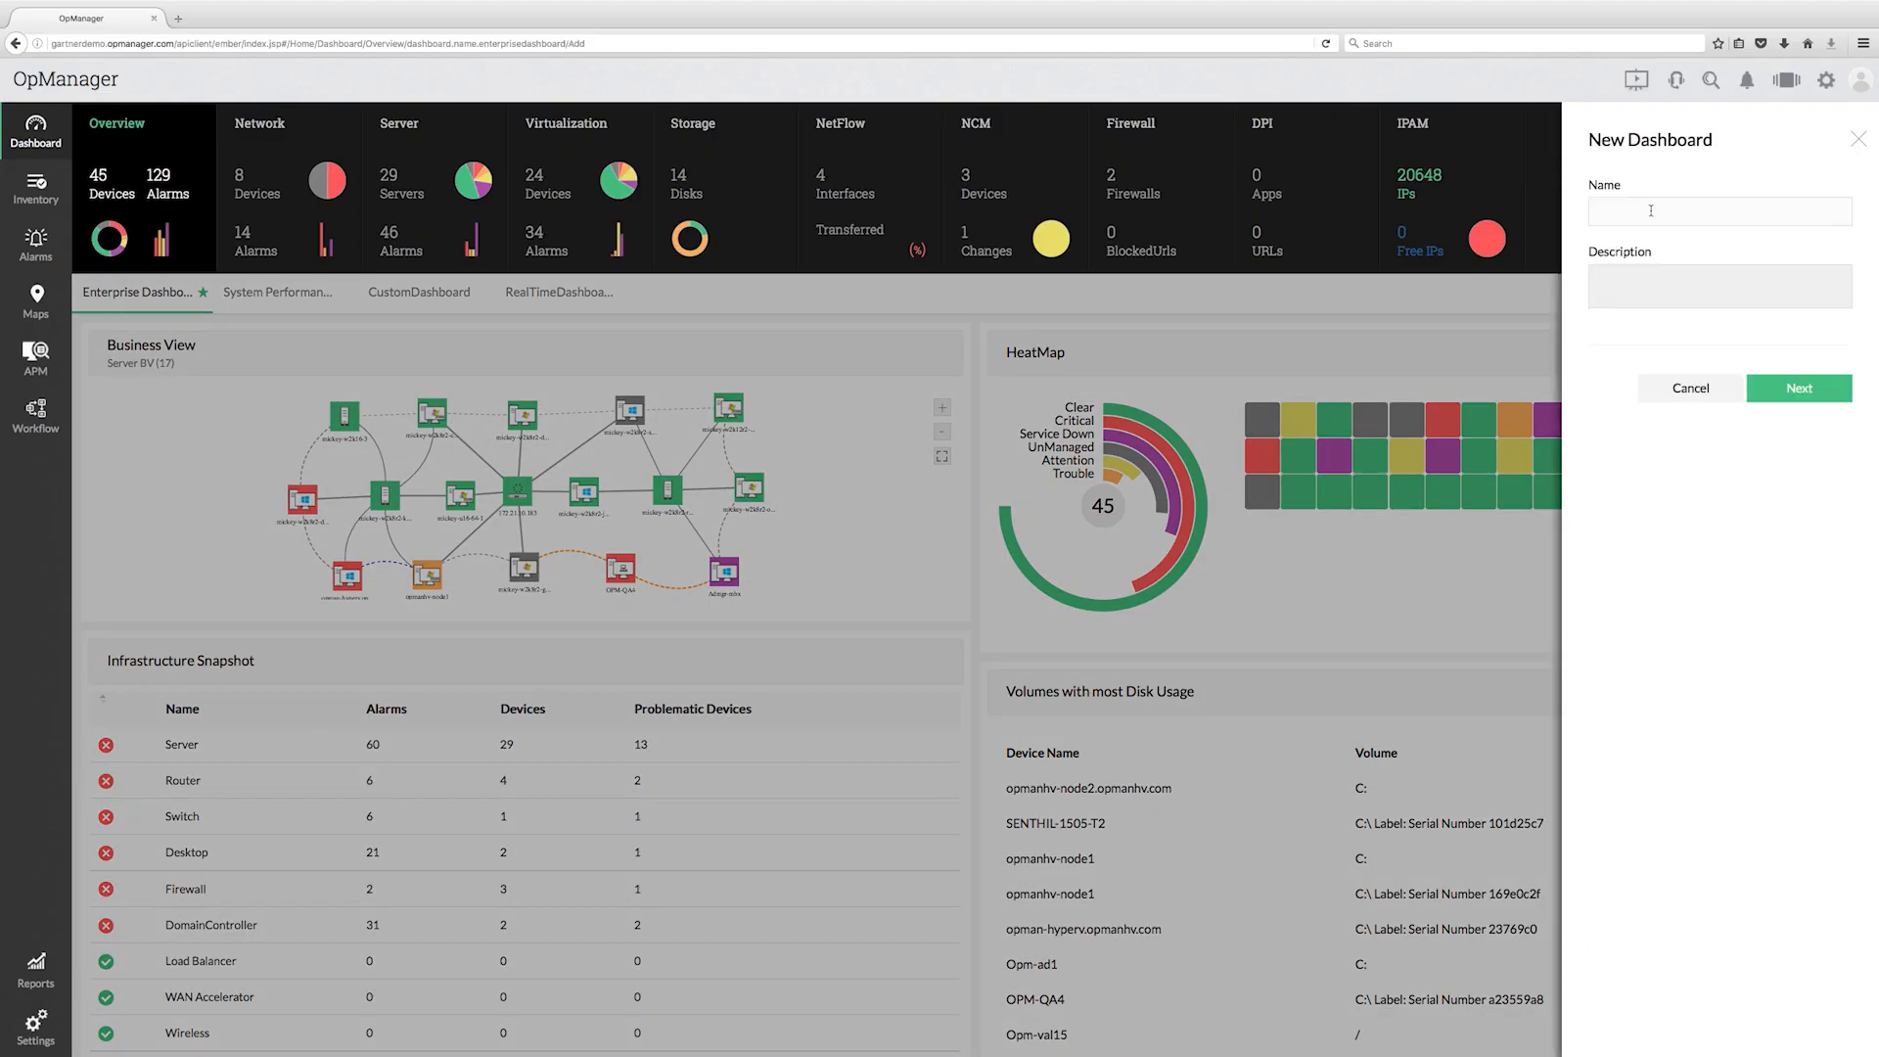
Step: Name the new dashboard 'IT Summary' and move on to widget selection
text(IT Summary)
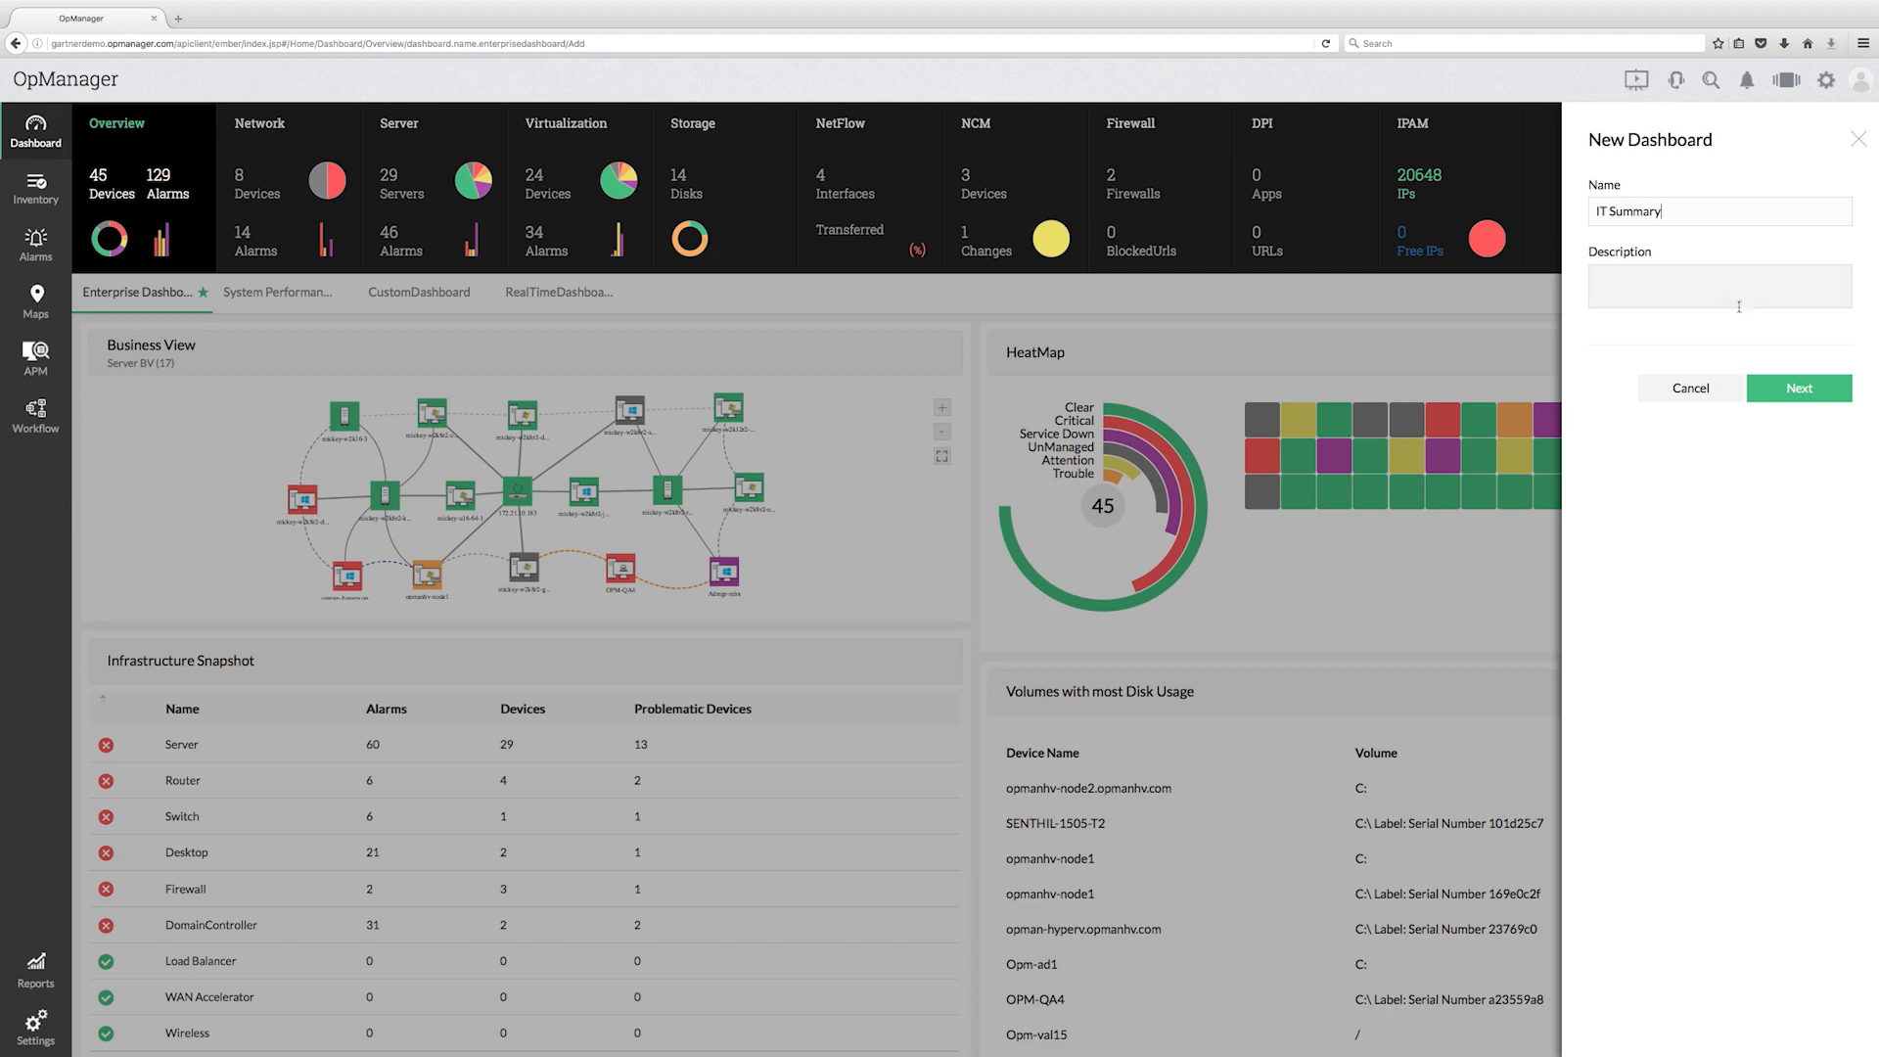
click(1797, 388)
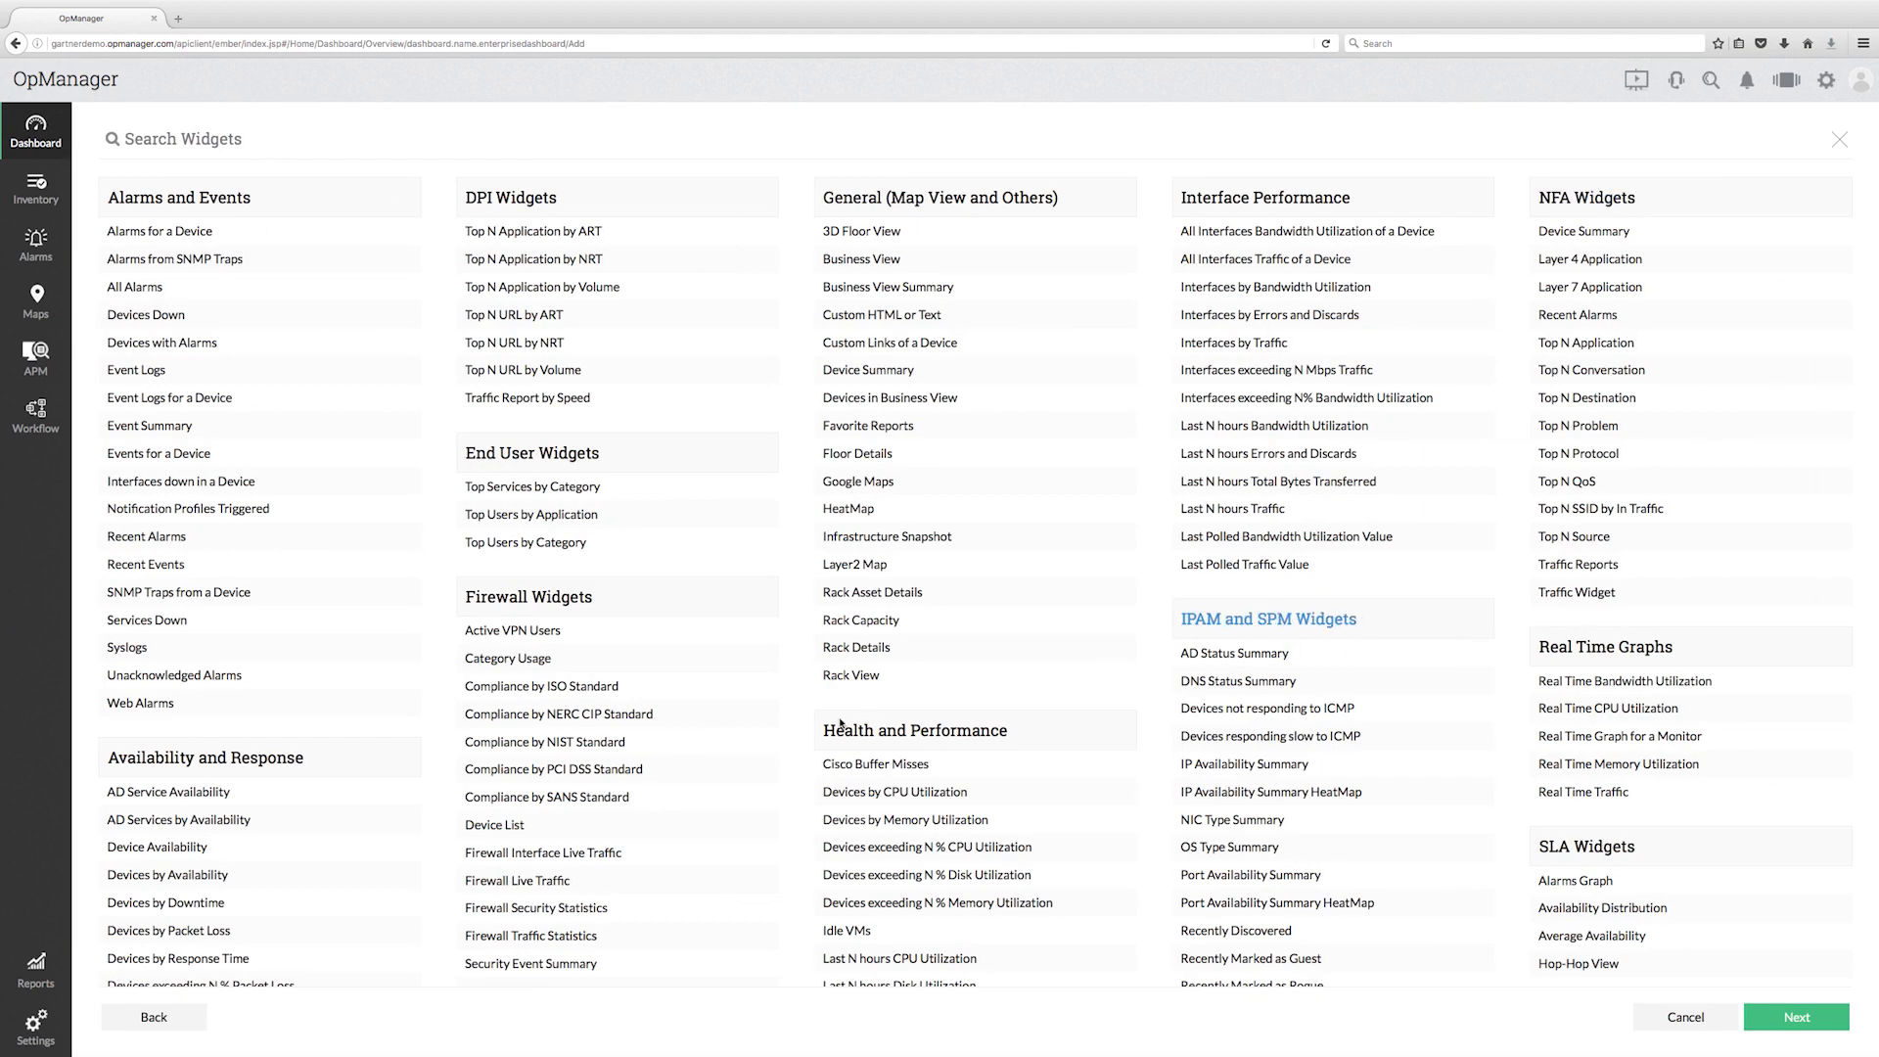
Step: Search and pick availability, memory, traffic and config-change widgets, then continue to user association
text(c)
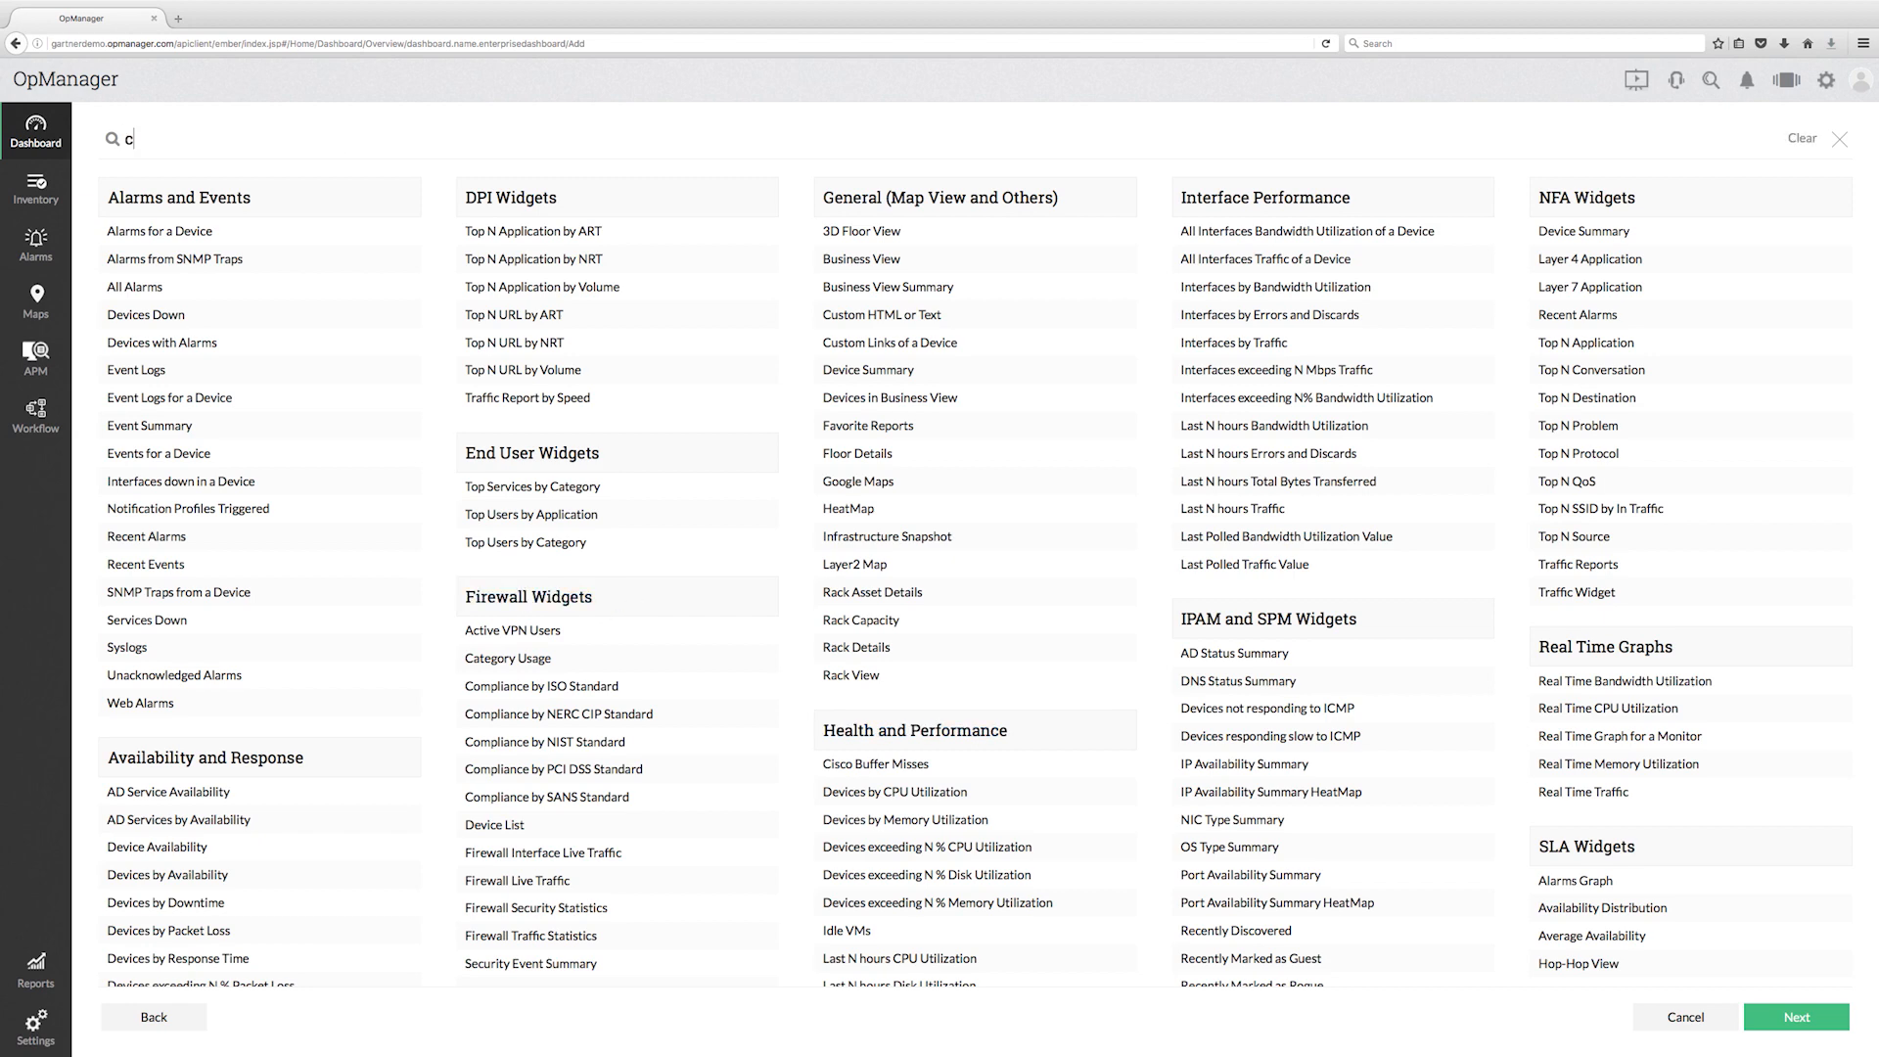
text(pu)
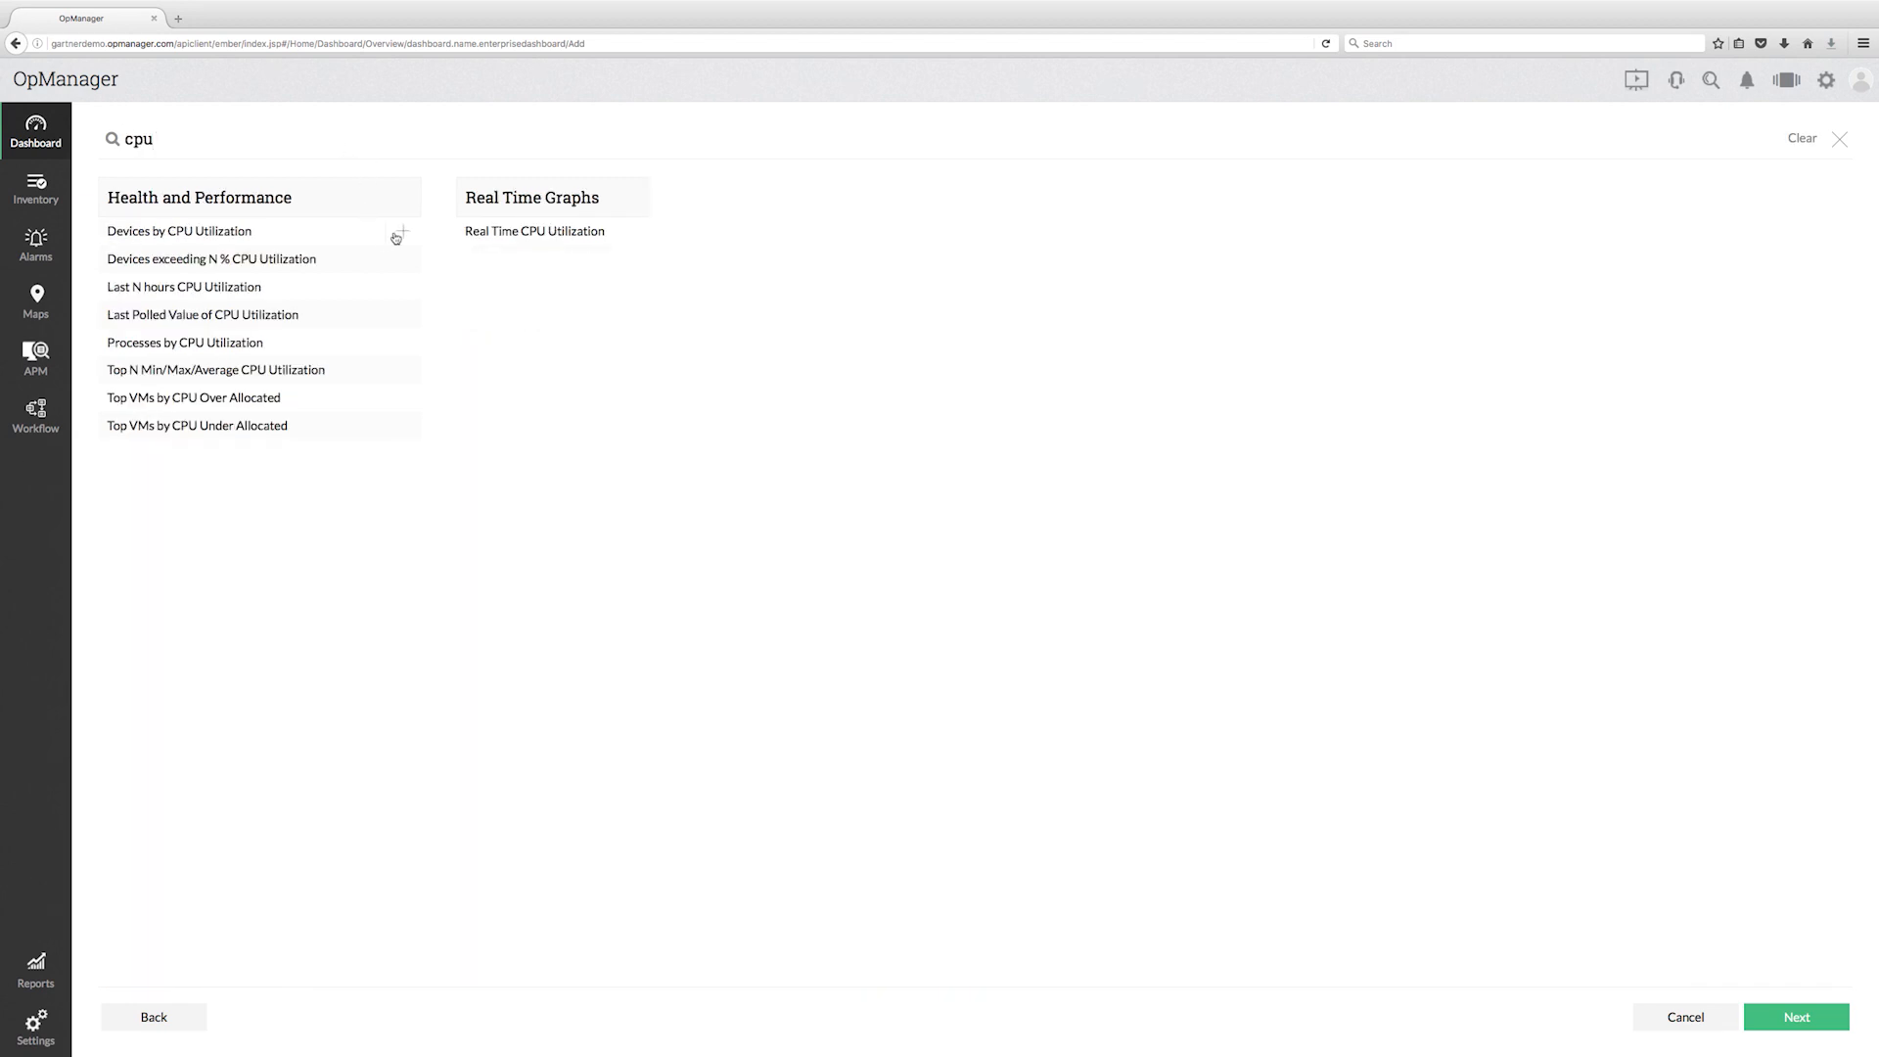
key(Backspace)
text(m)
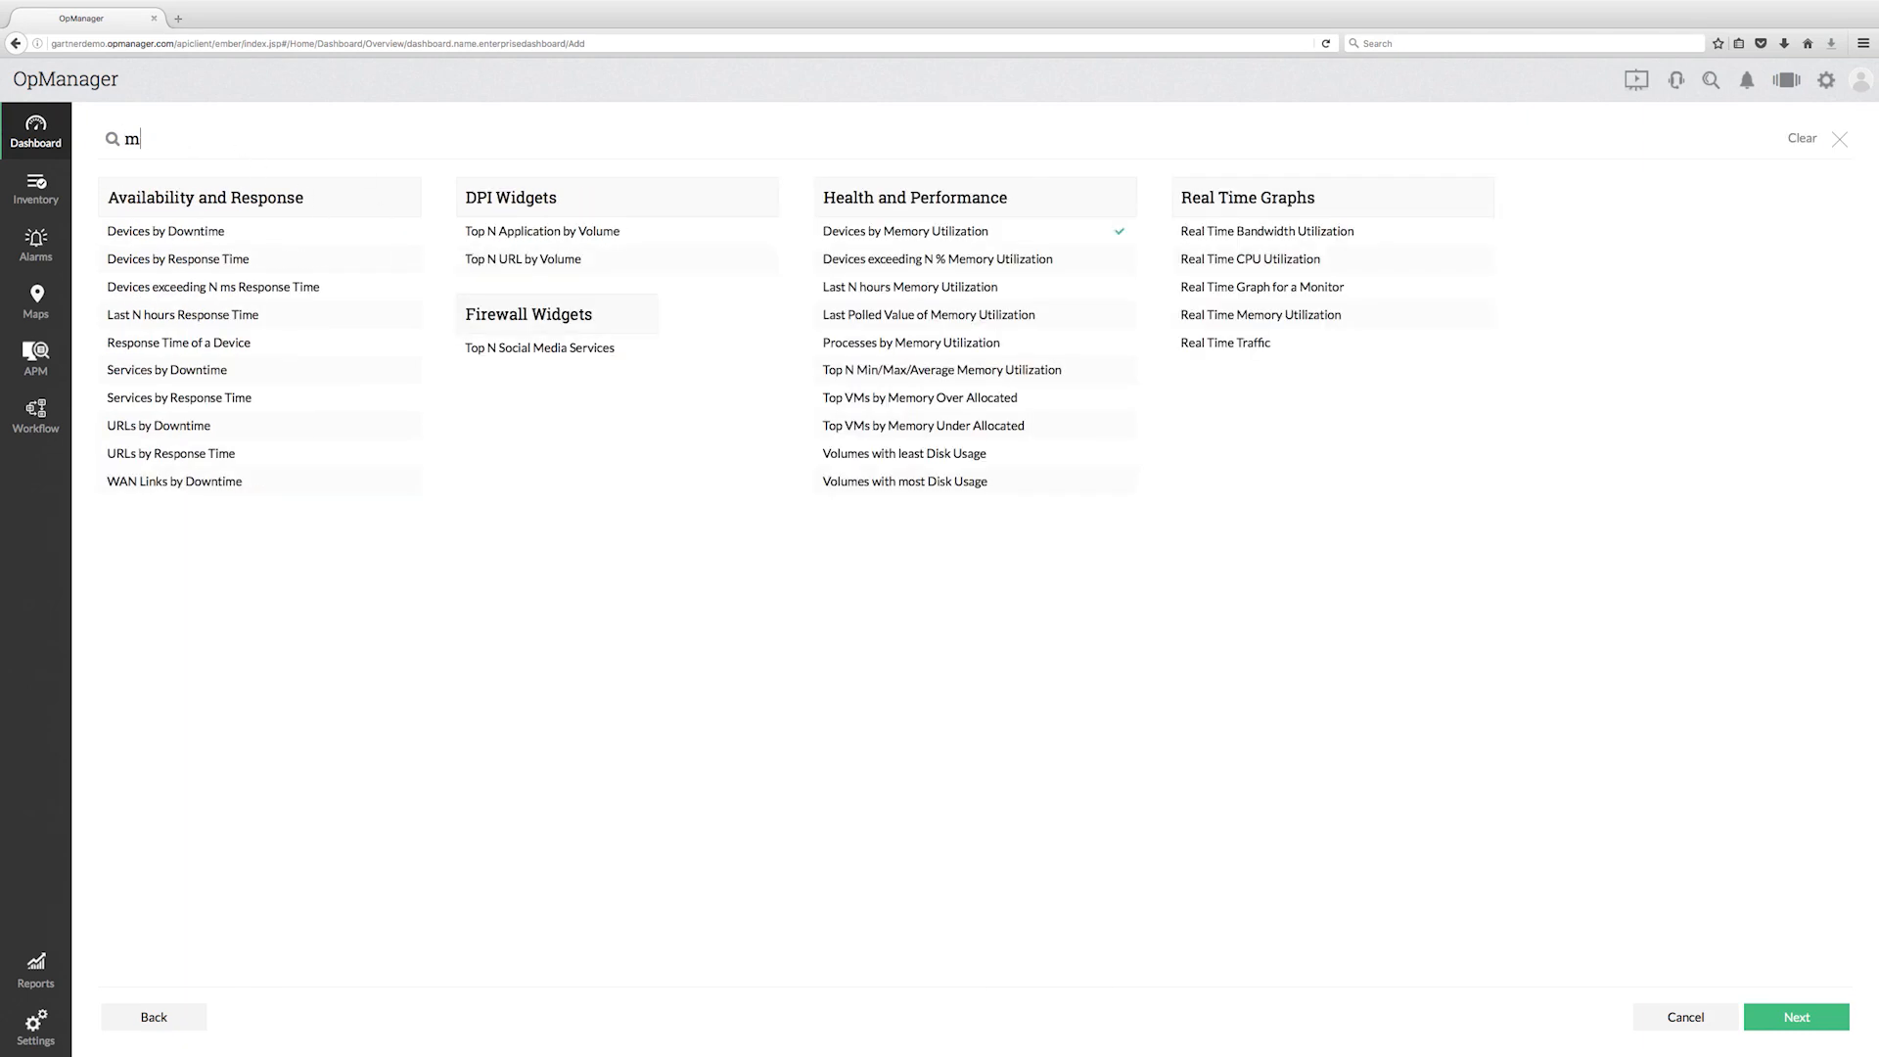
text(availabi)
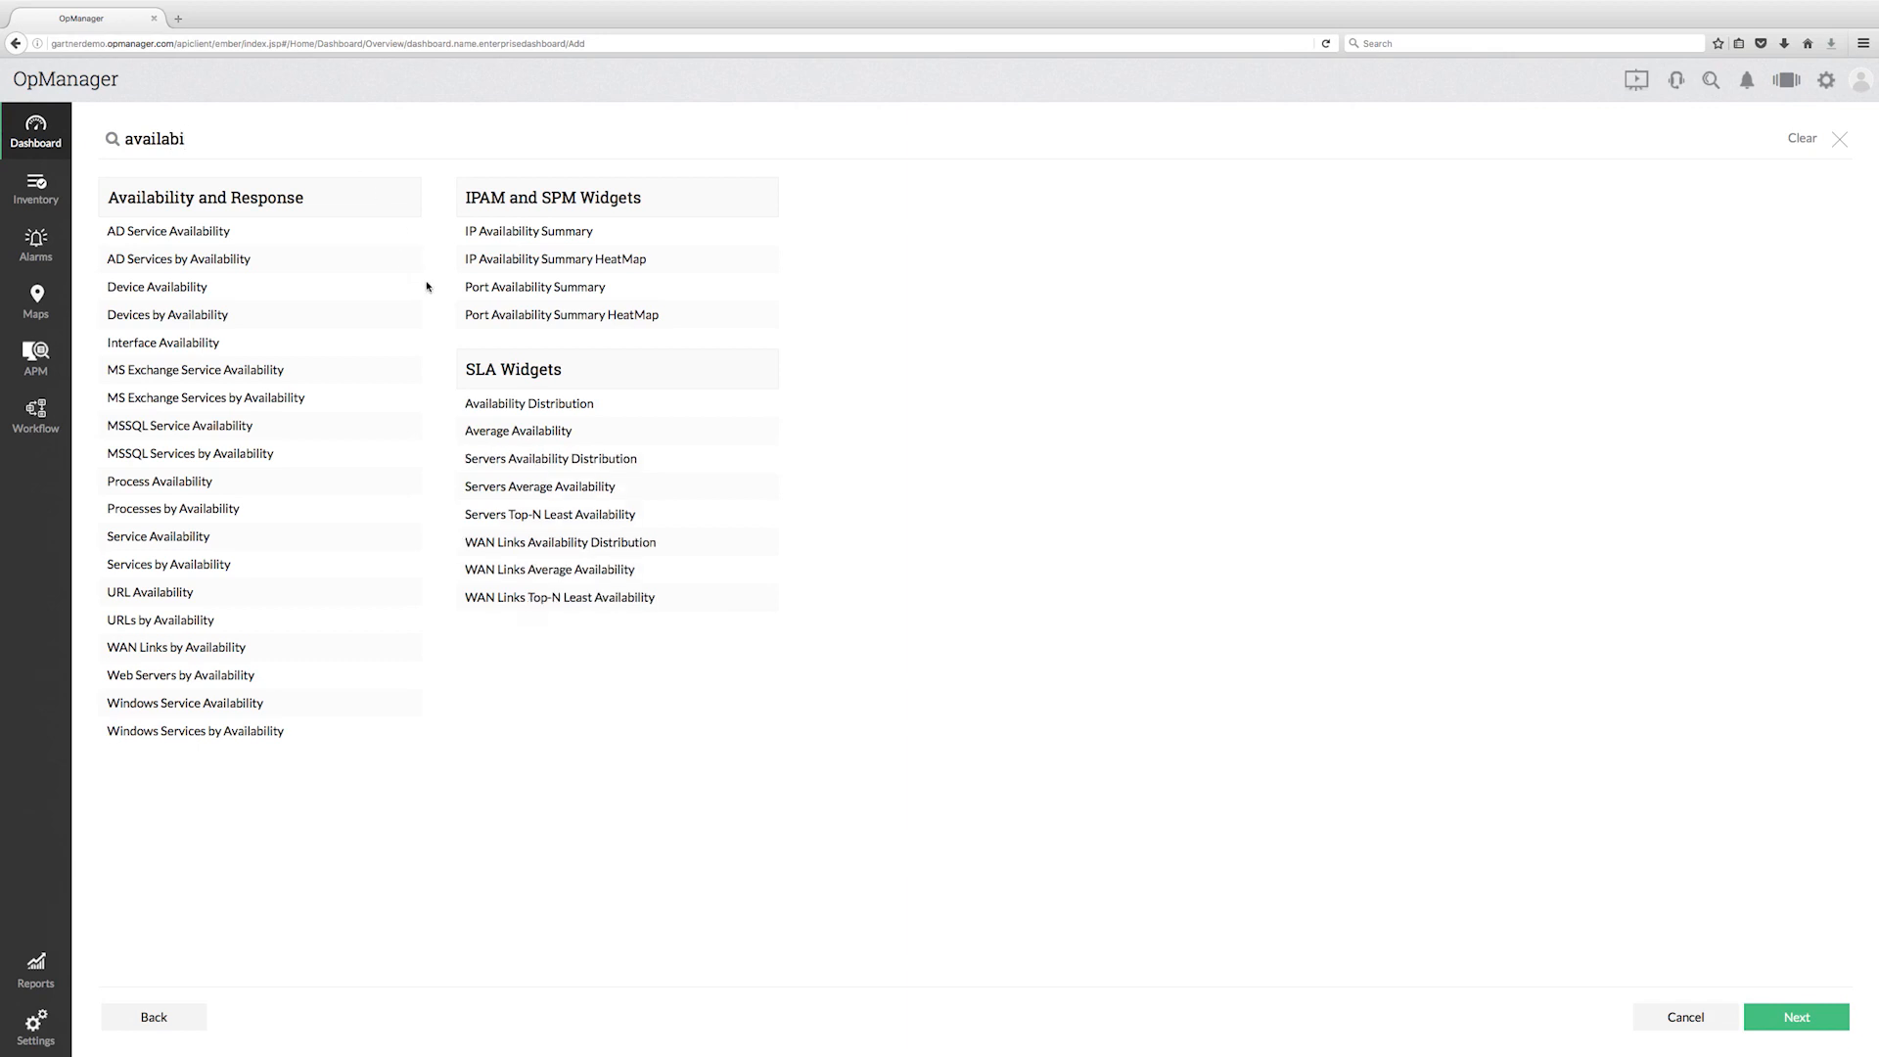
click(166, 314)
text(tra)
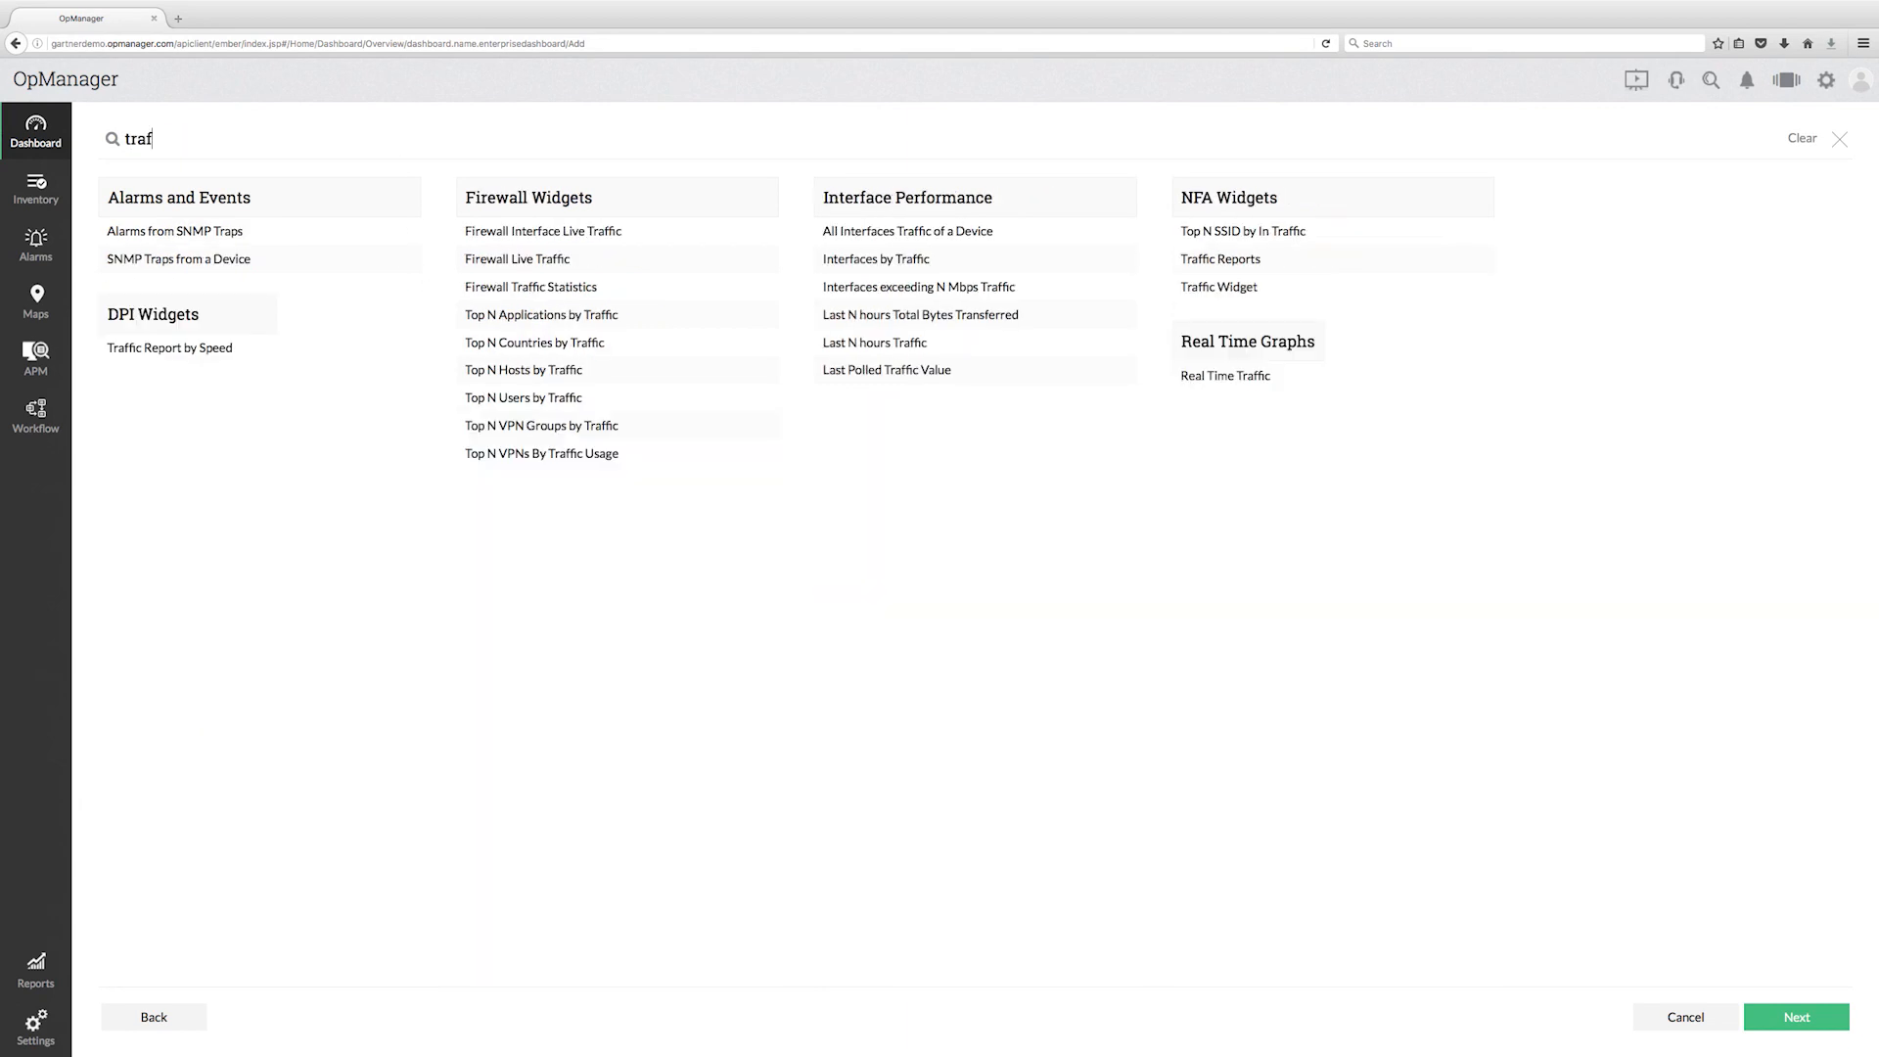
text(fic)
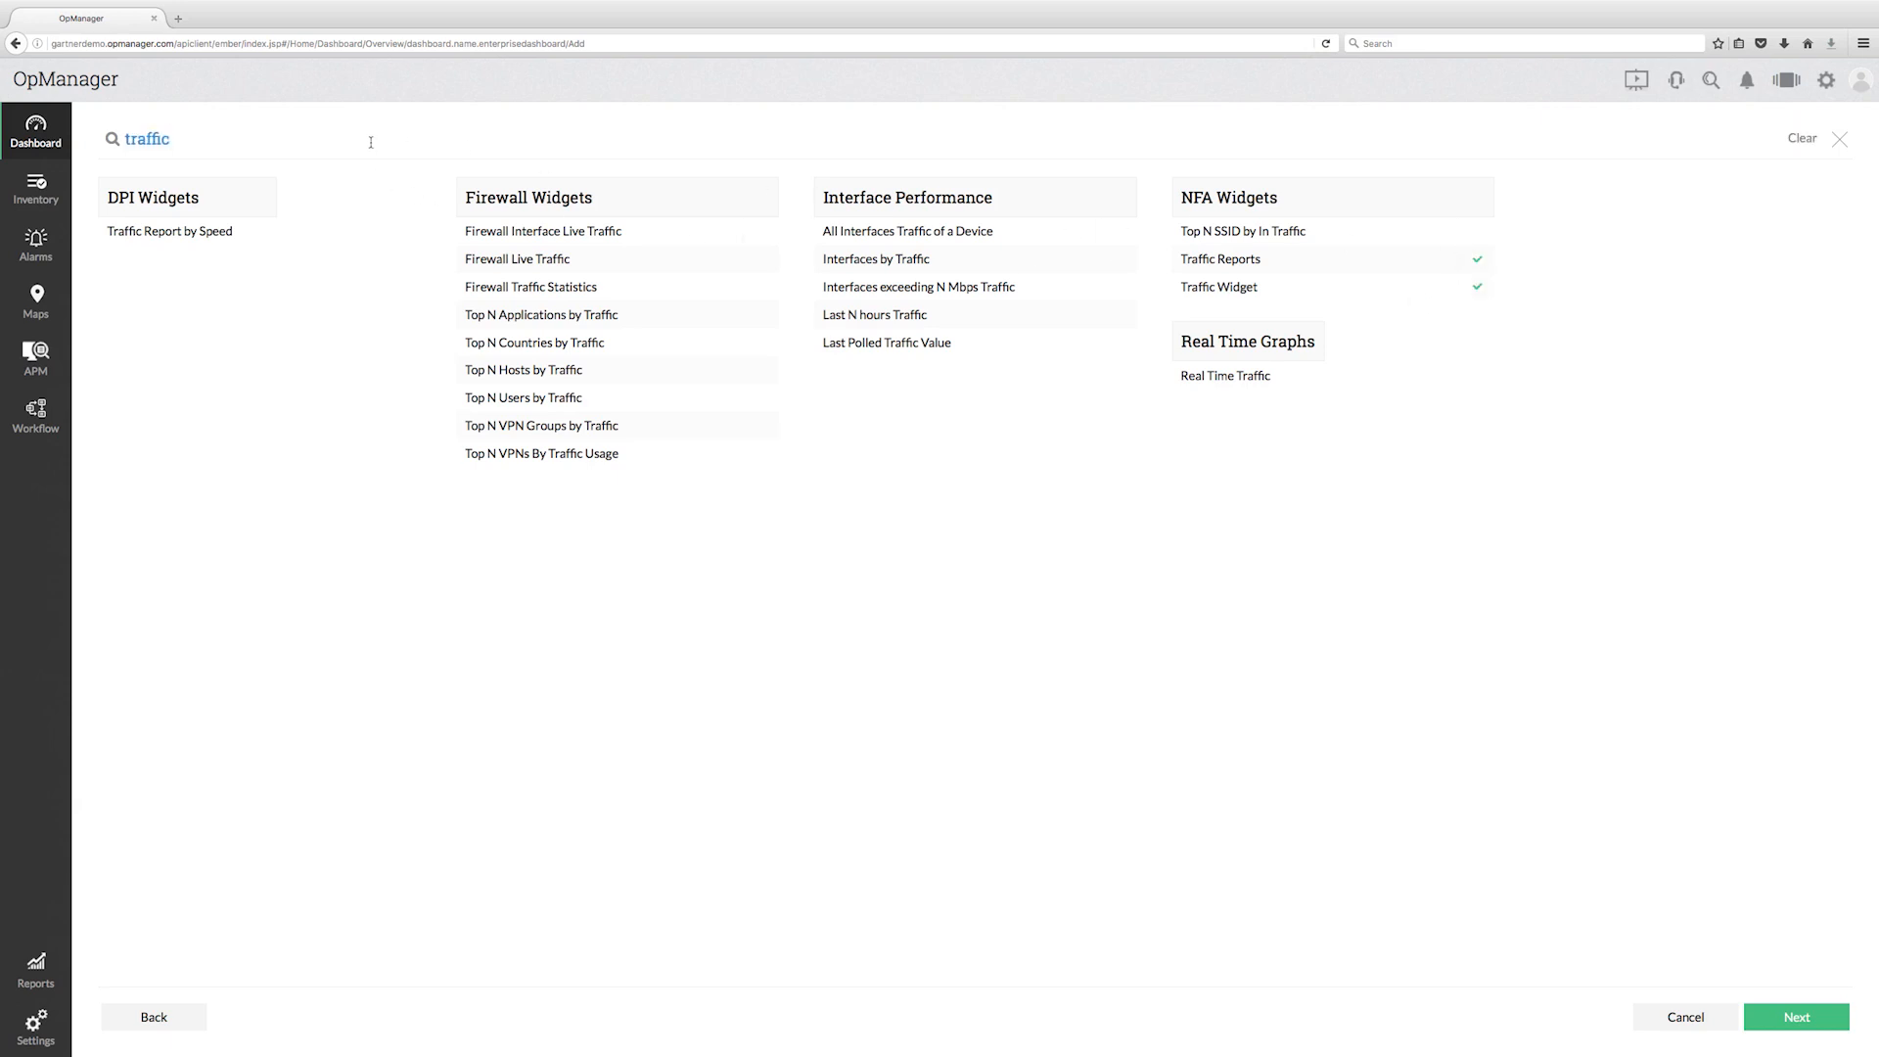
text(conf)
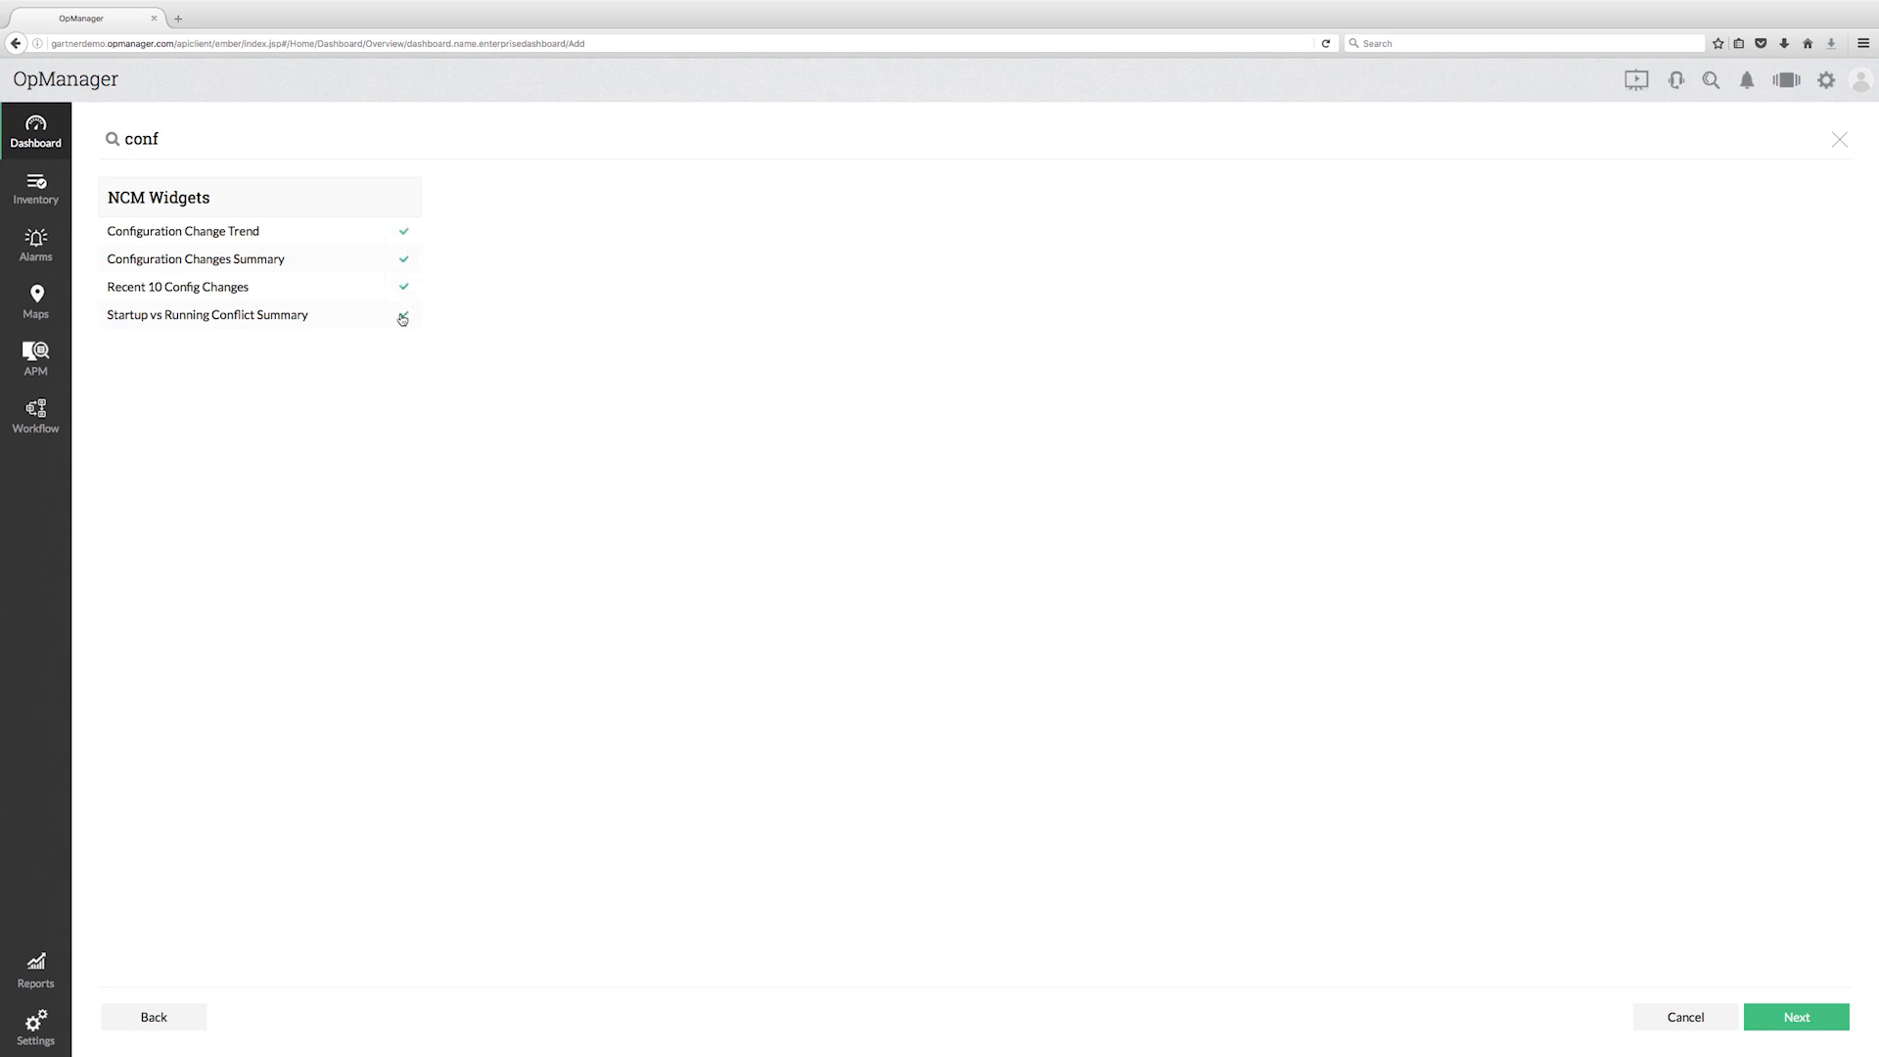
click(1797, 1016)
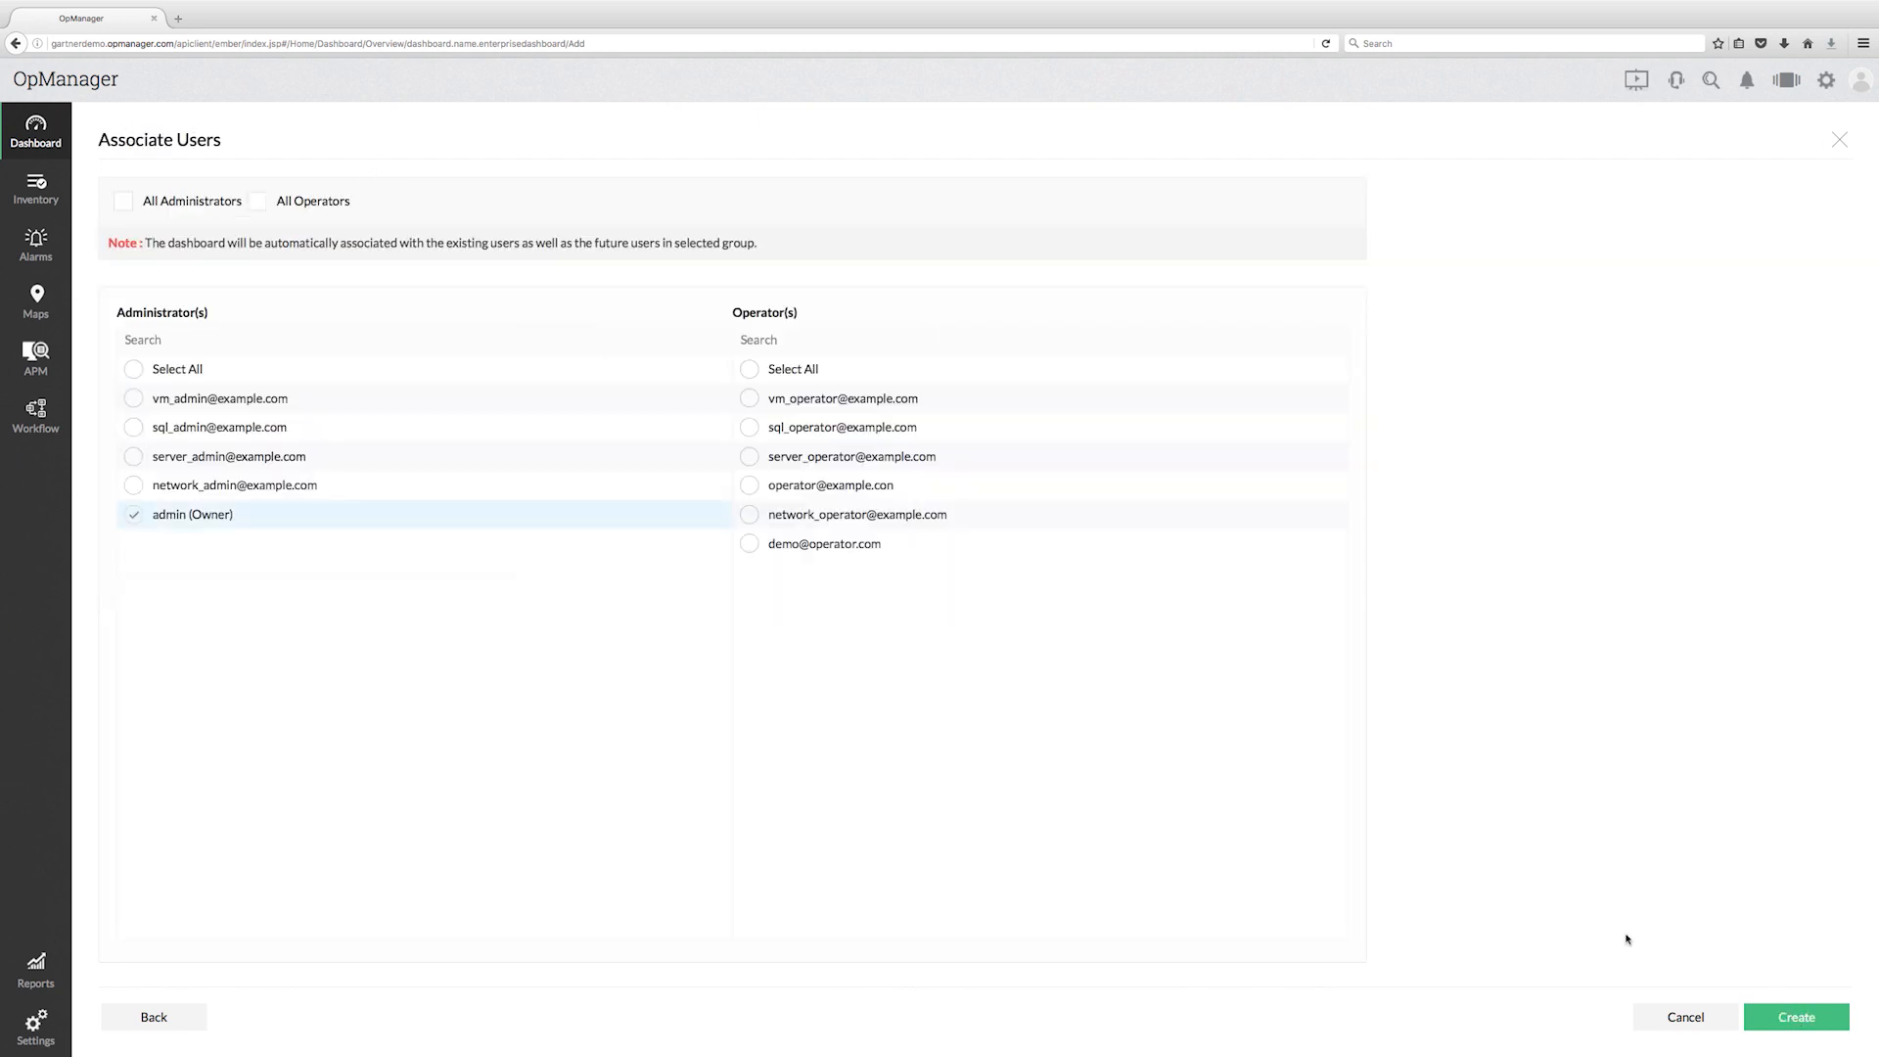
Step: Create the IT Summary dashboard and show the device inventory list
click(1795, 1016)
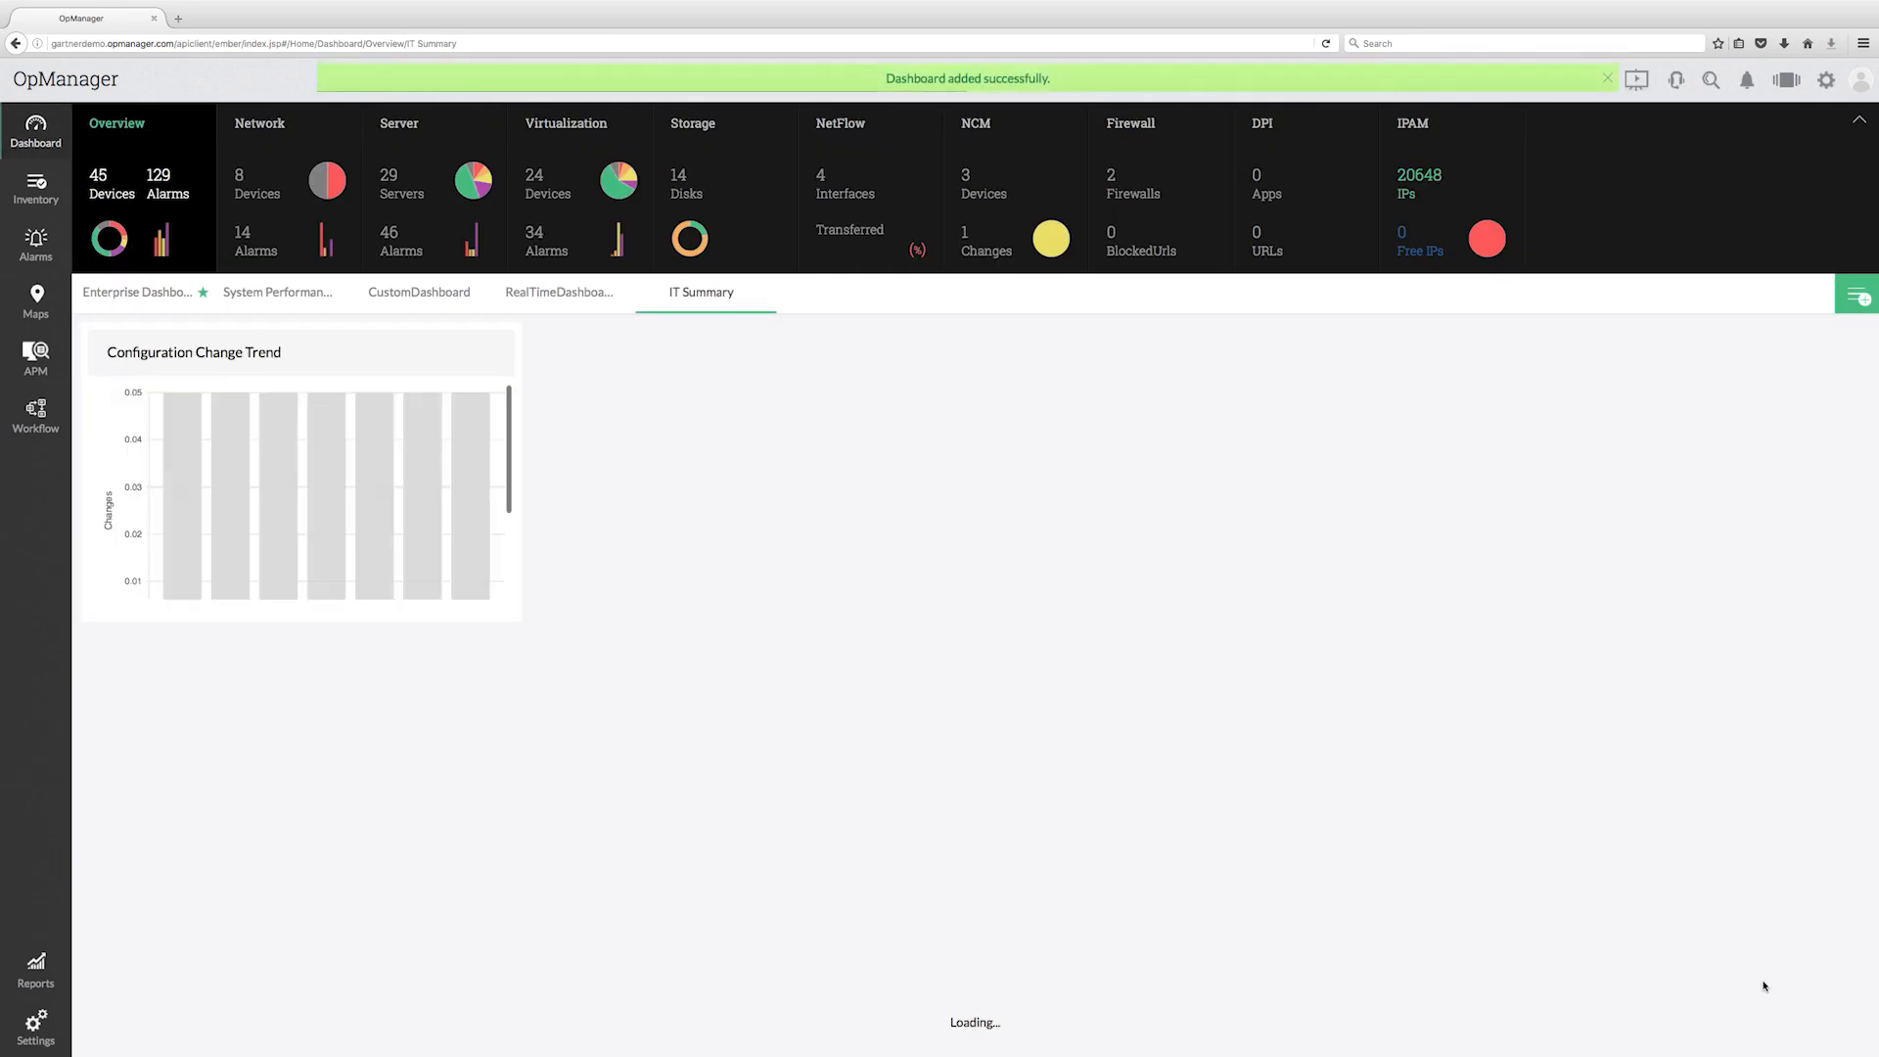
click(36, 190)
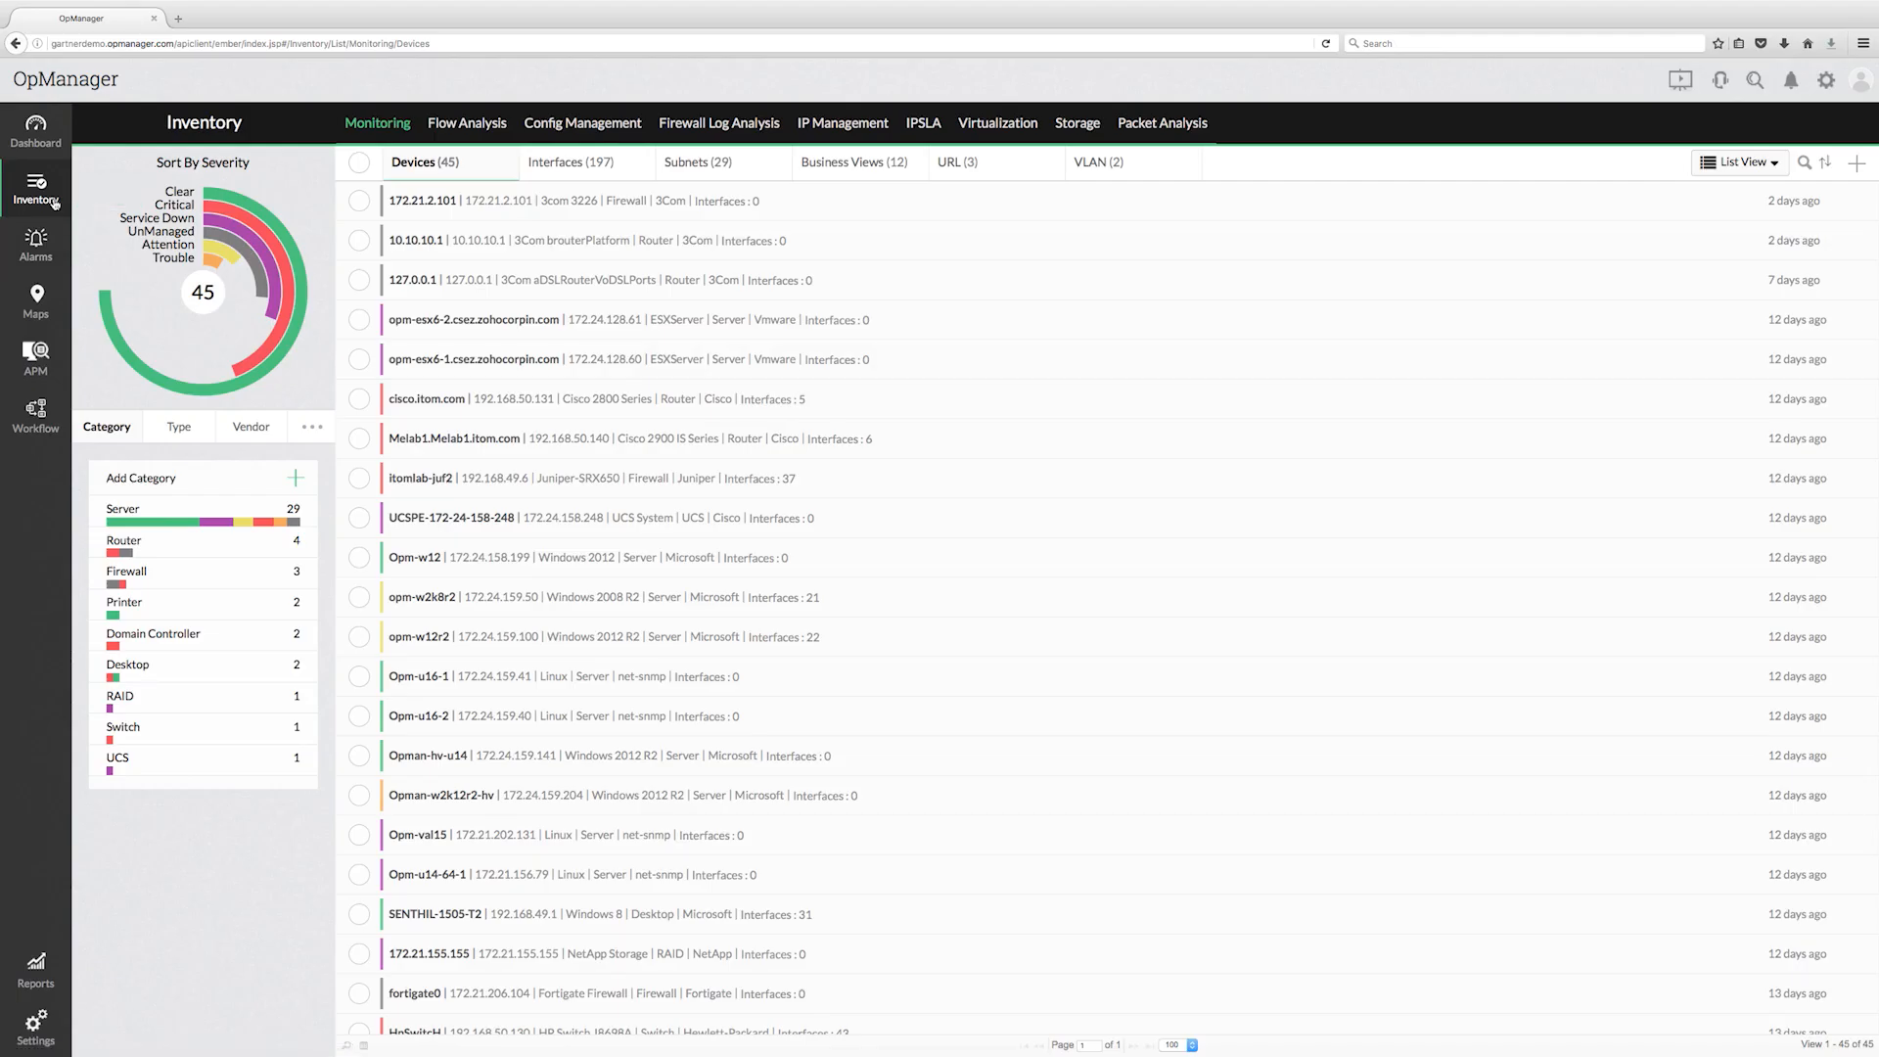
Step: Filter the inventory to Server, Router and Firewall devices and select all 36 of them
click(139, 508)
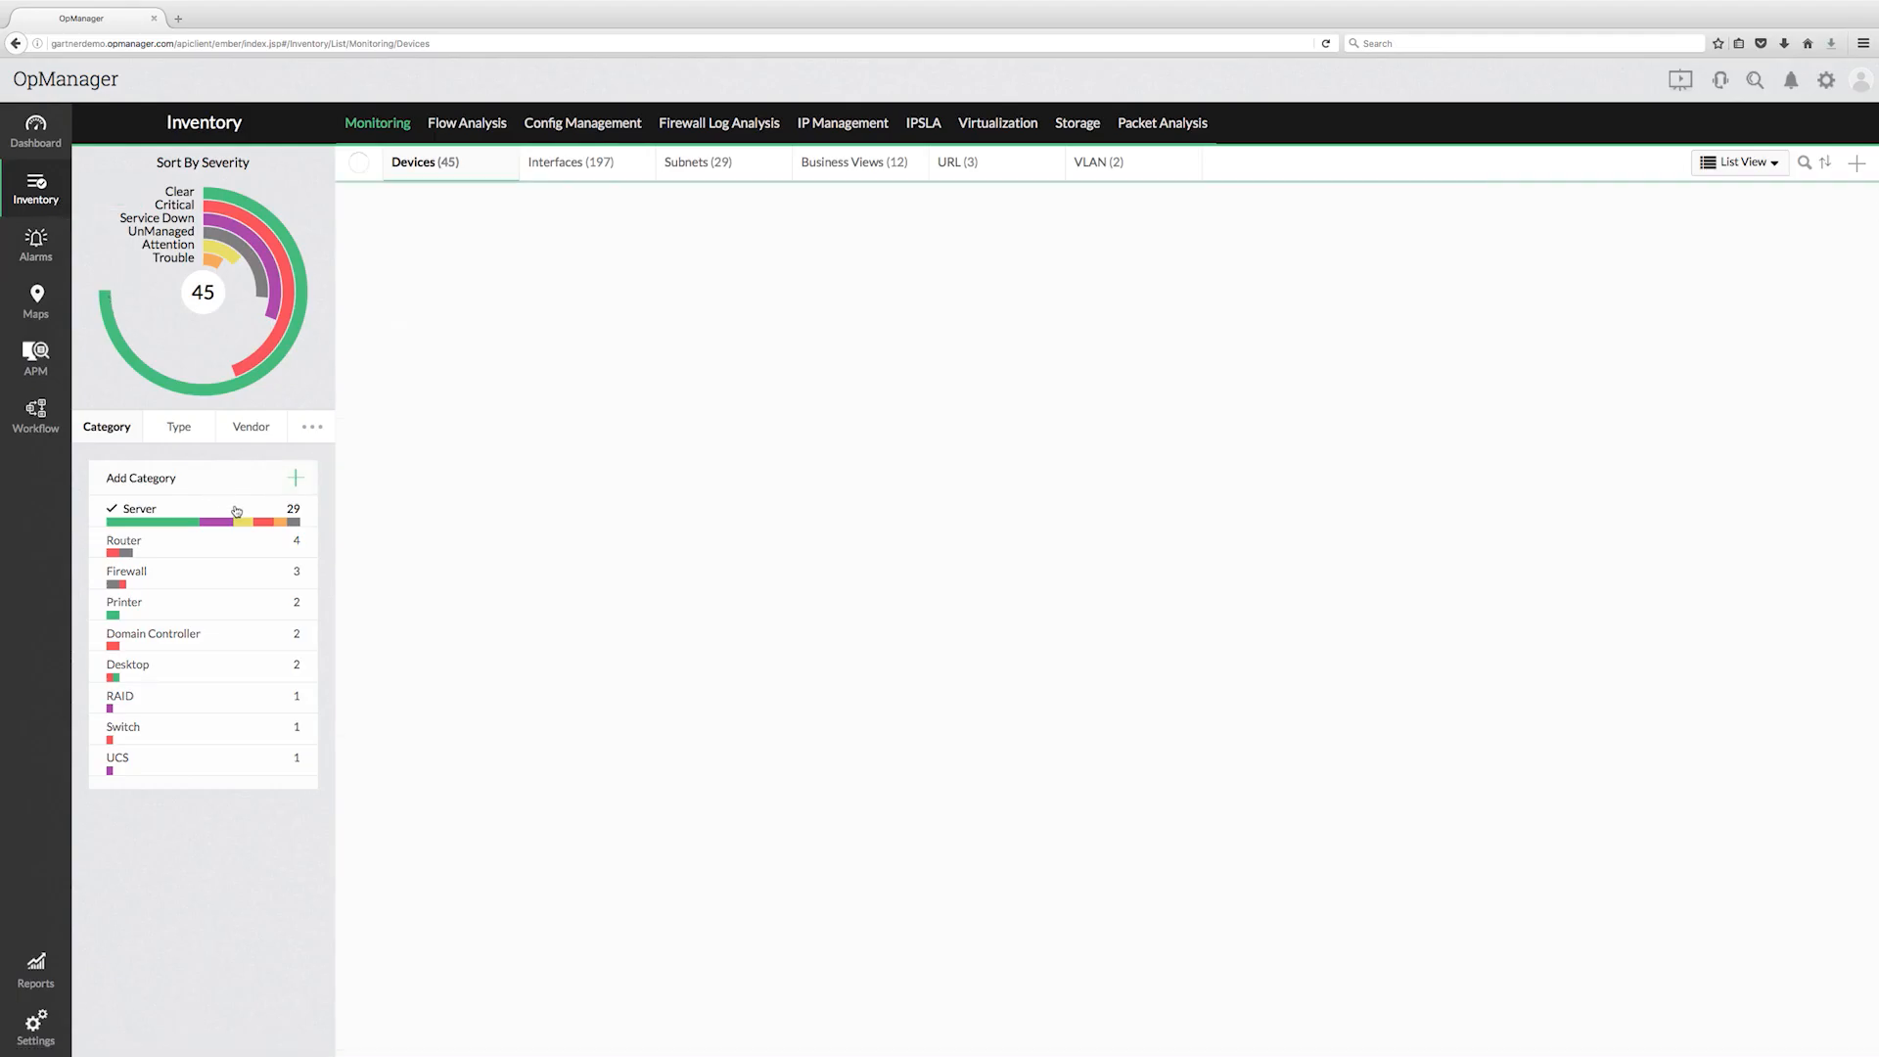
click(123, 540)
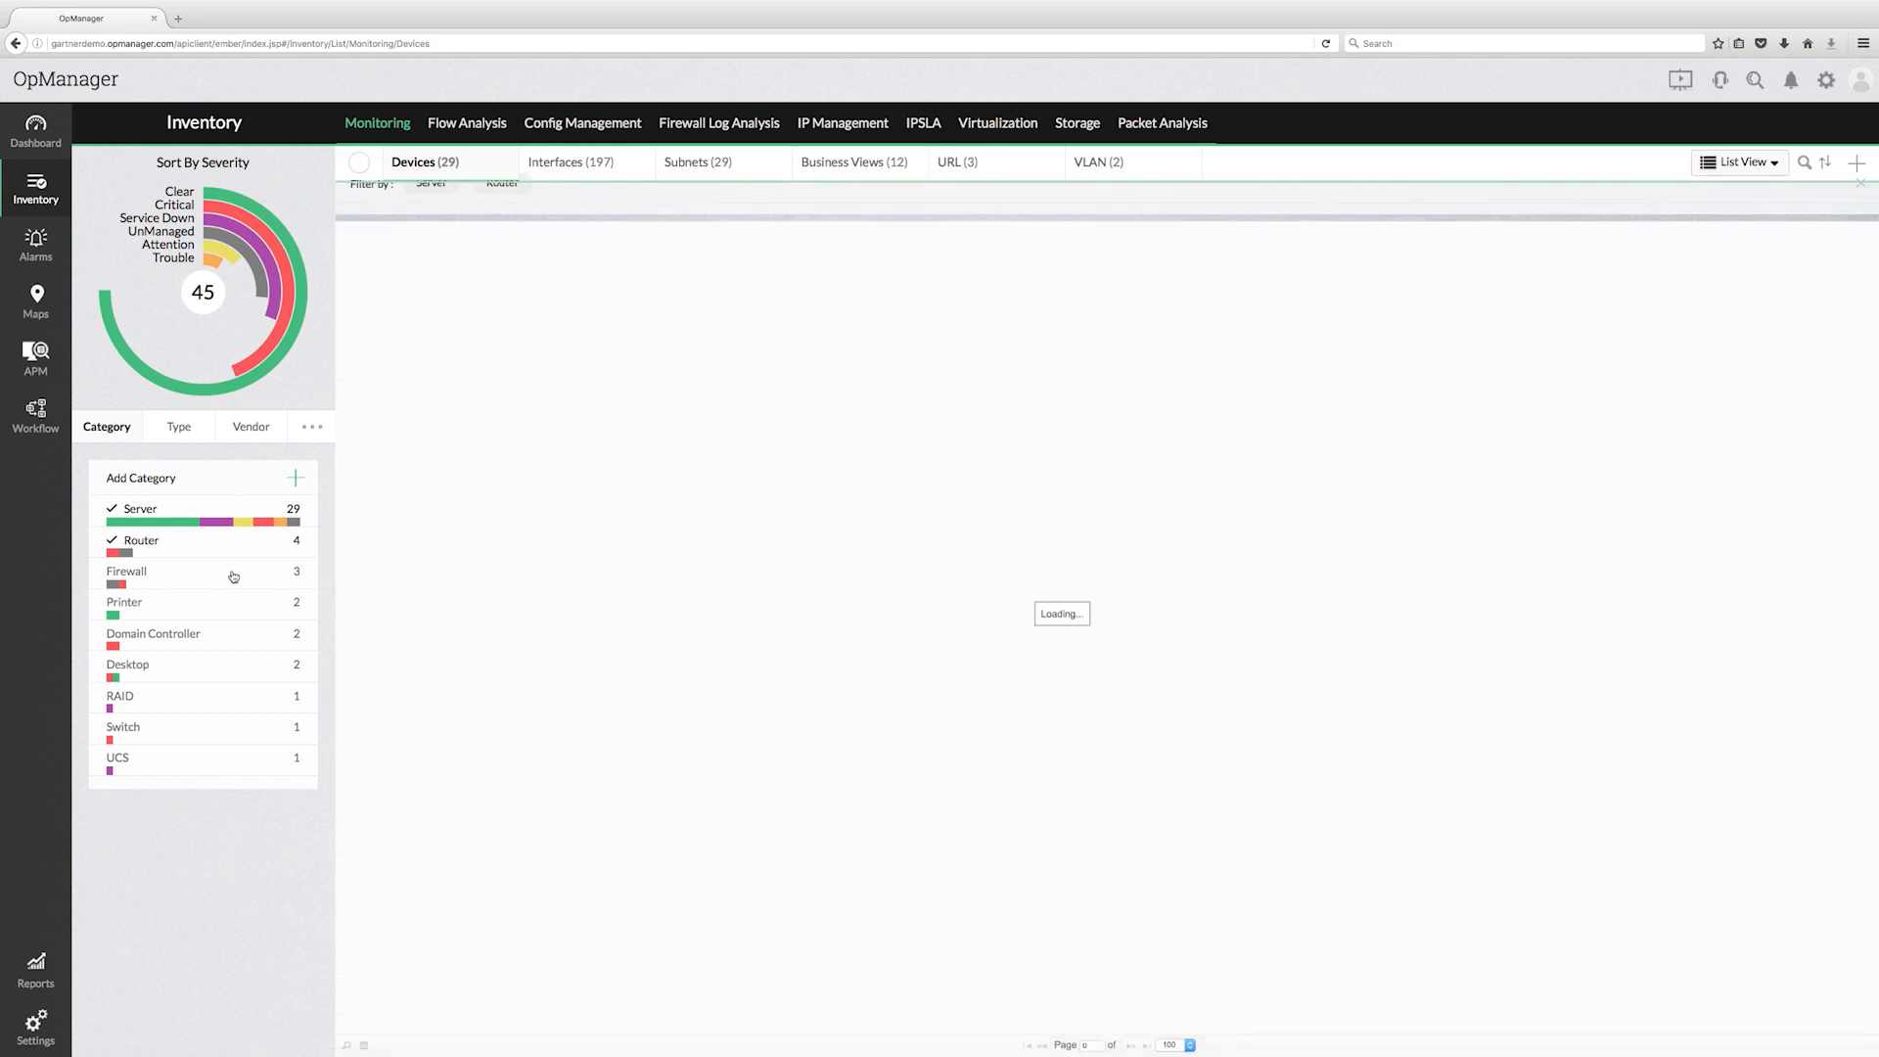
click(143, 570)
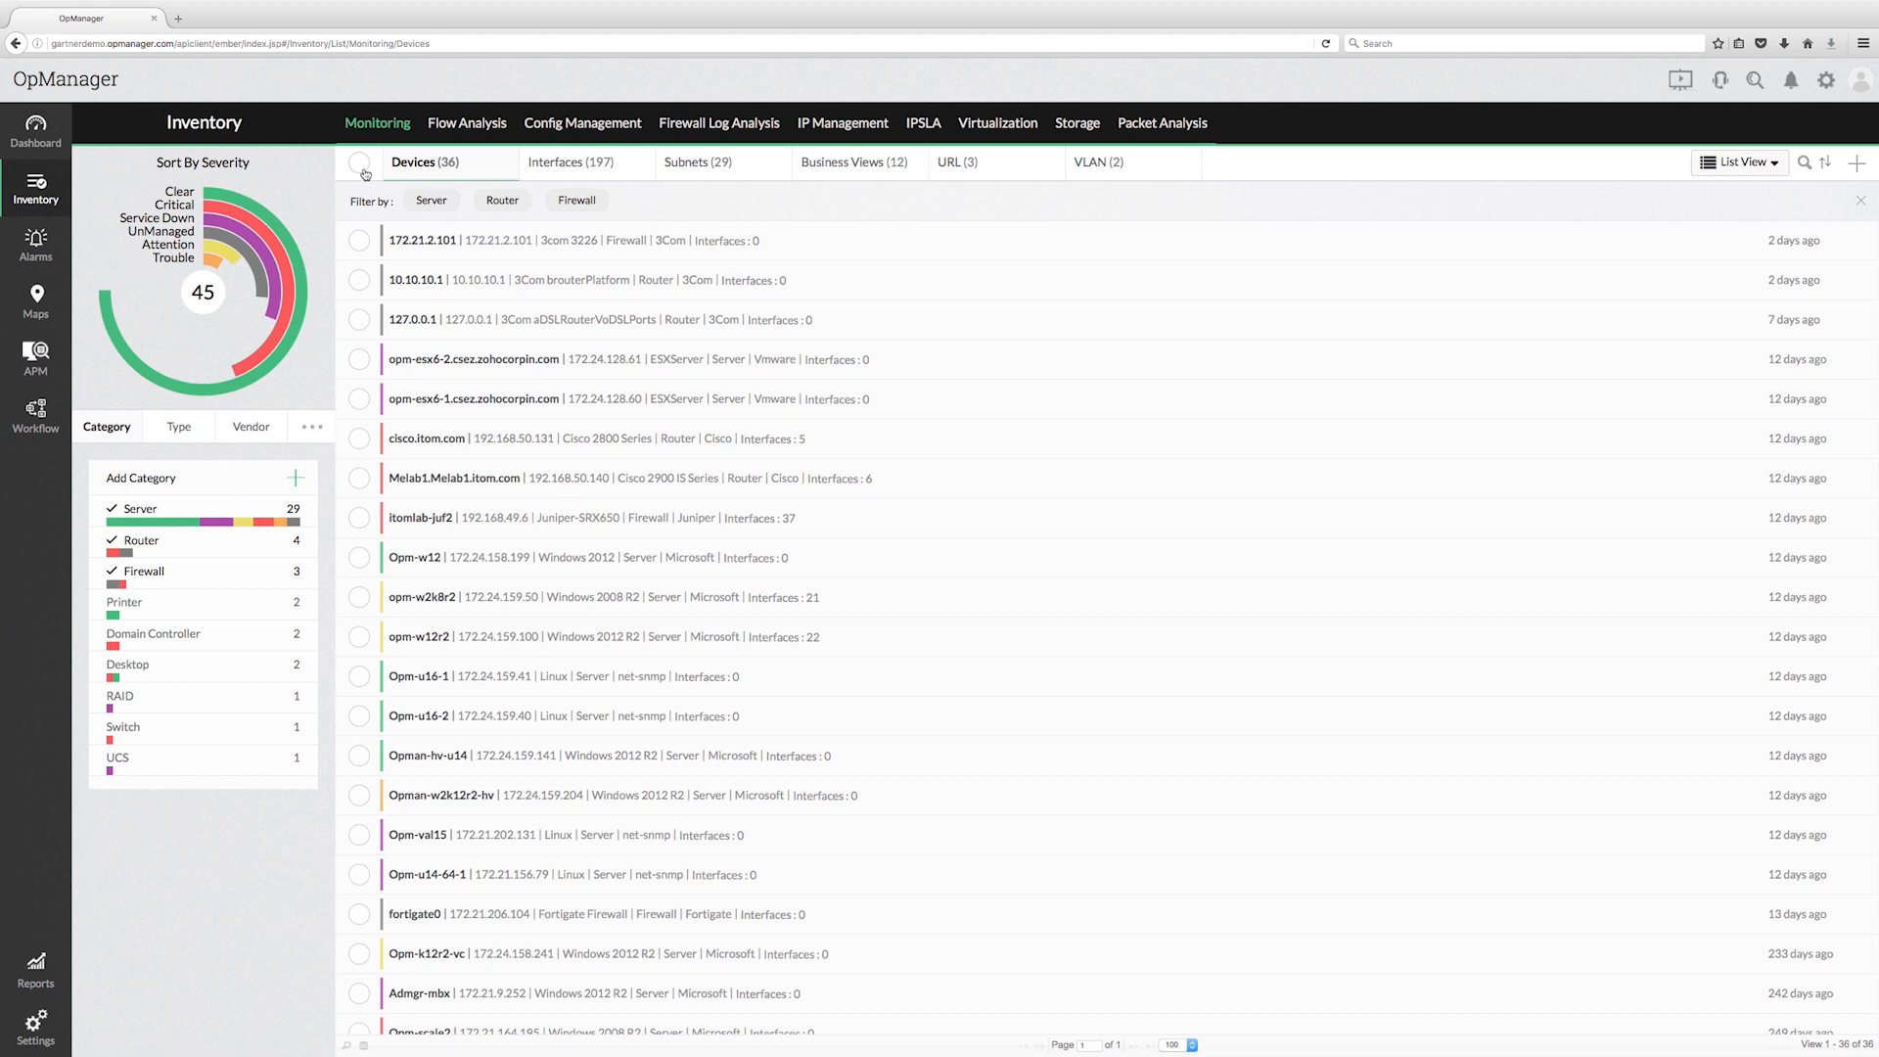
click(358, 163)
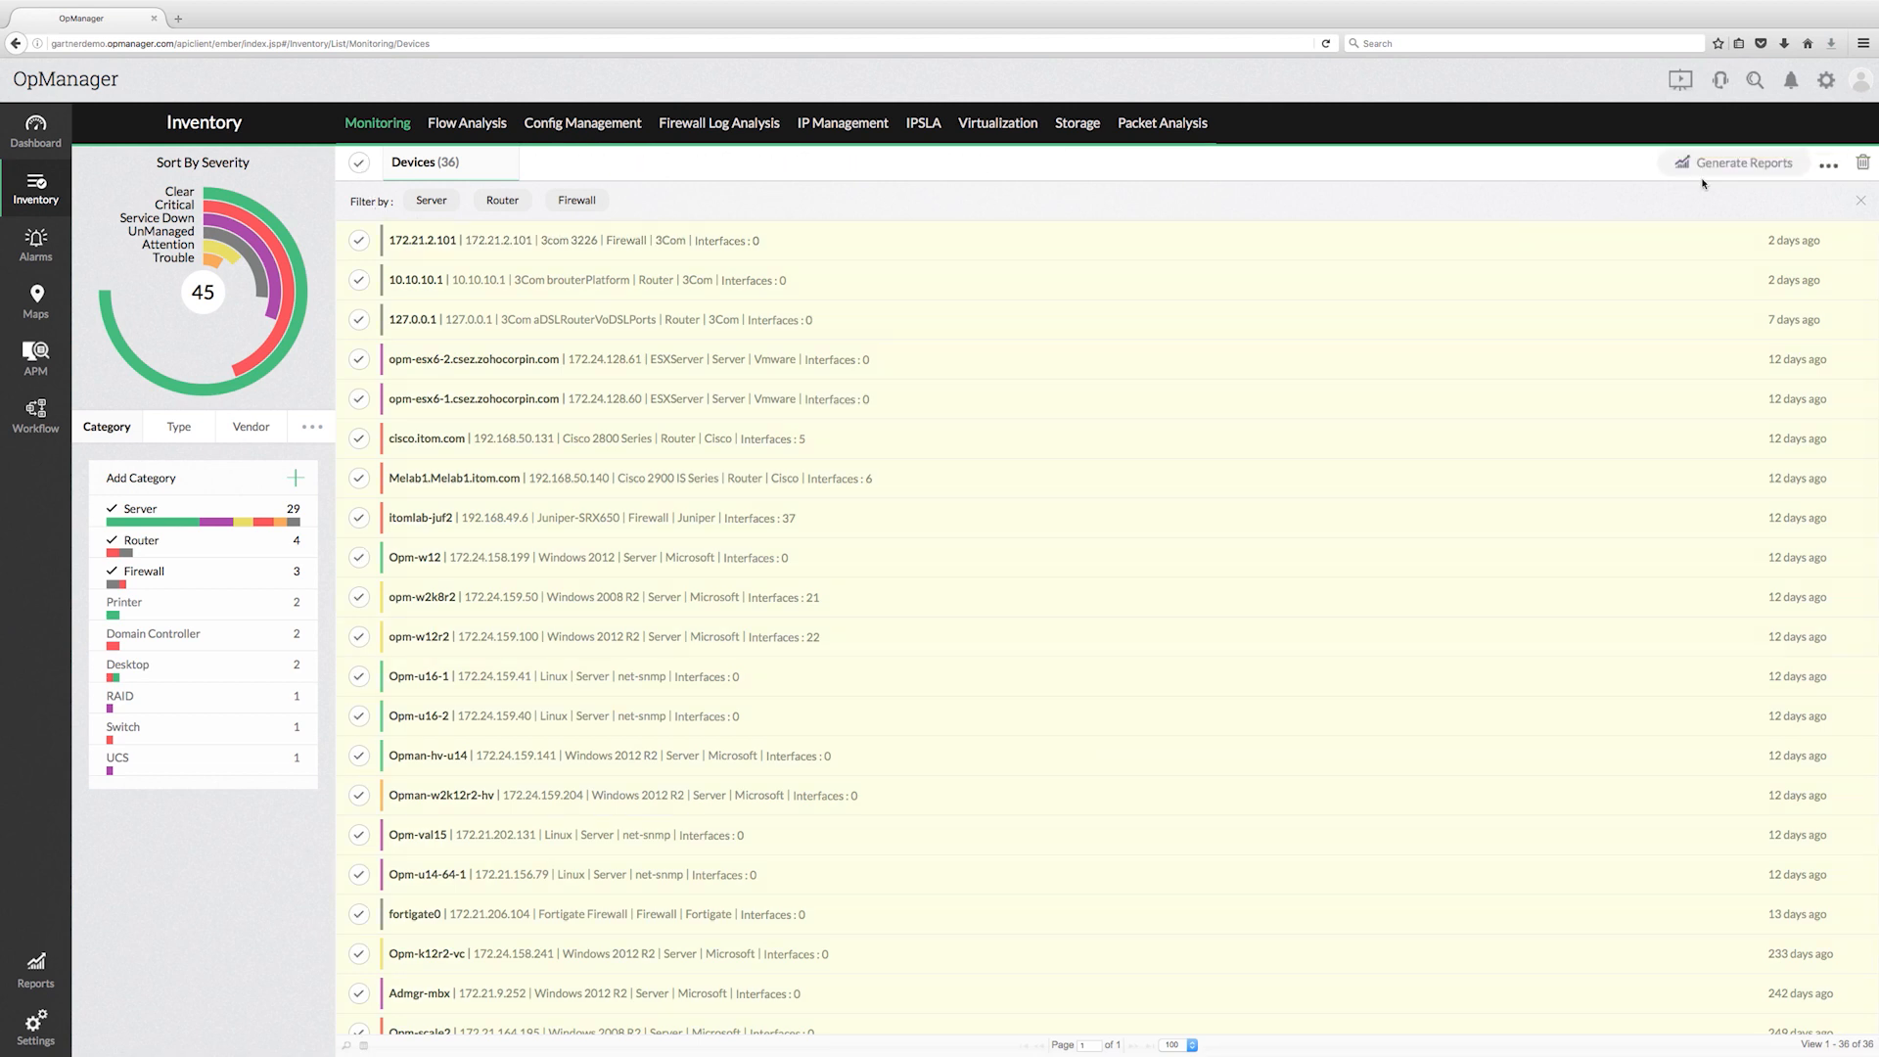
Step: Start a this-month report for the selected devices, shown as a graph view
click(1742, 163)
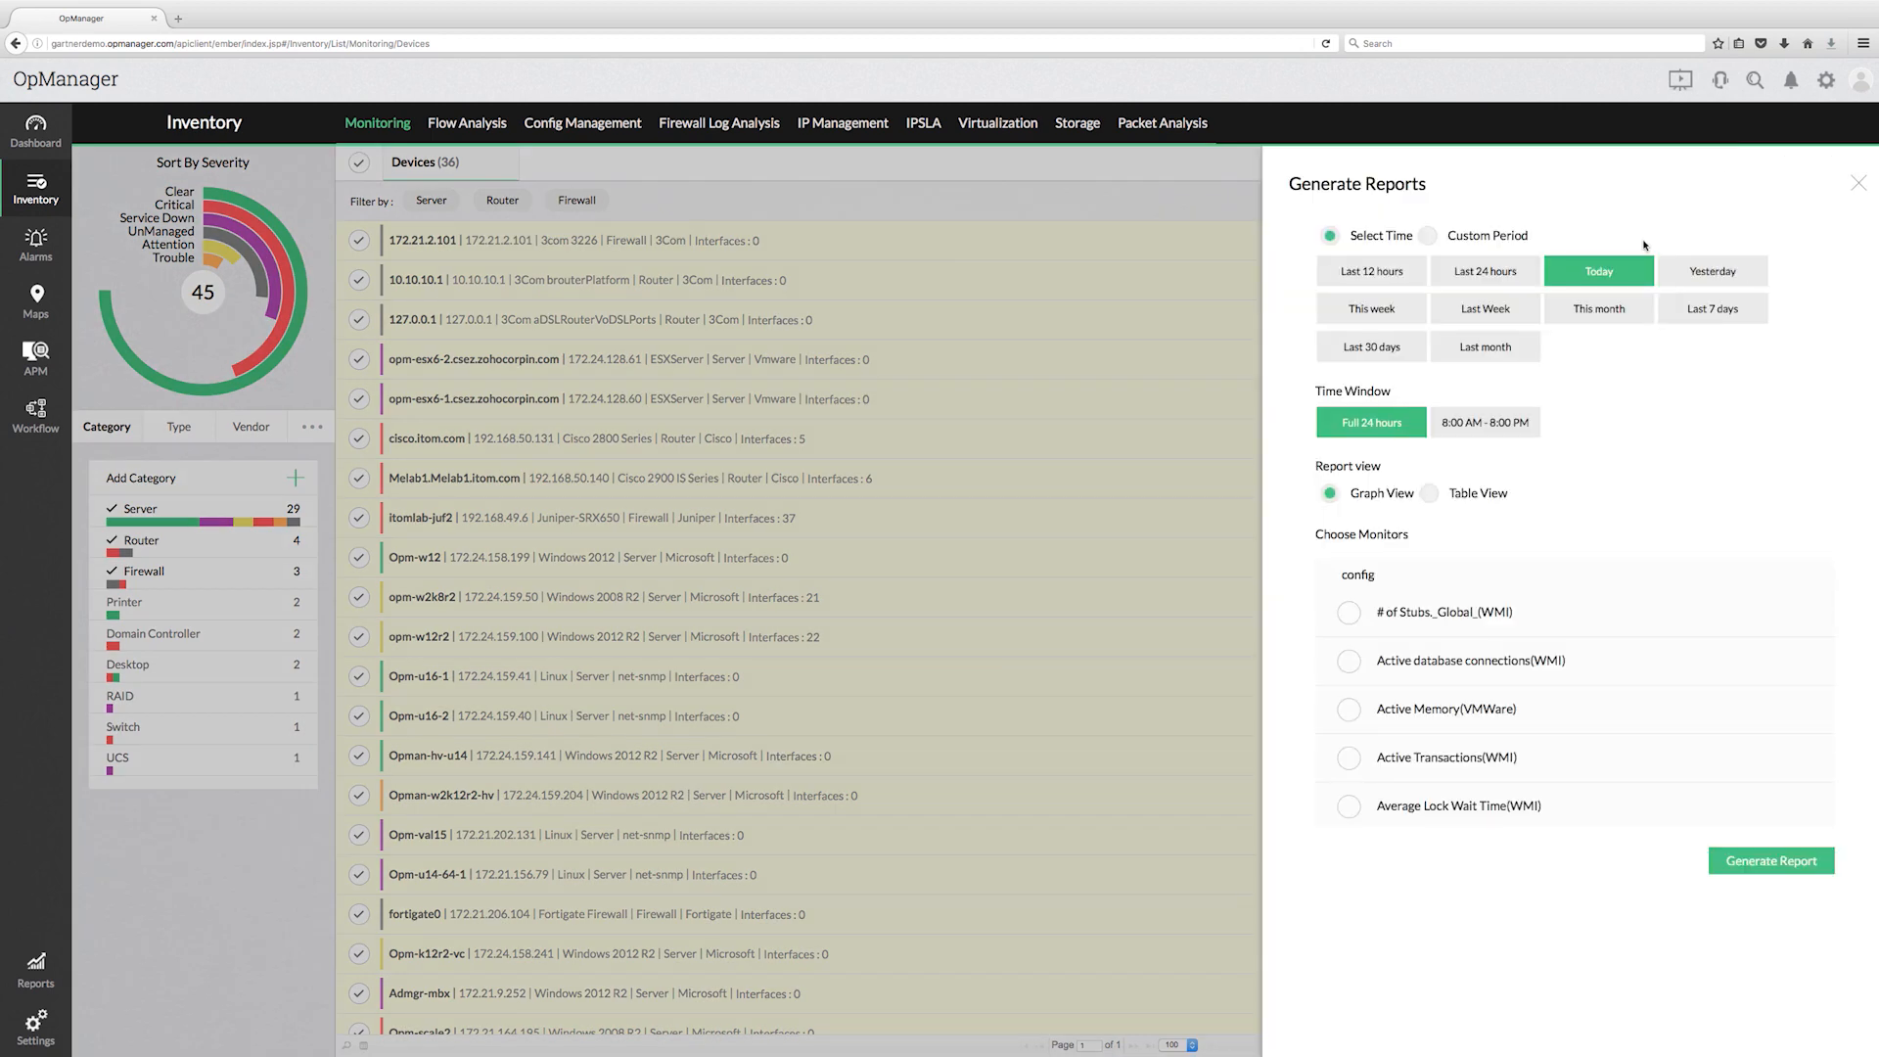
click(1600, 308)
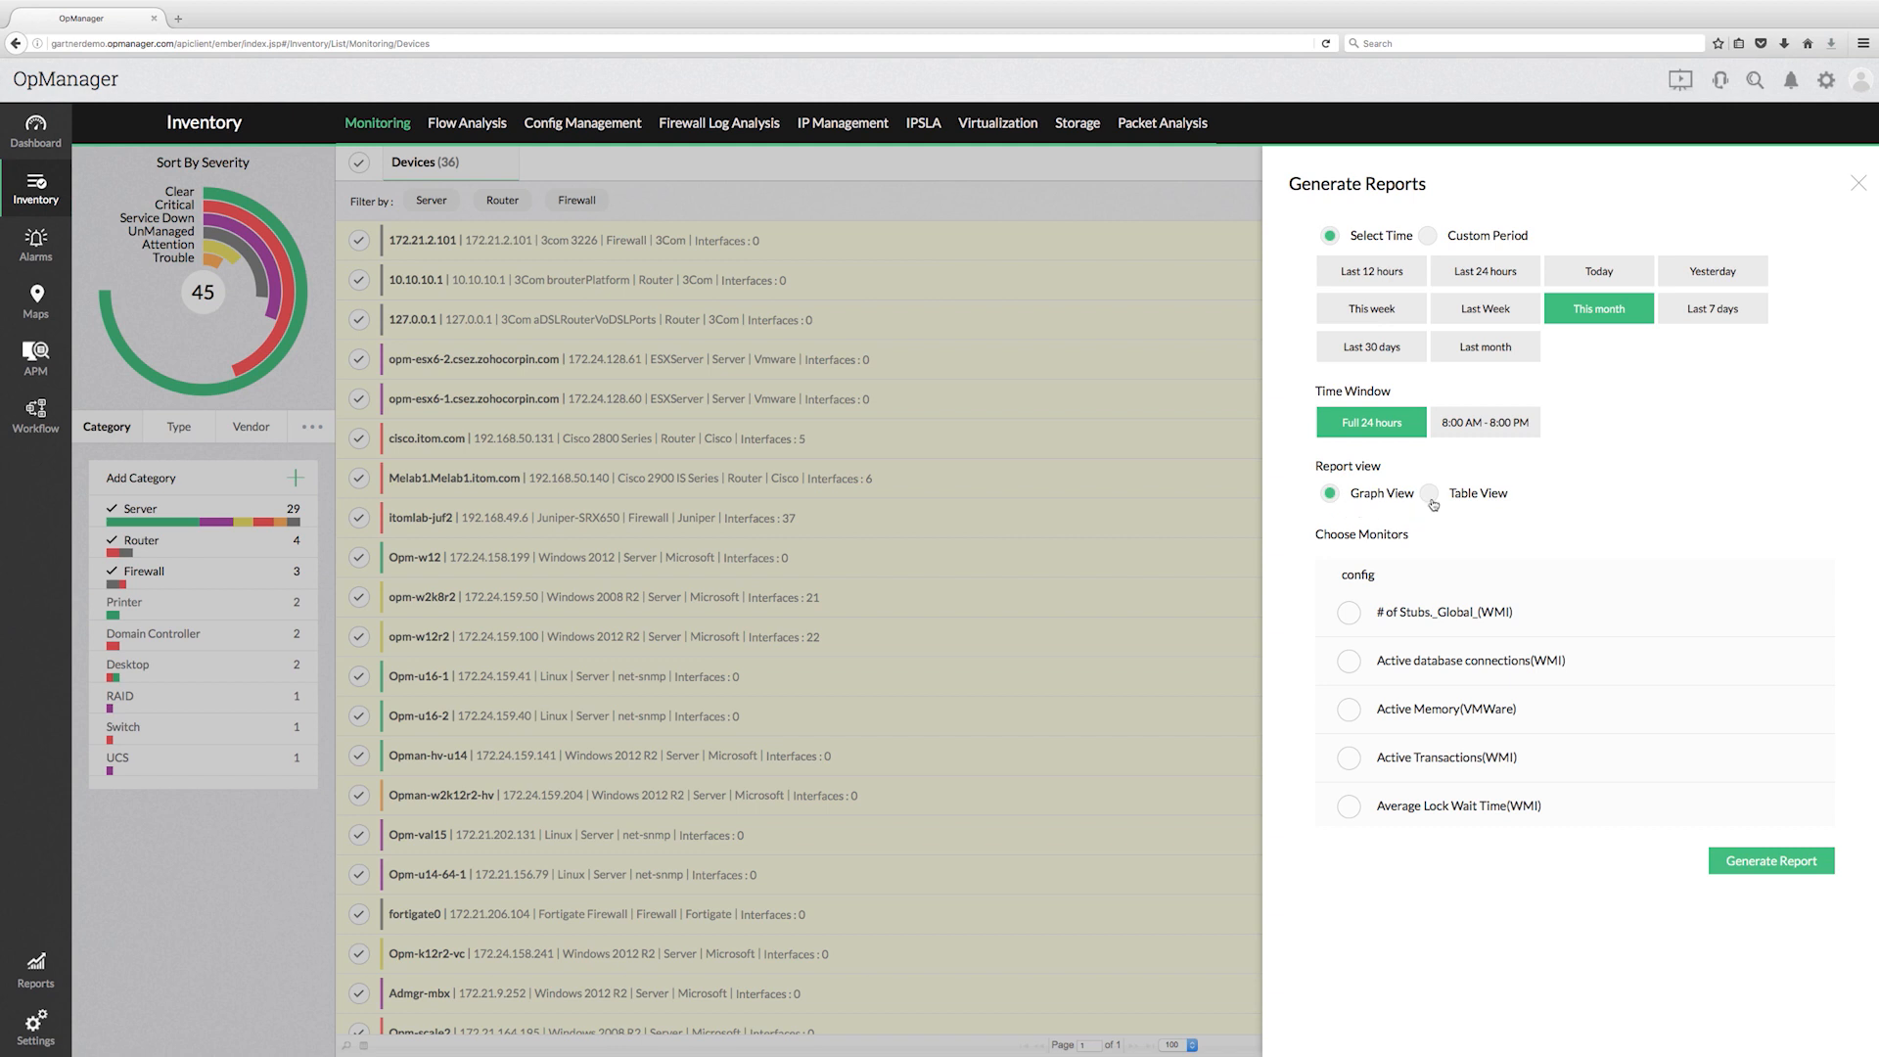
click(1429, 493)
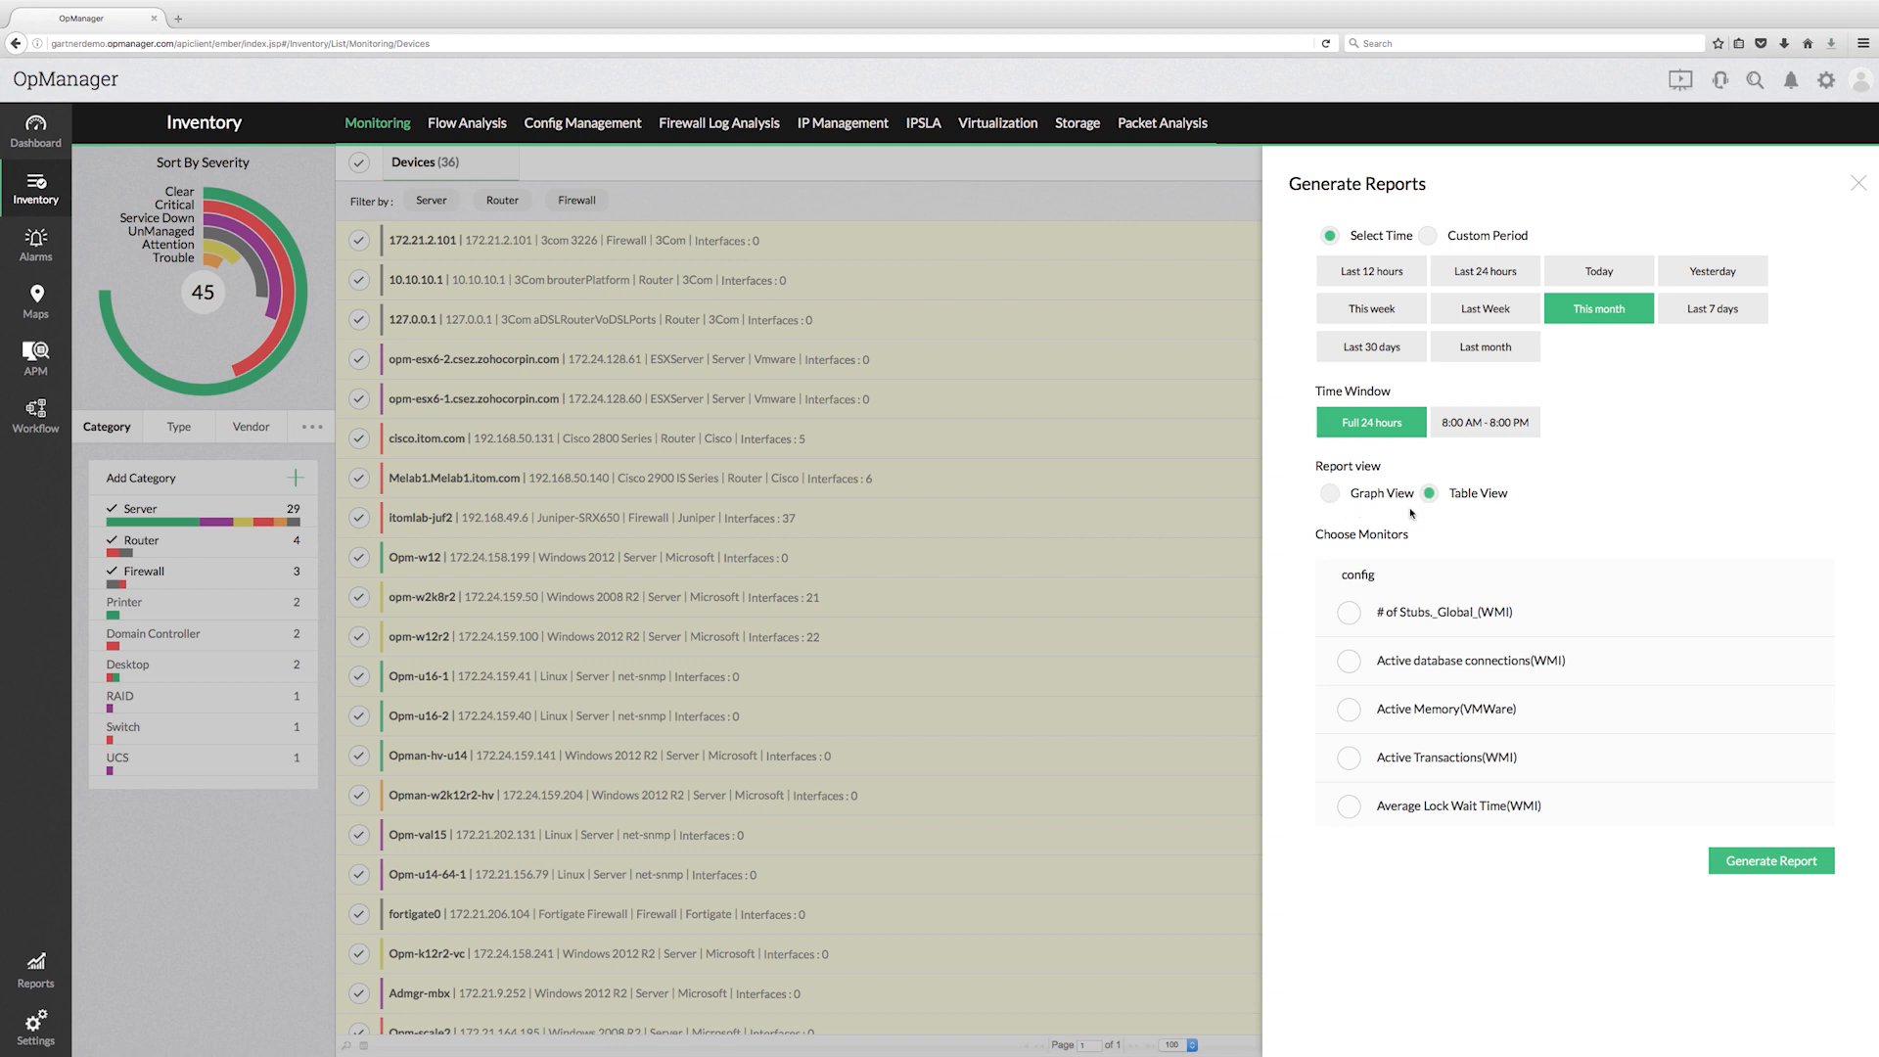
click(1329, 494)
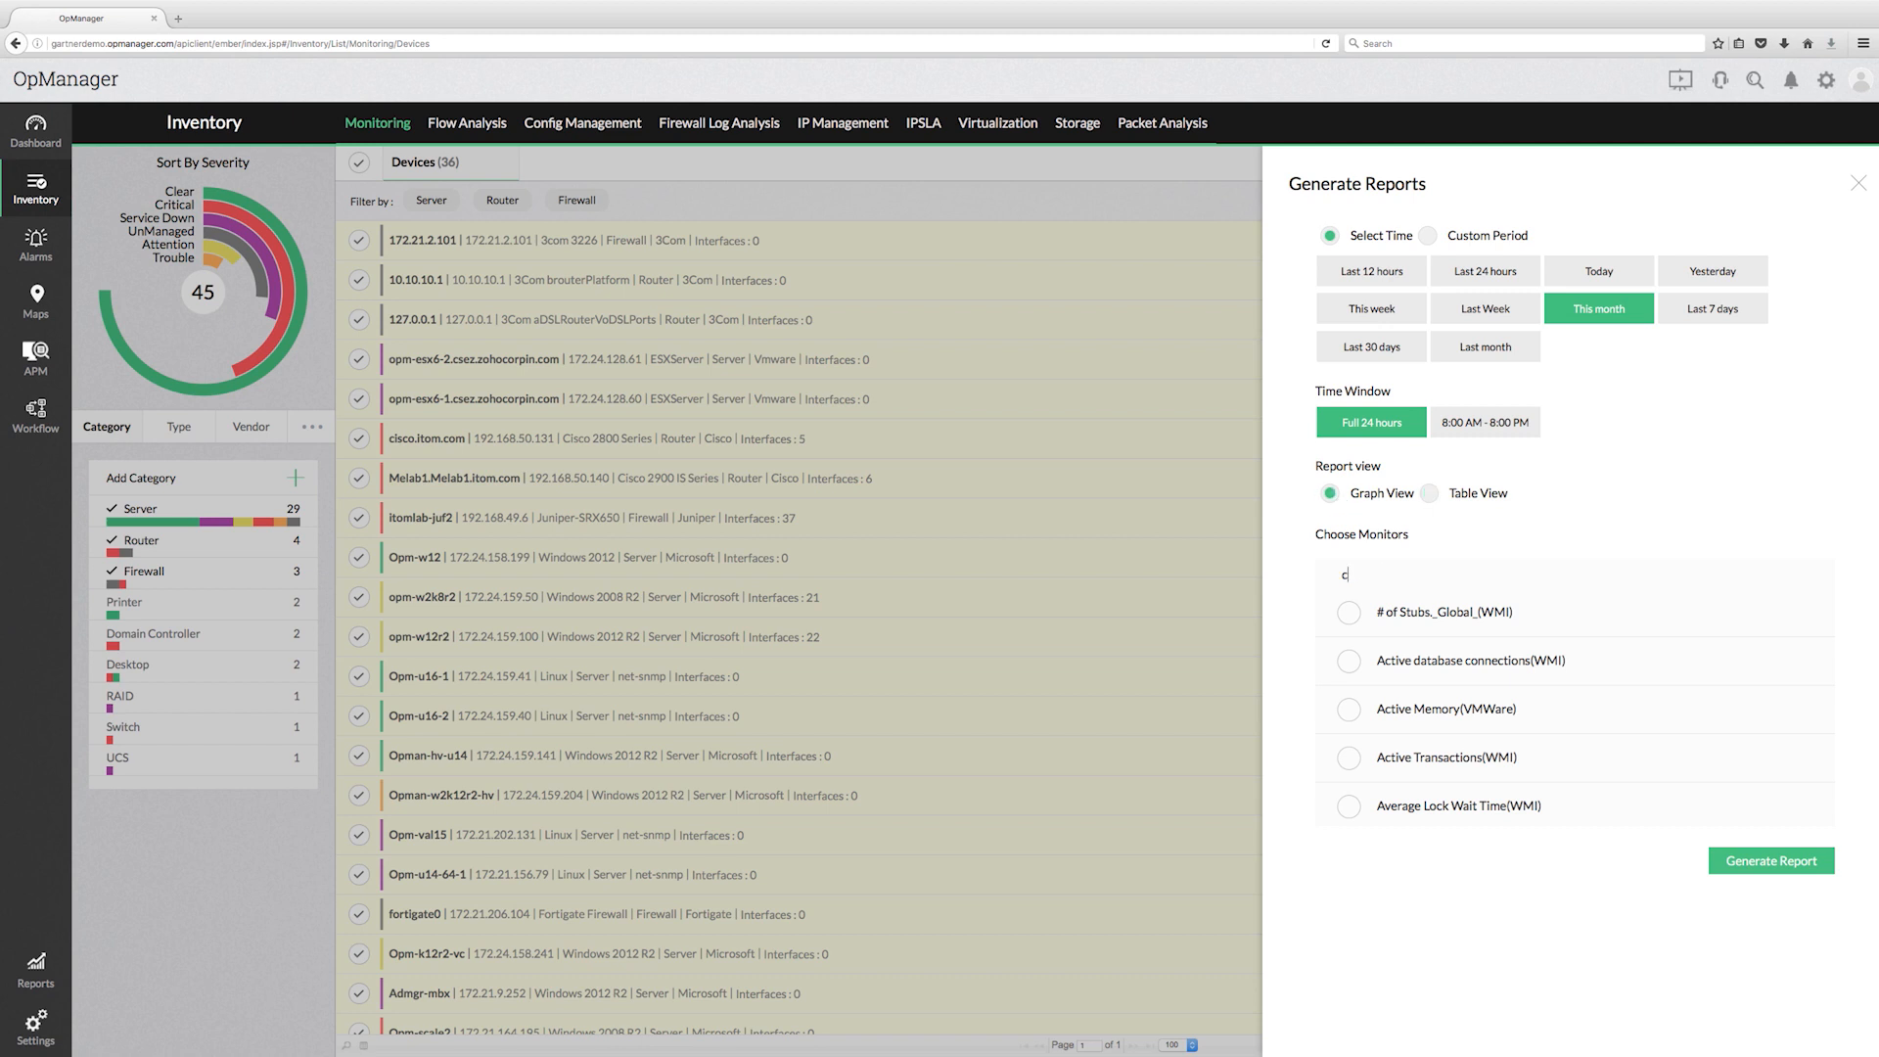
Step: Include the Memory Utilization (WMI) and Config Change Count (NCM) monitors in the report
text(pu uti)
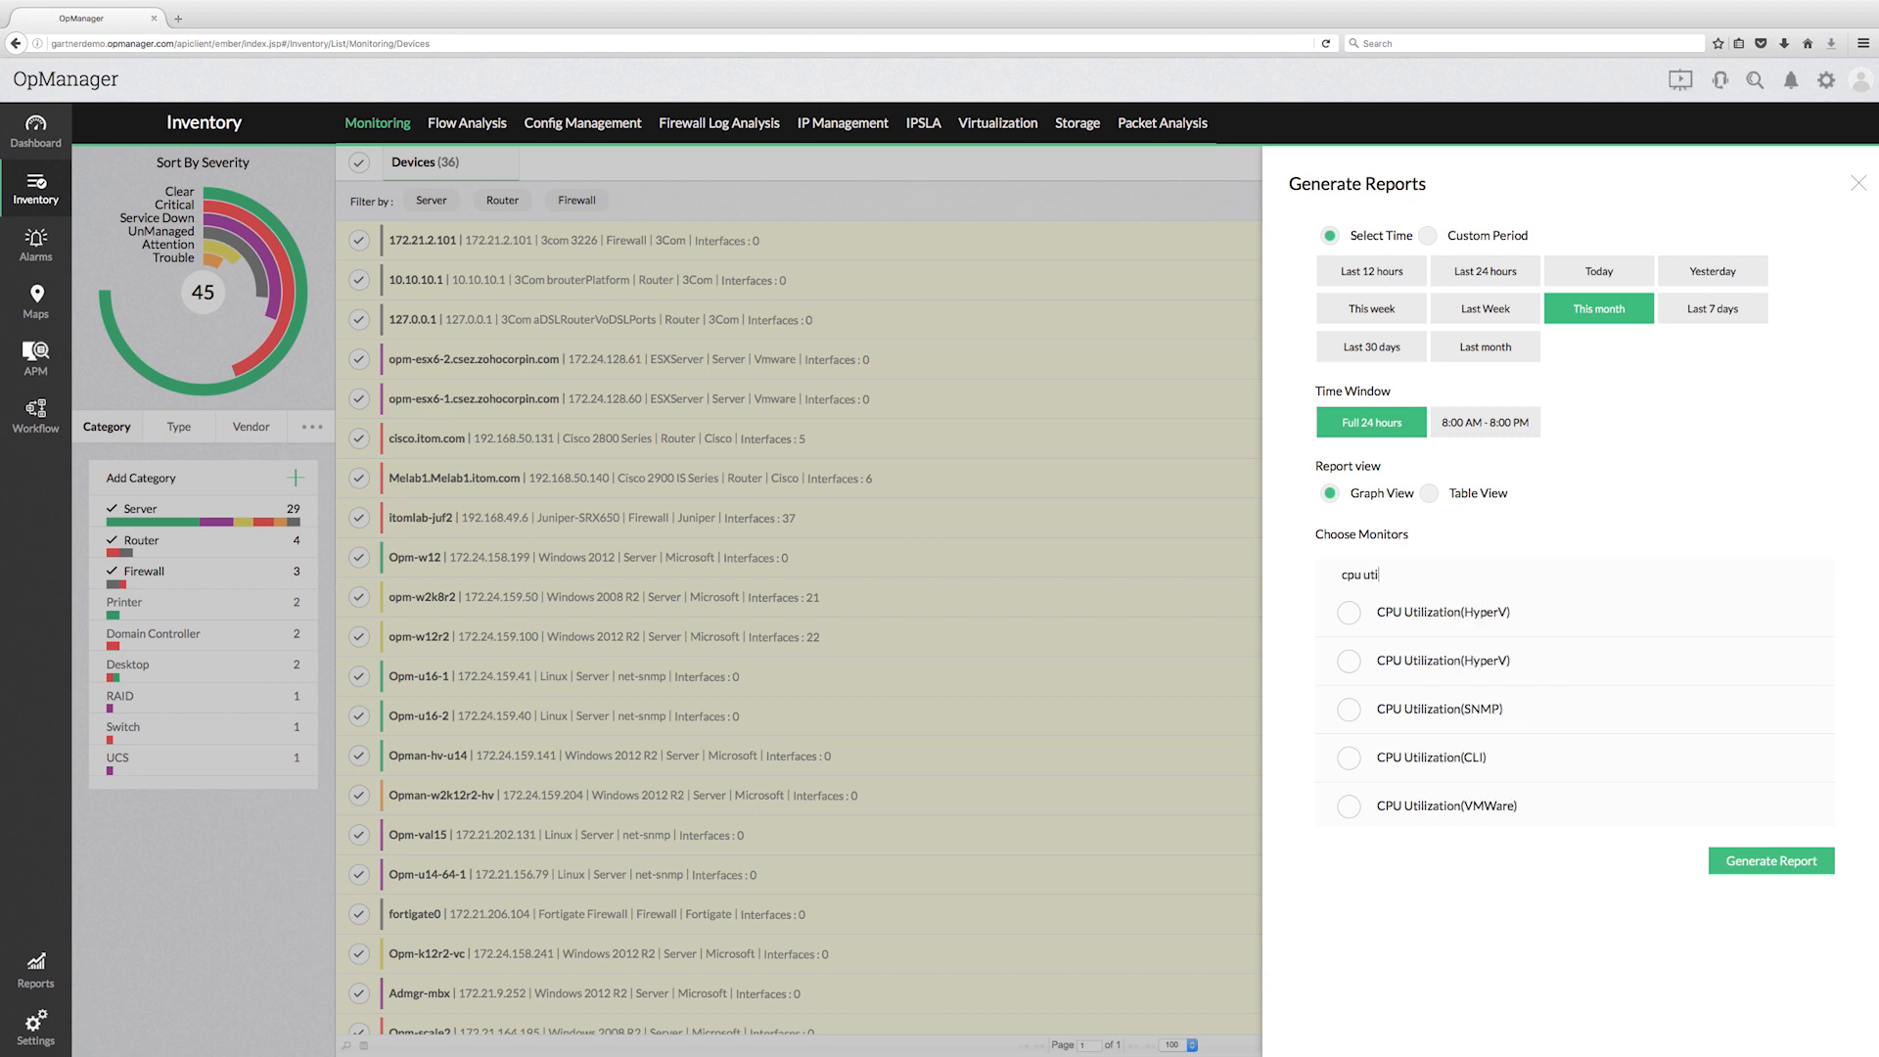
scroll(down, 3)
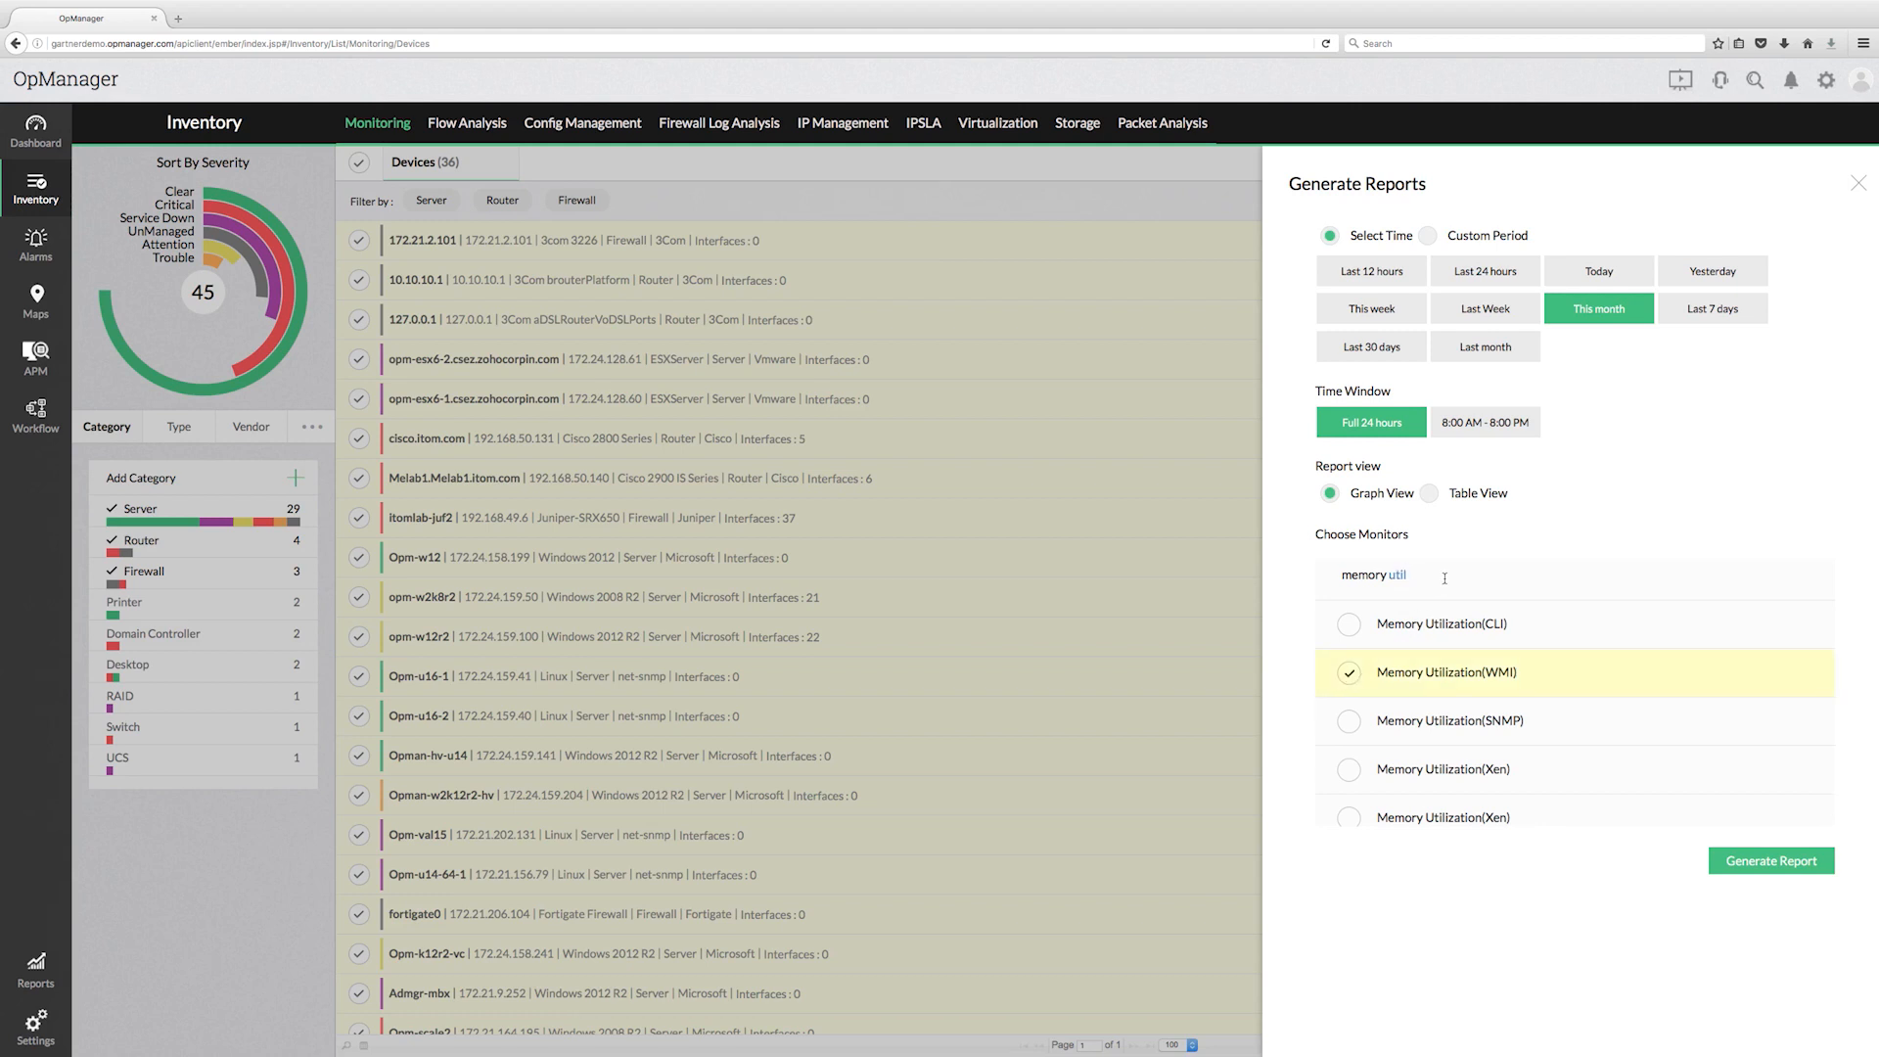
text(config)
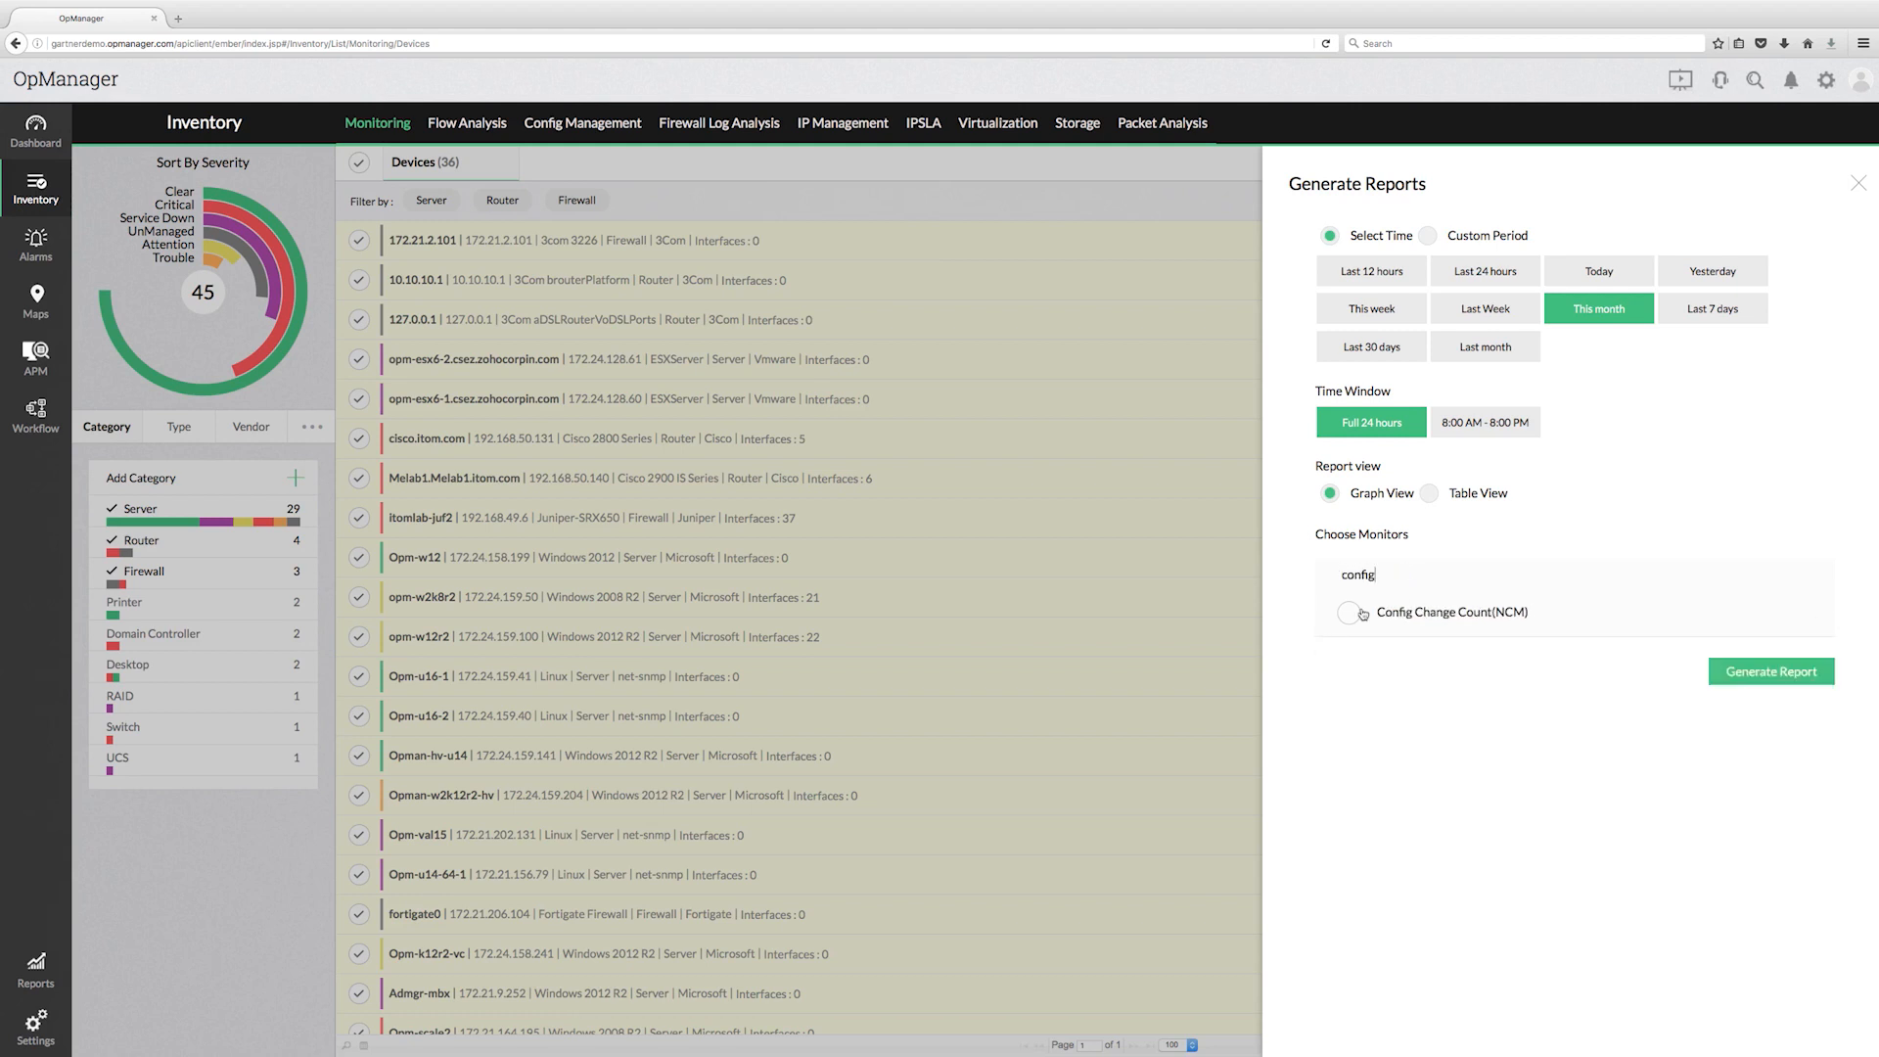
click(1770, 672)
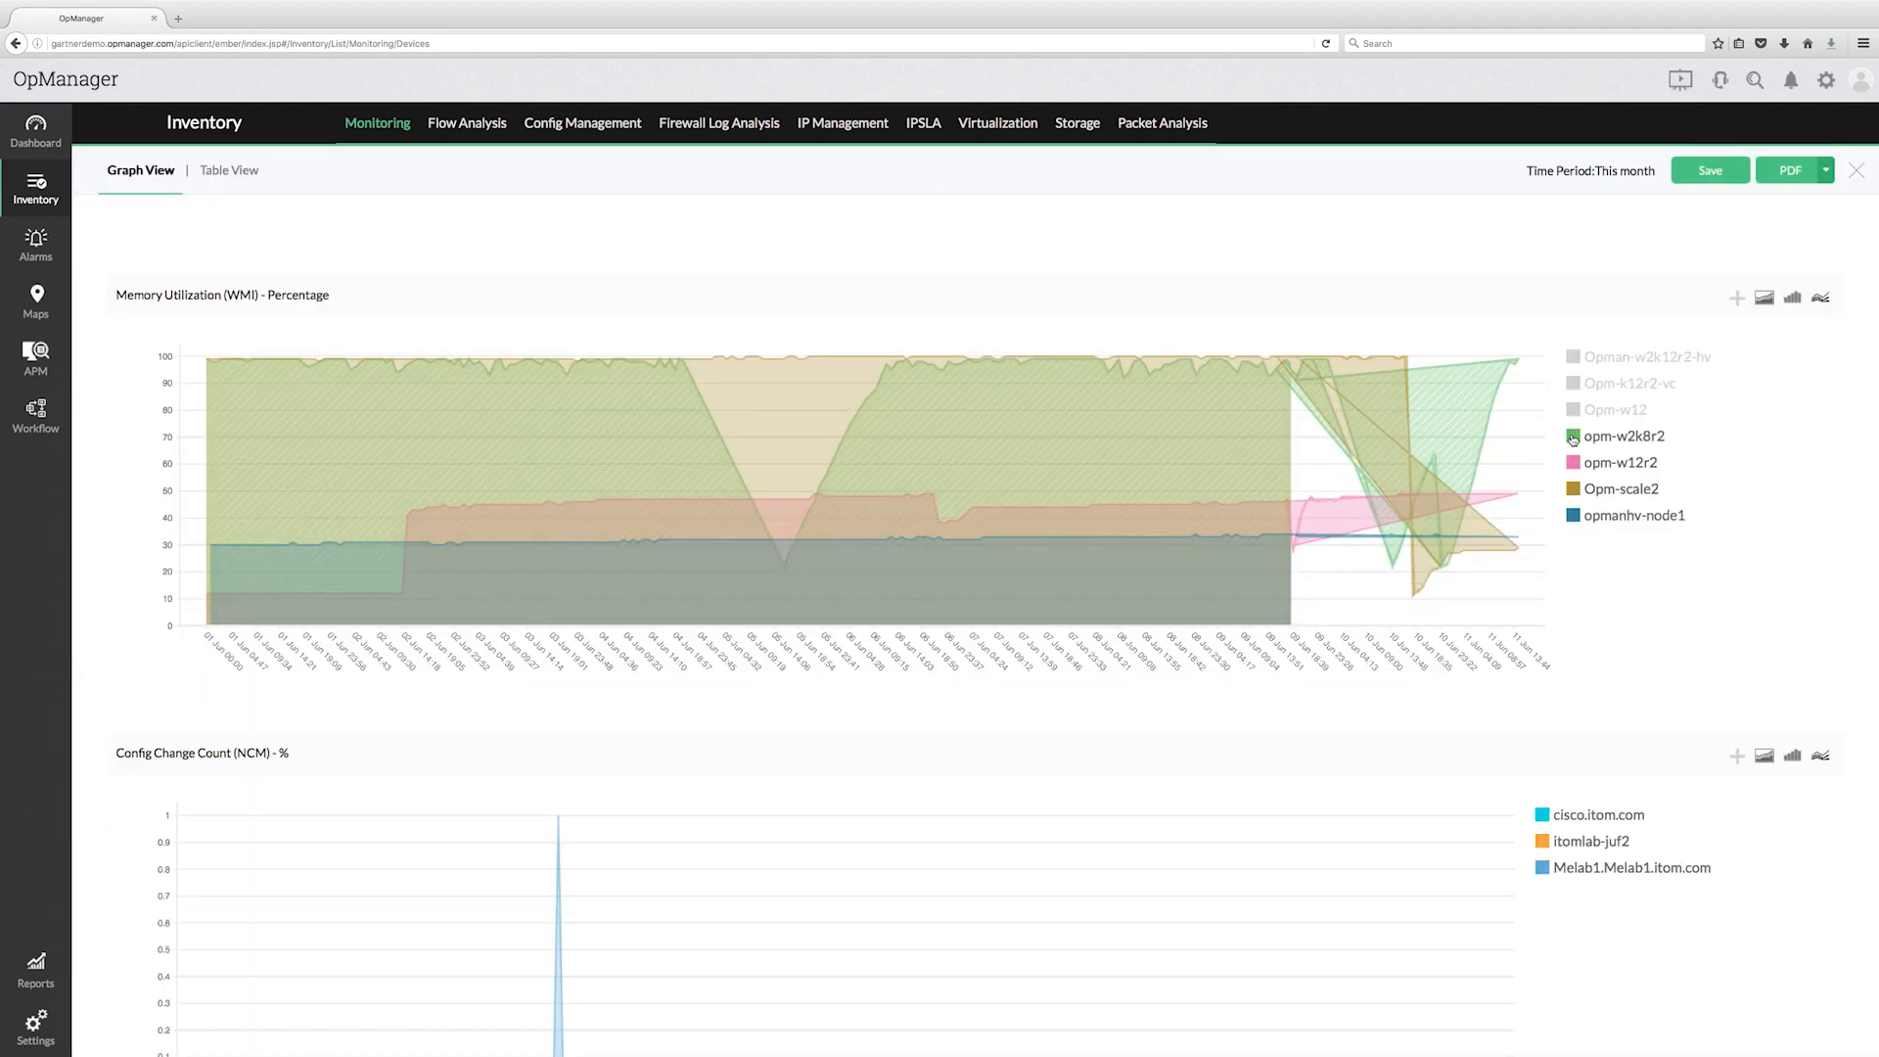
Step: Hide the other servers from the memory graph, leaving opmanhv-node1 as an area chart
click(1625, 435)
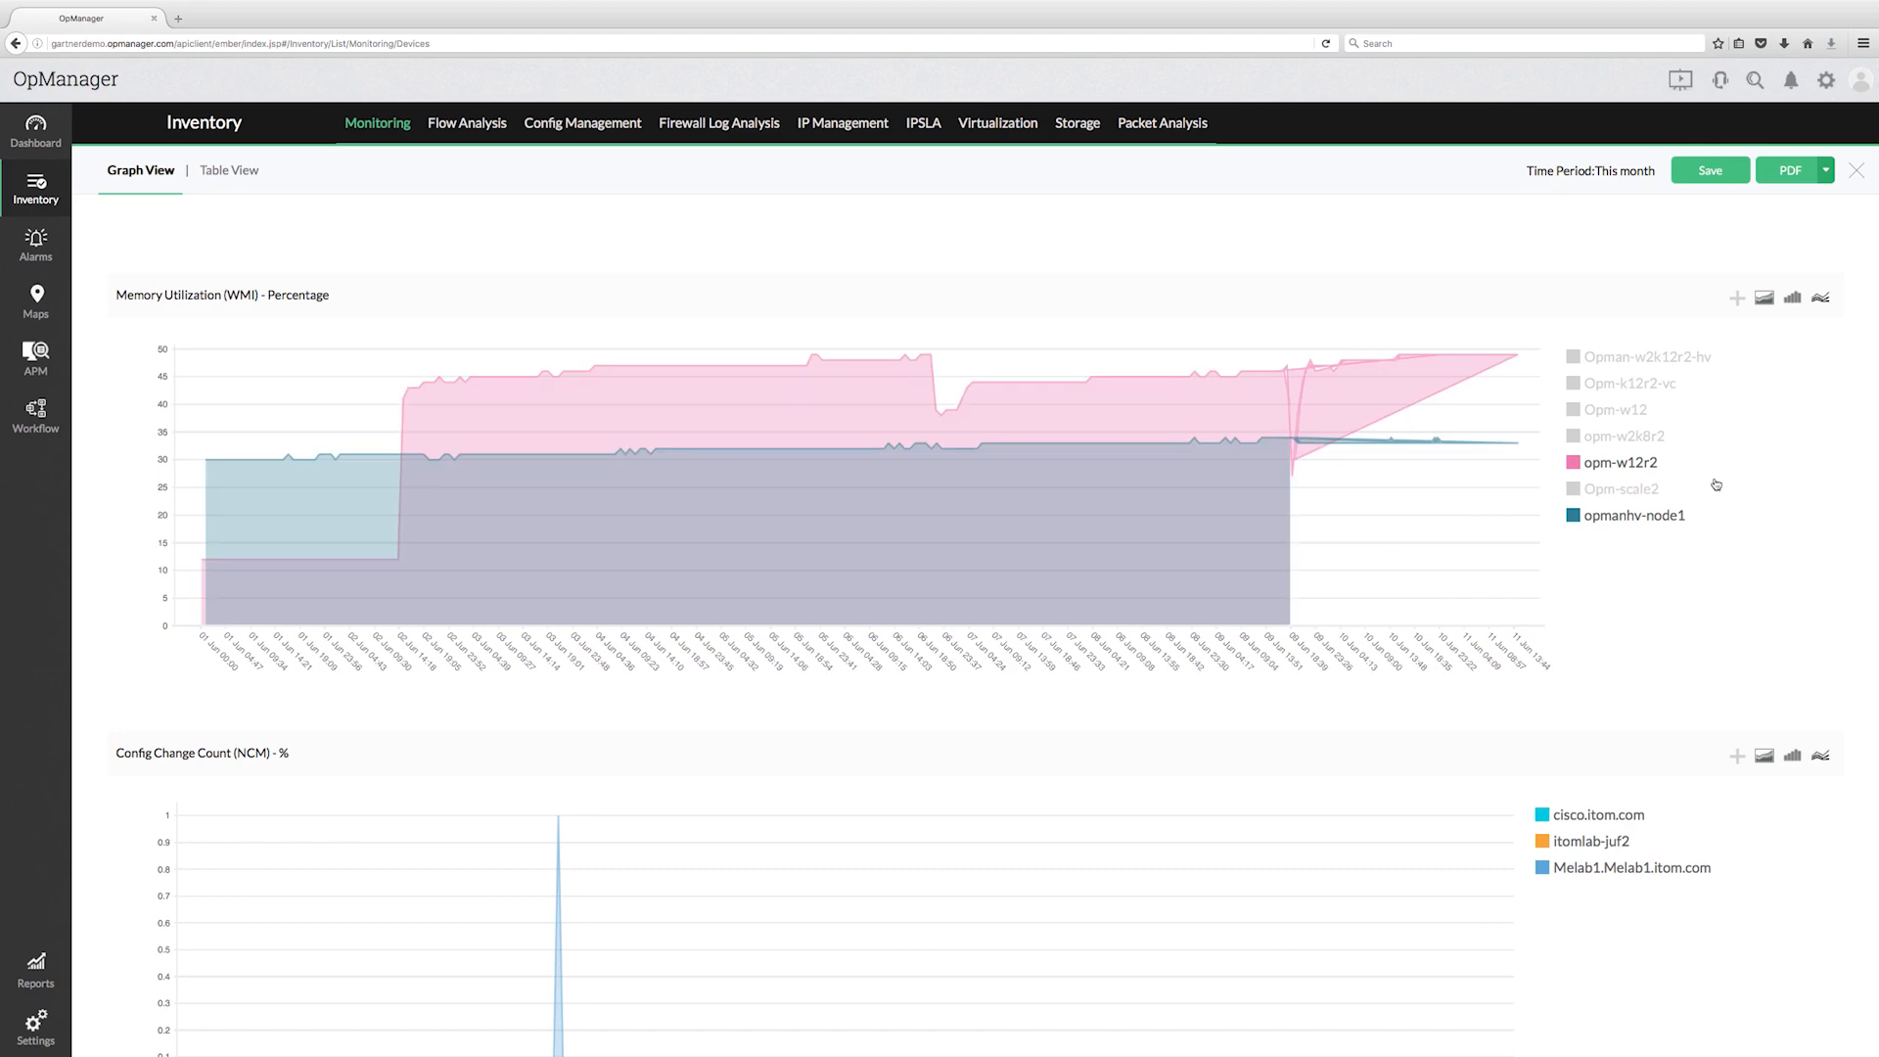
click(1619, 462)
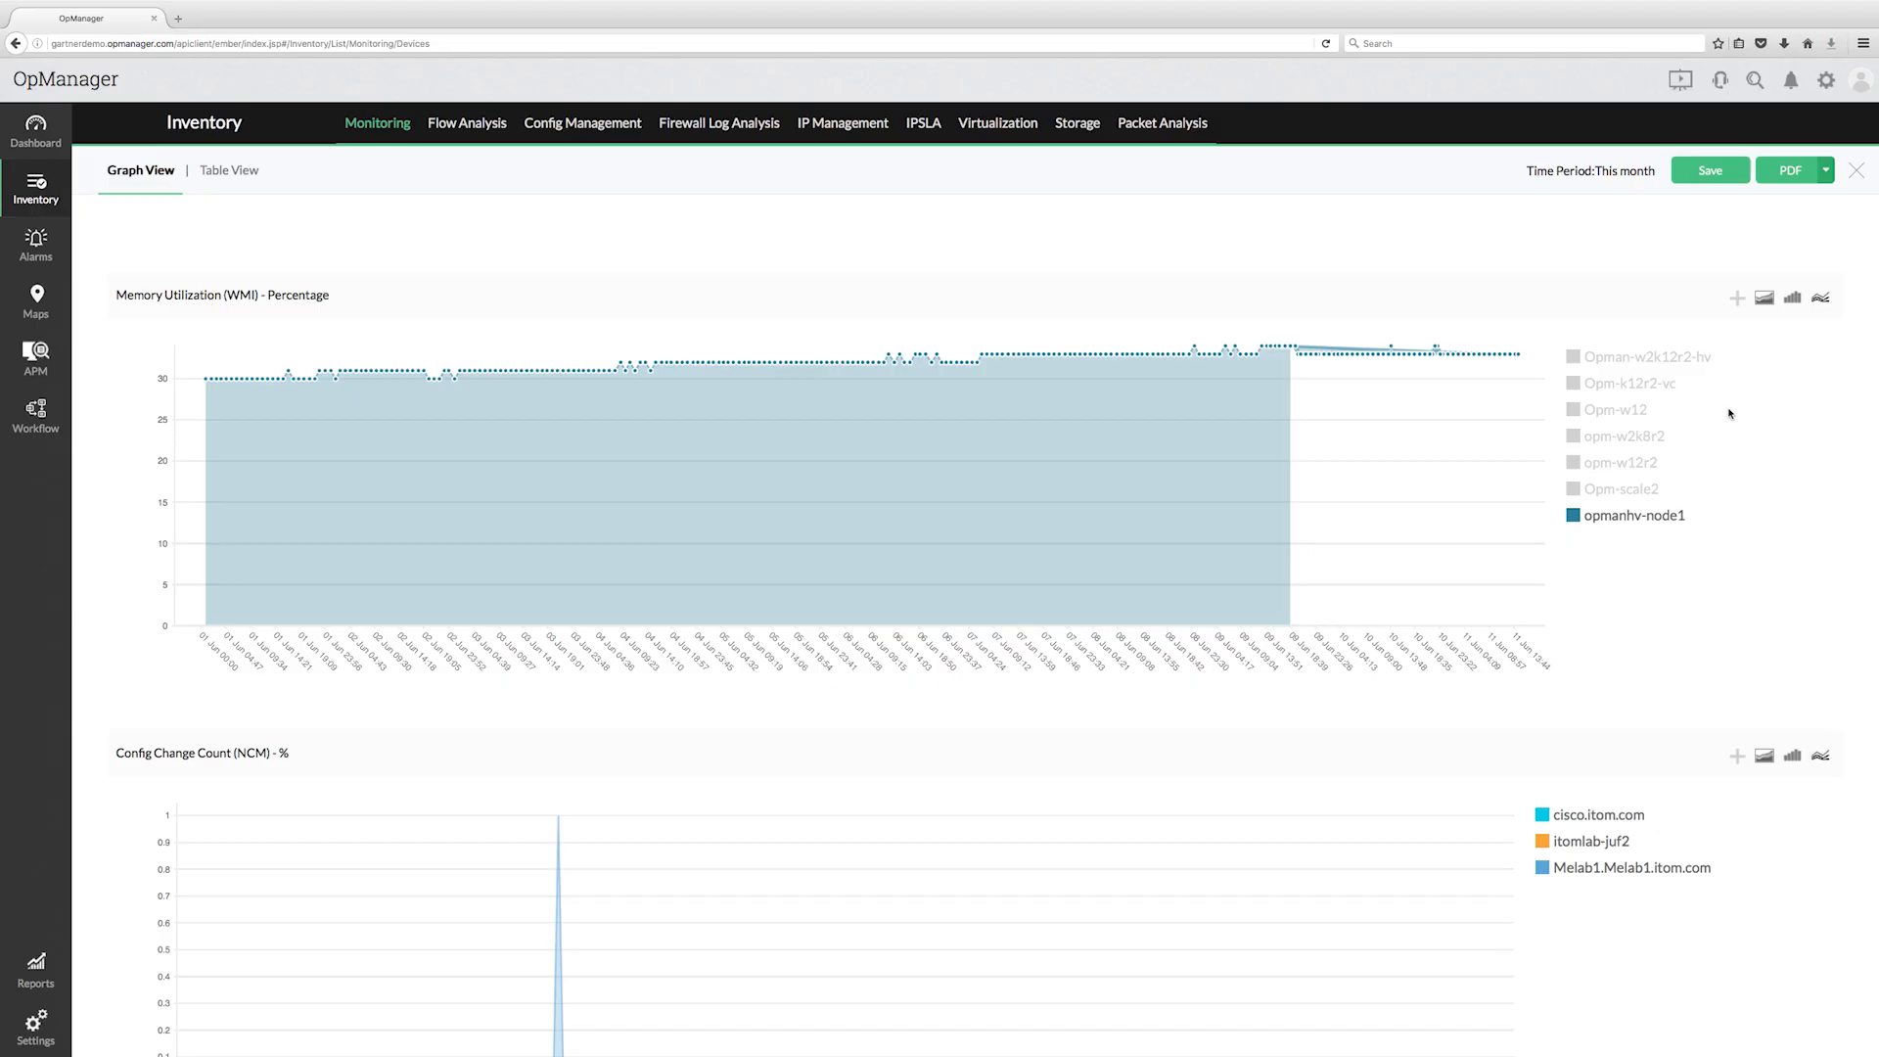
click(1791, 297)
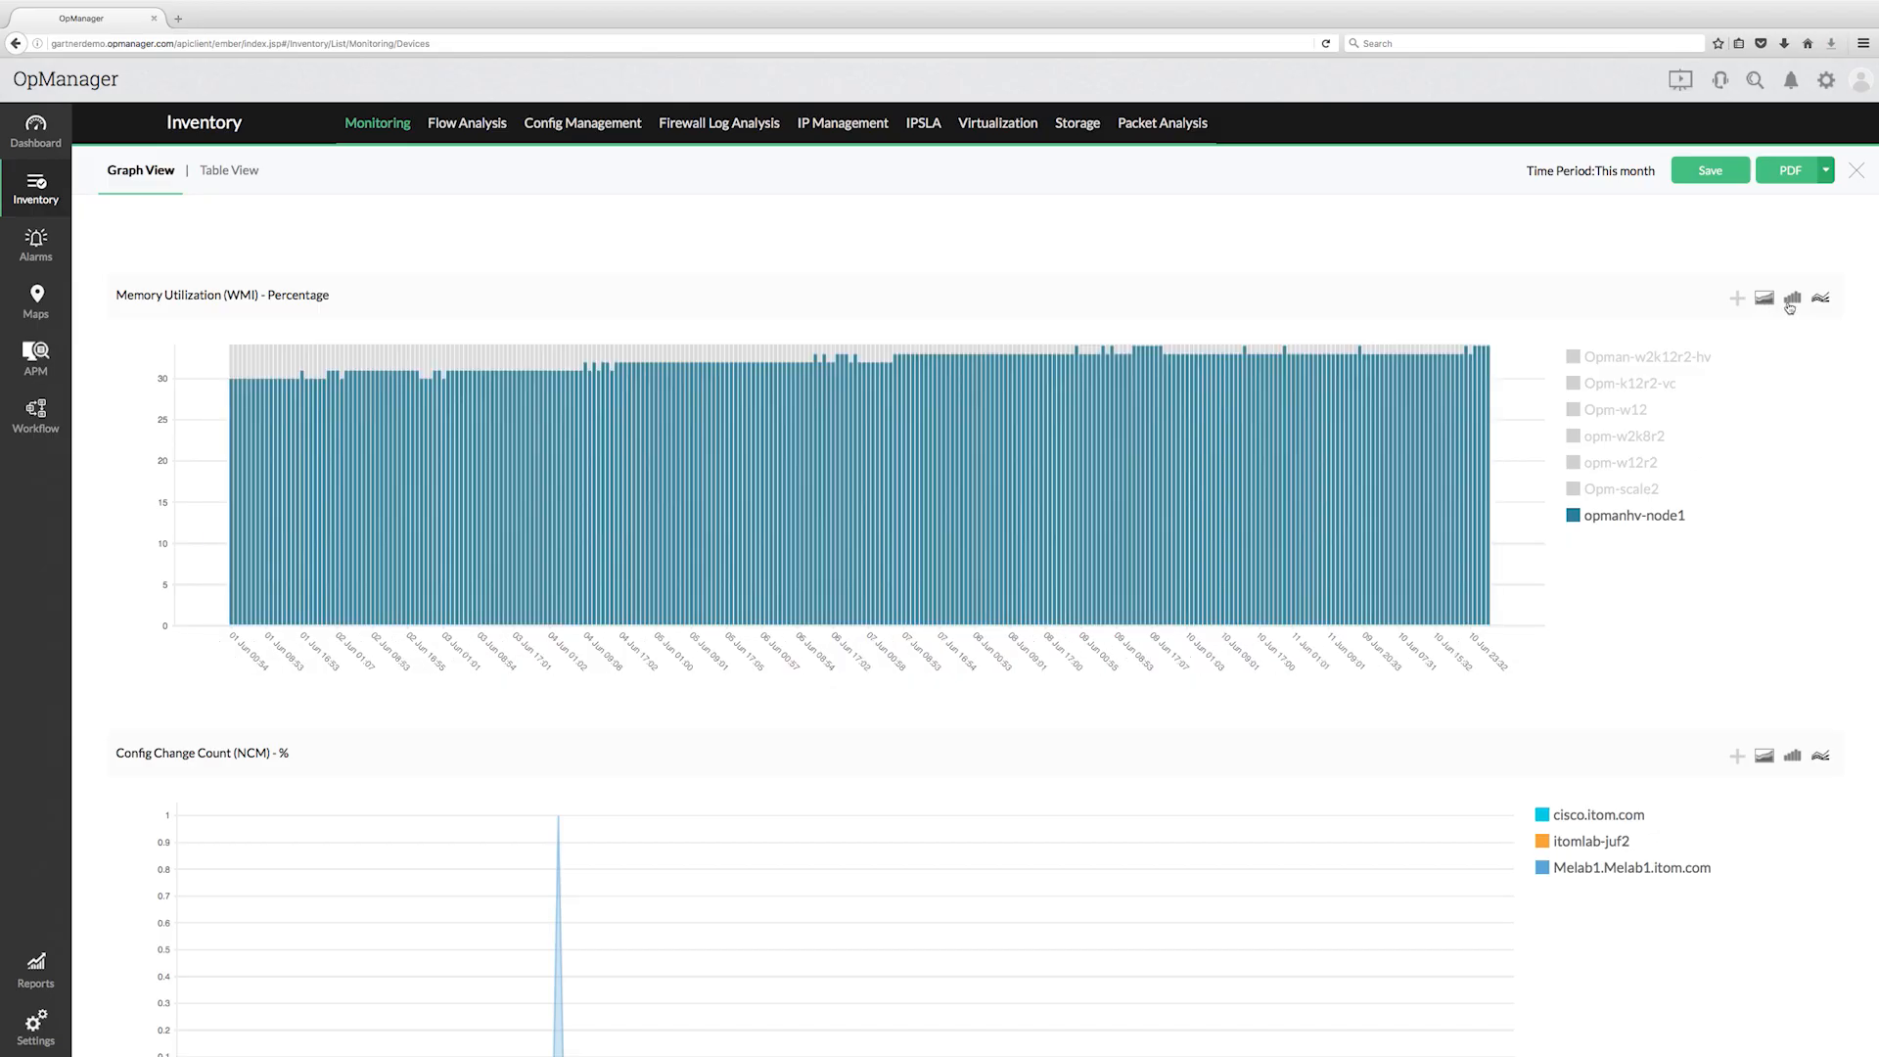
click(1819, 298)
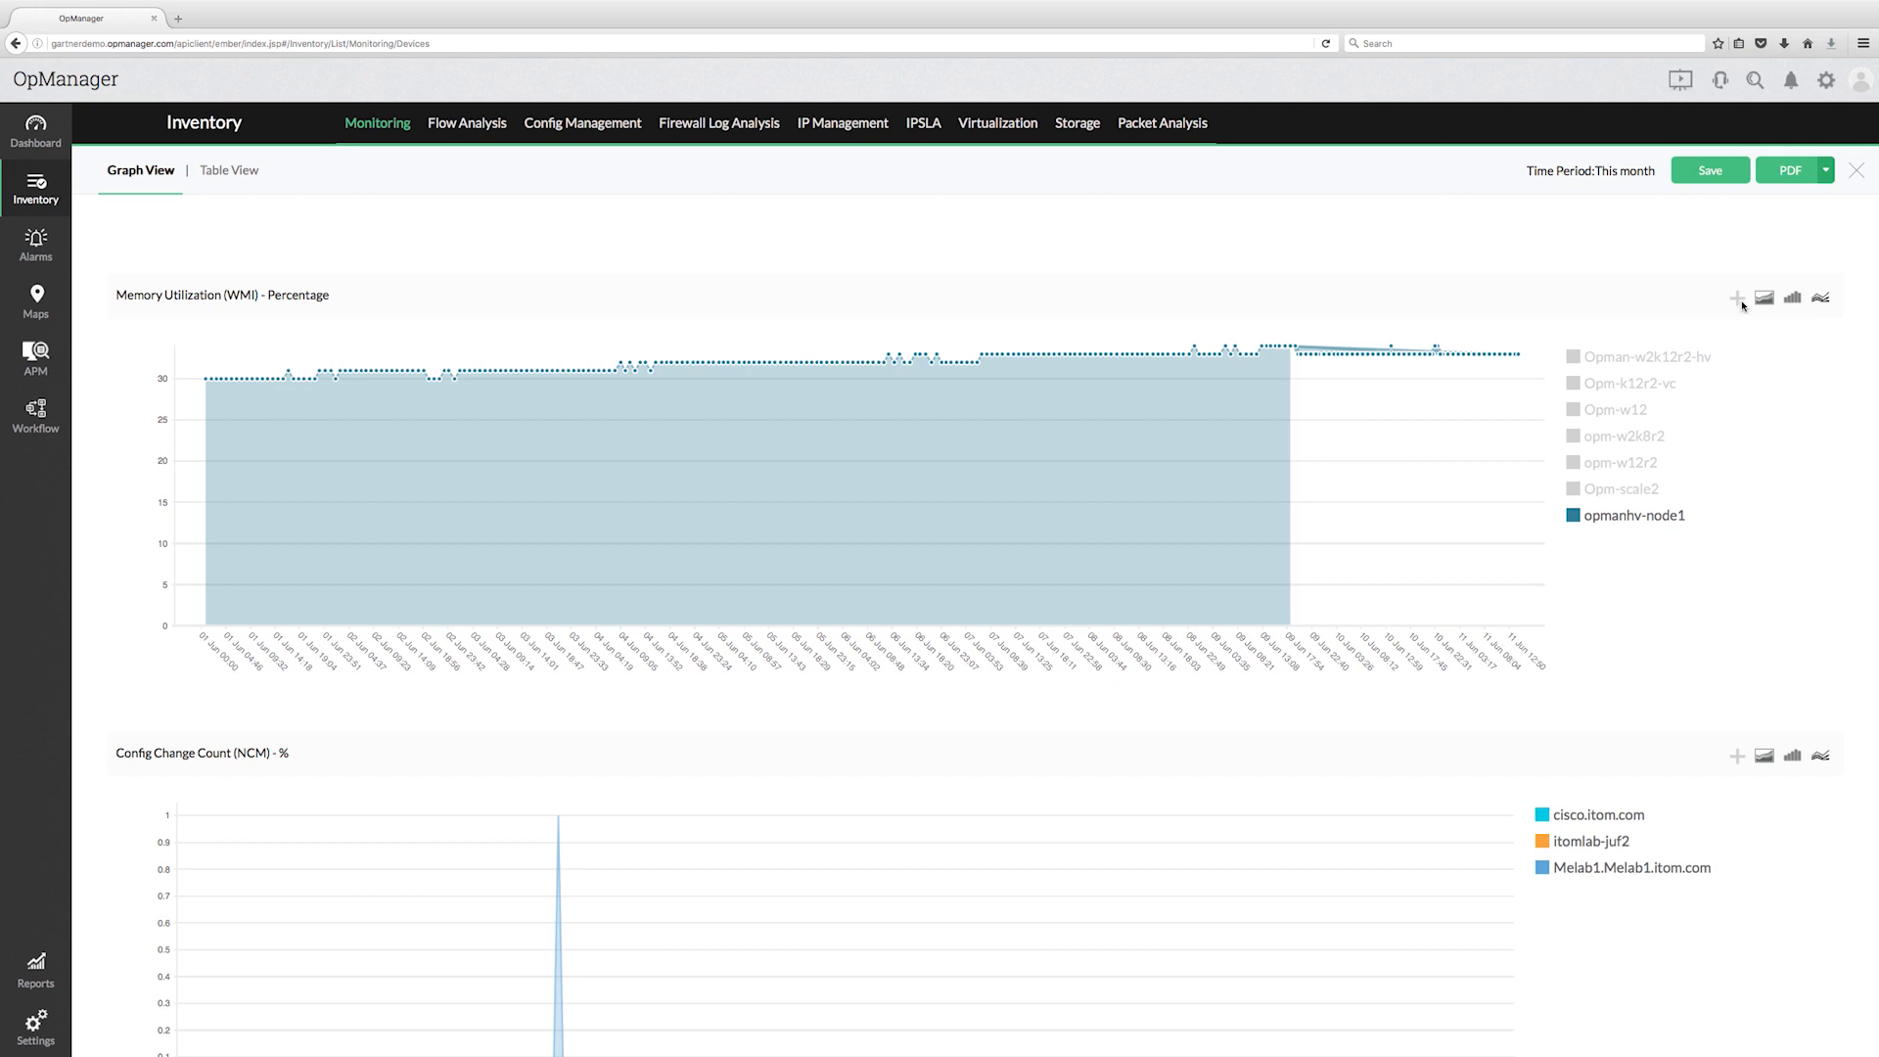
Step: Save the memory utilization graph as a widget on the IT Summary dashboard
click(1736, 297)
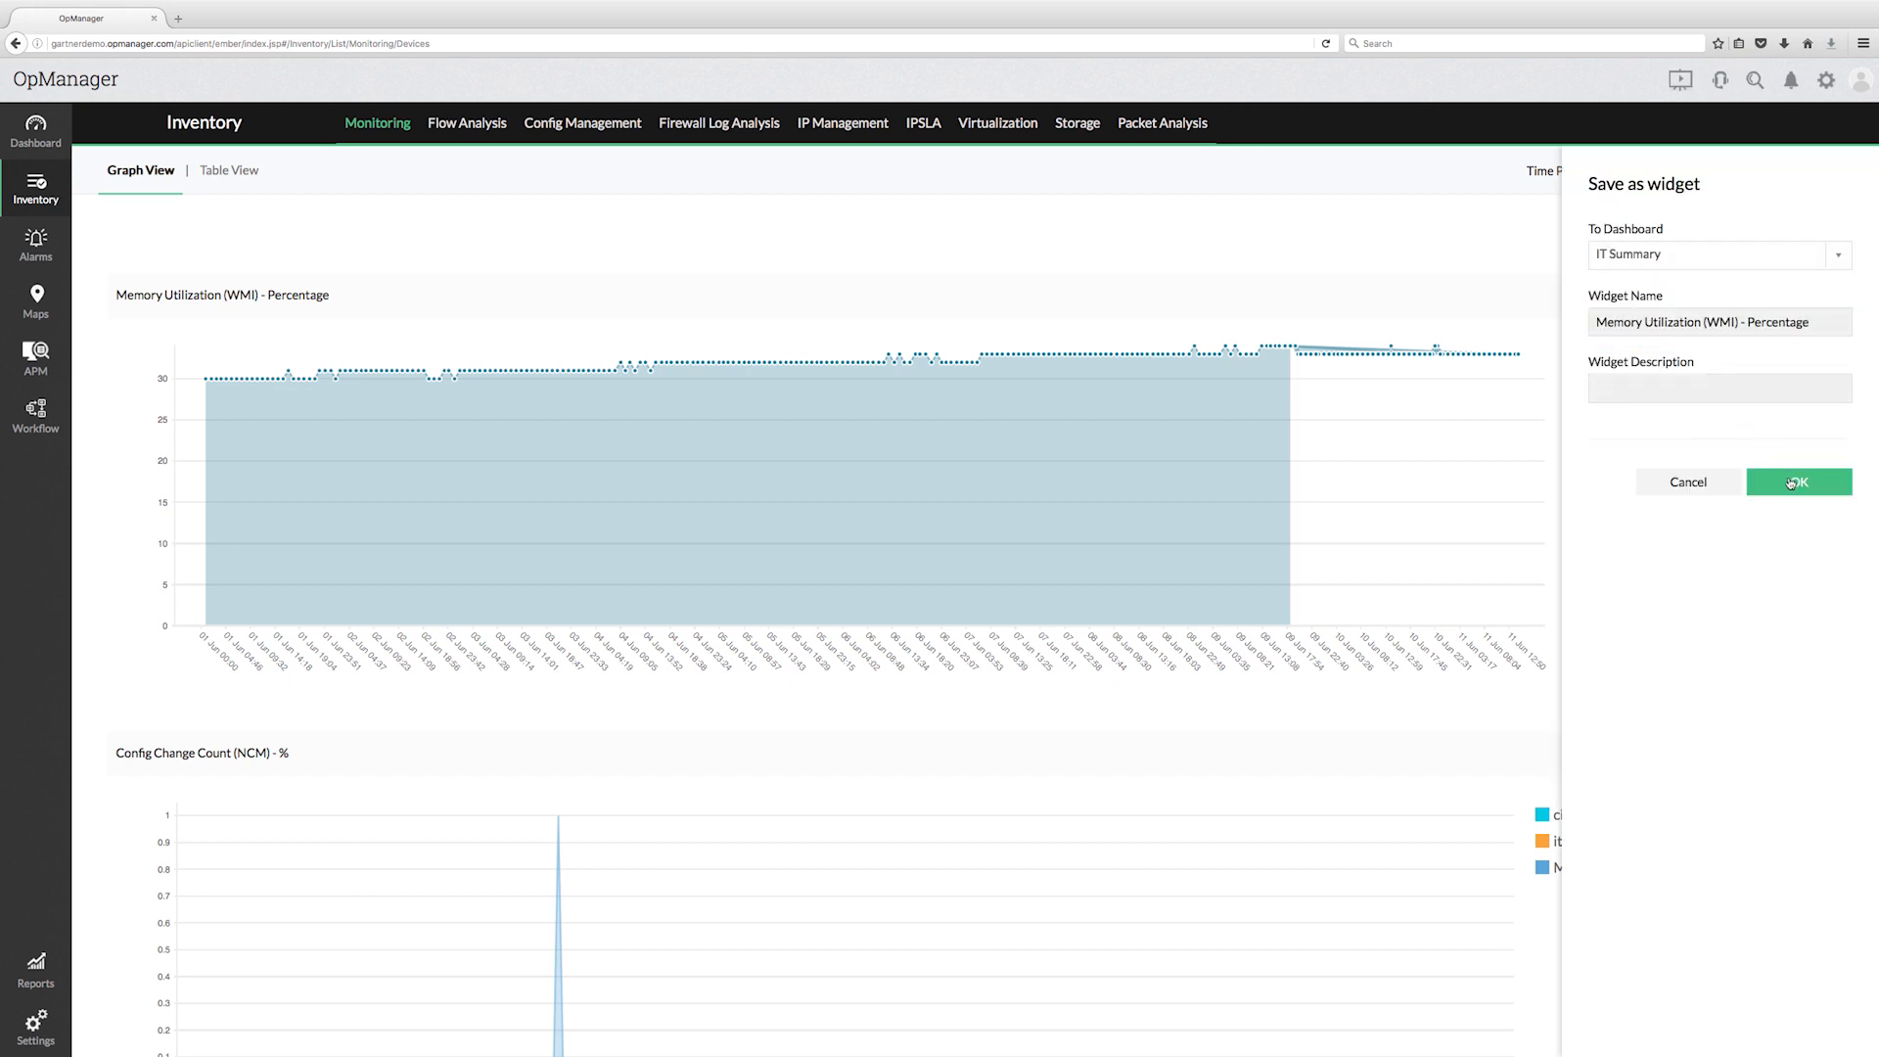
click(1797, 482)
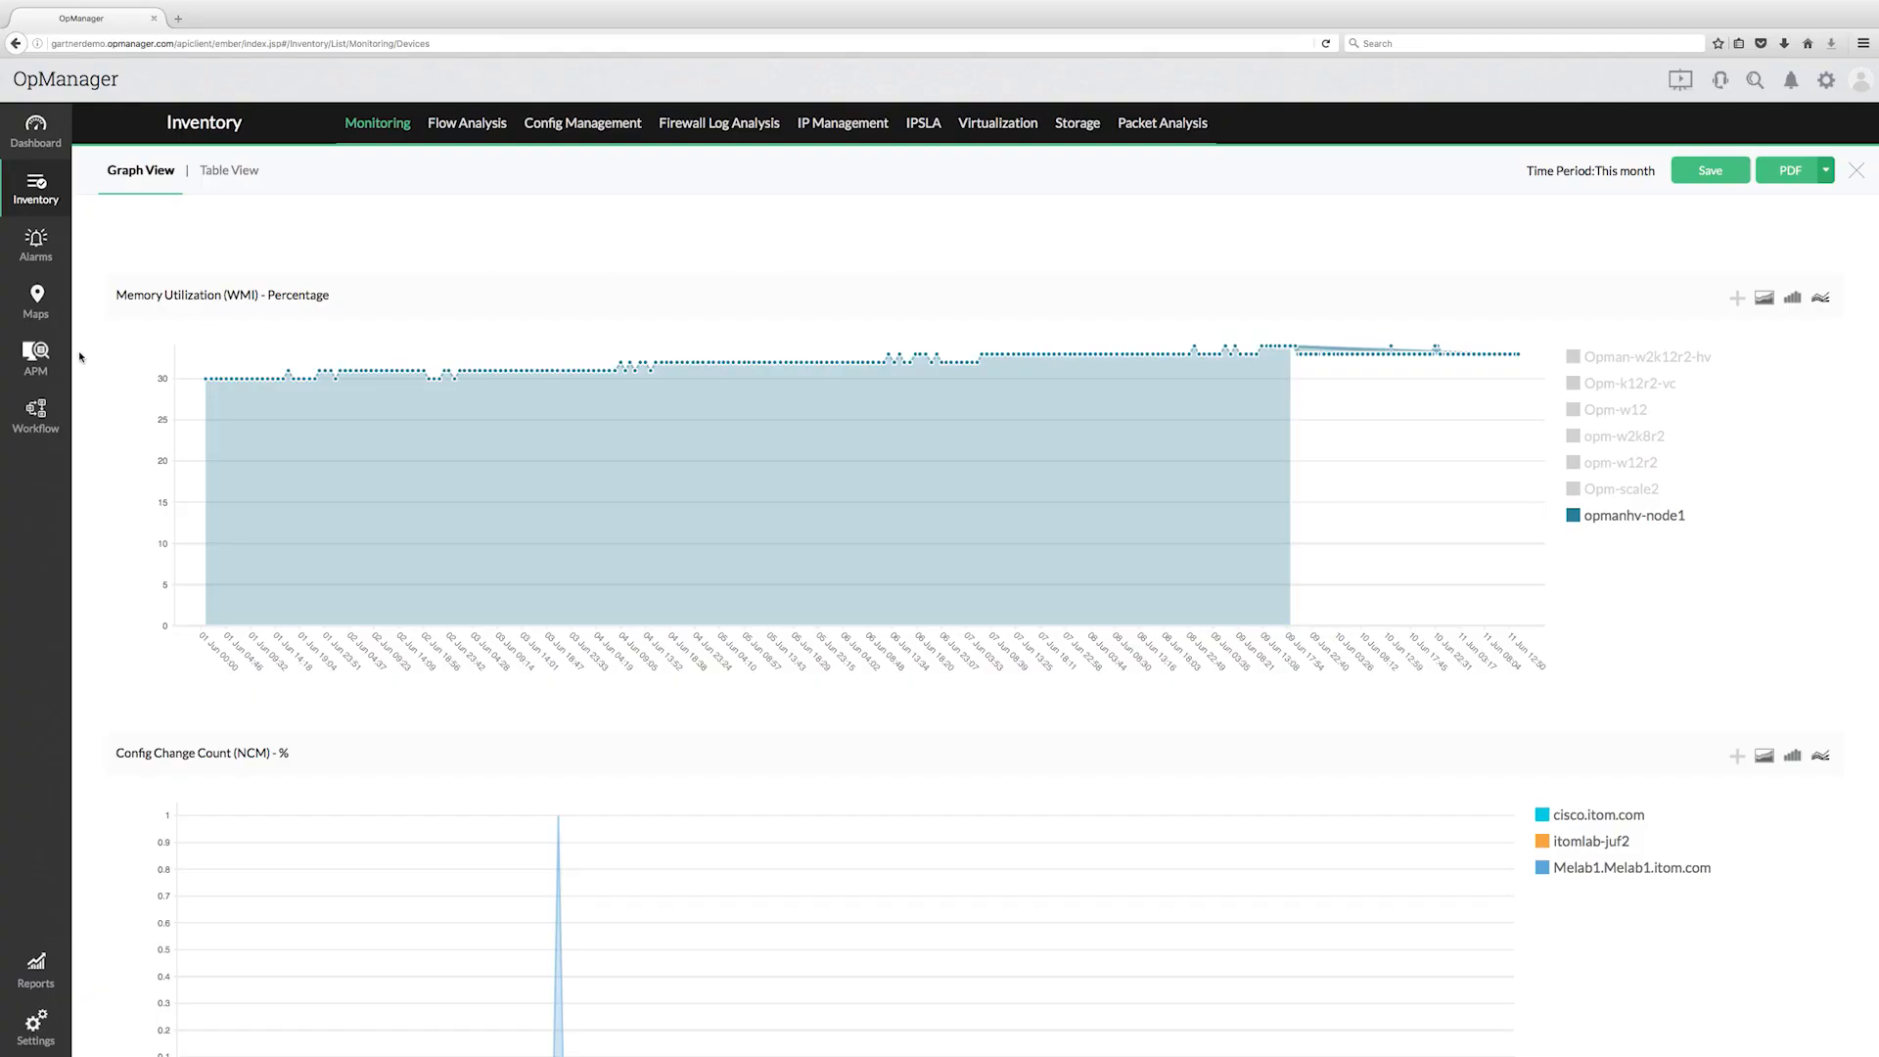
Step: Show the All Workflows list, briefly opening and closing a blank new workflow editor
click(35, 415)
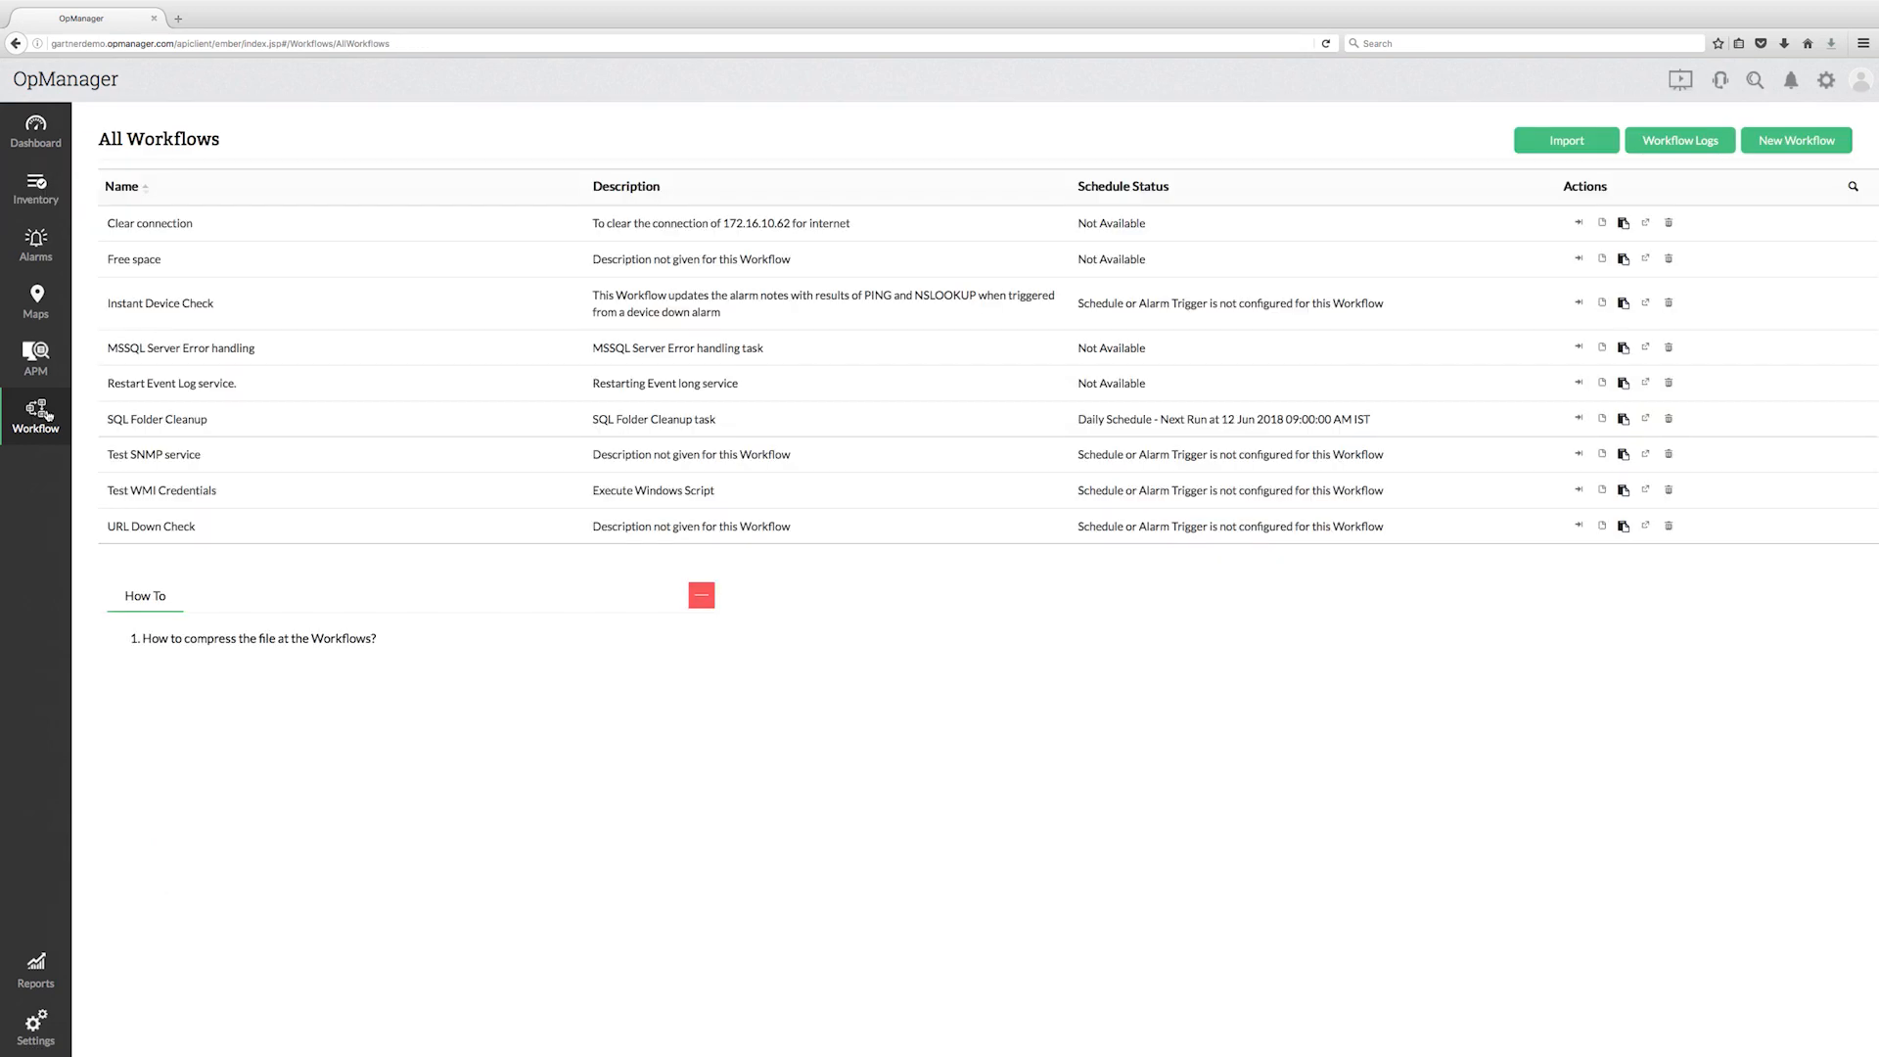
click(1795, 141)
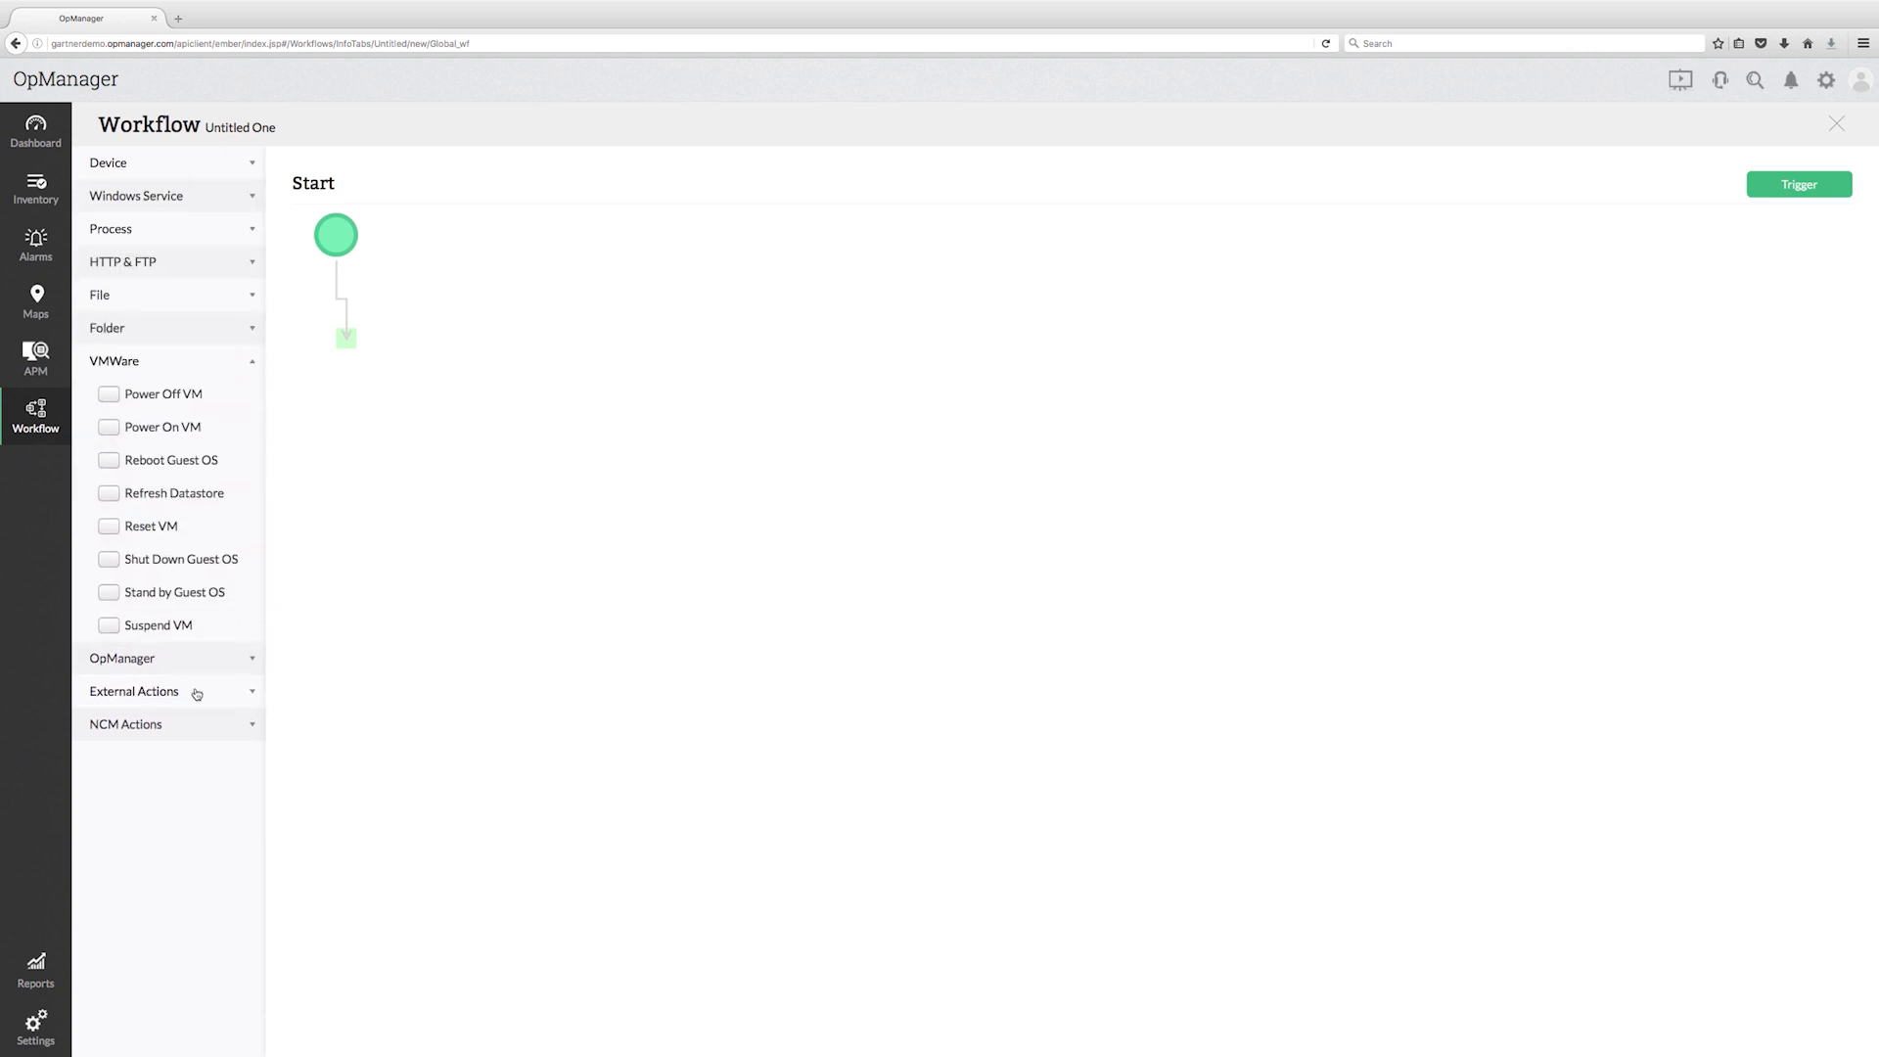
mouse_move(1833, 147)
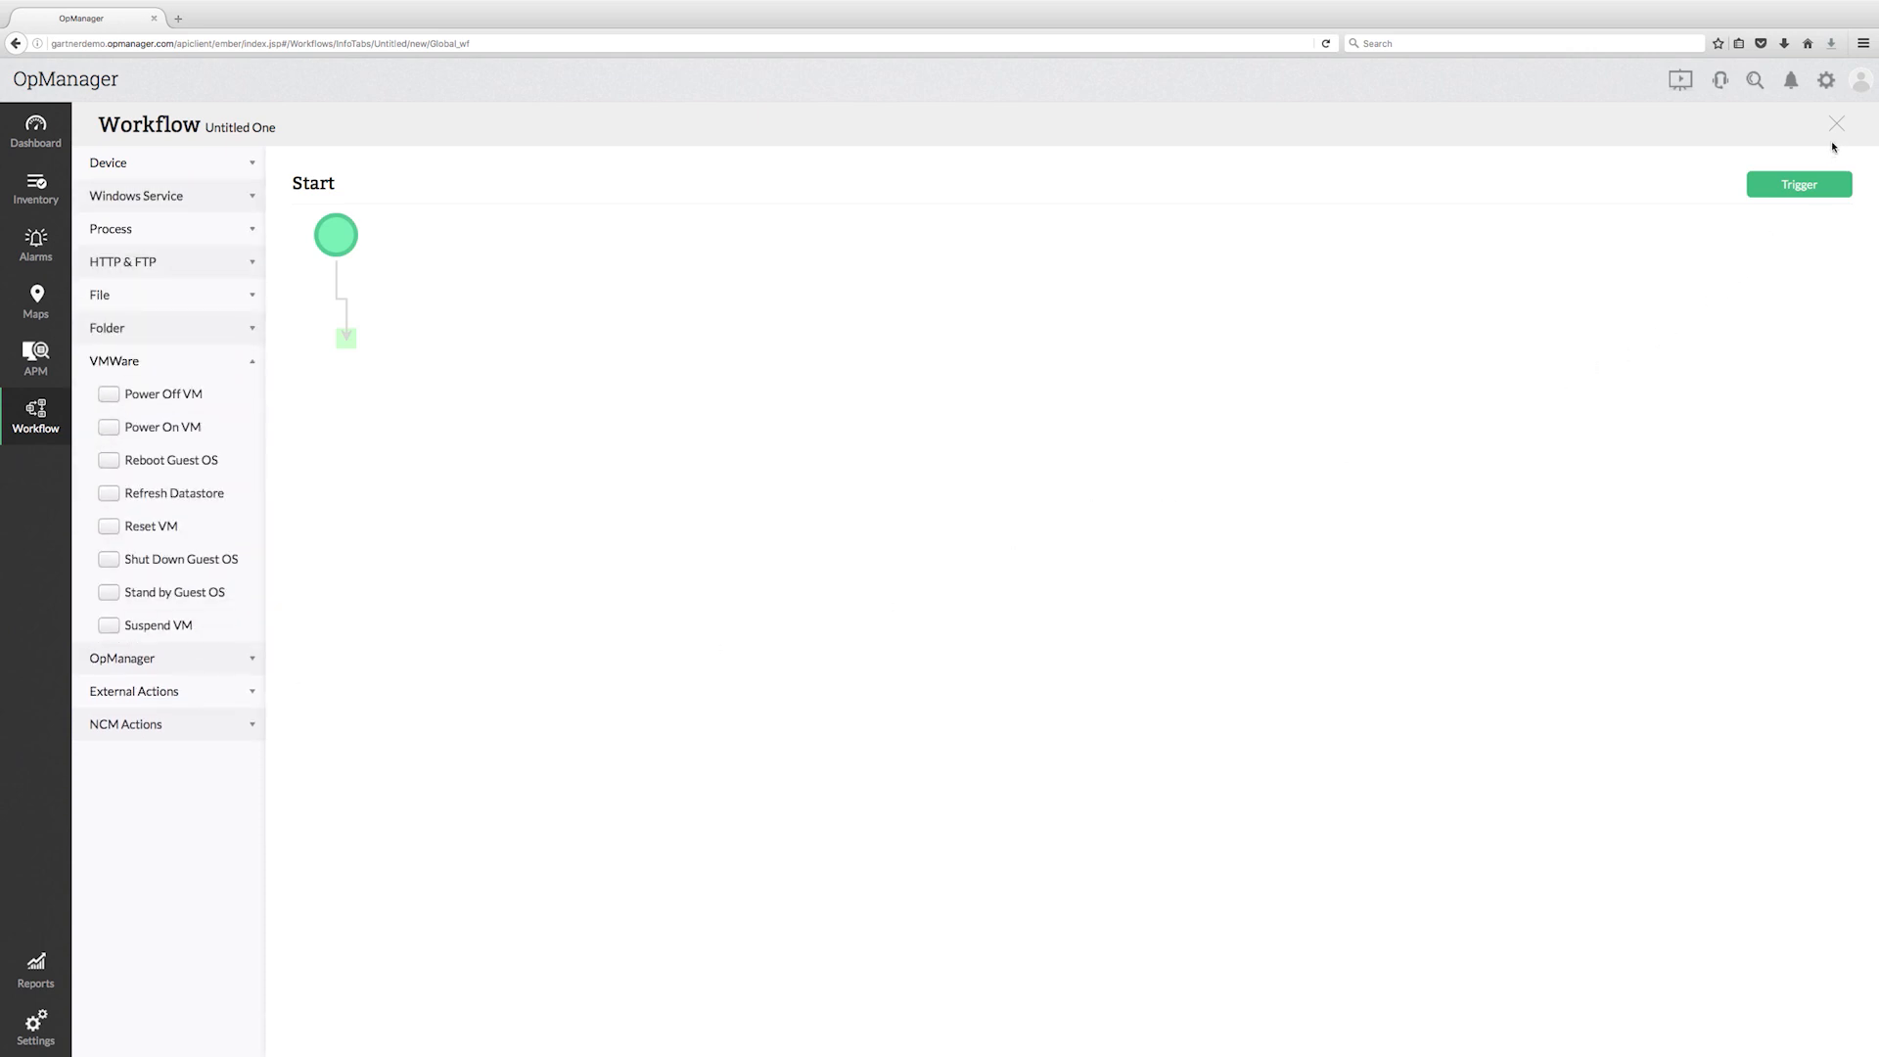
click(1835, 124)
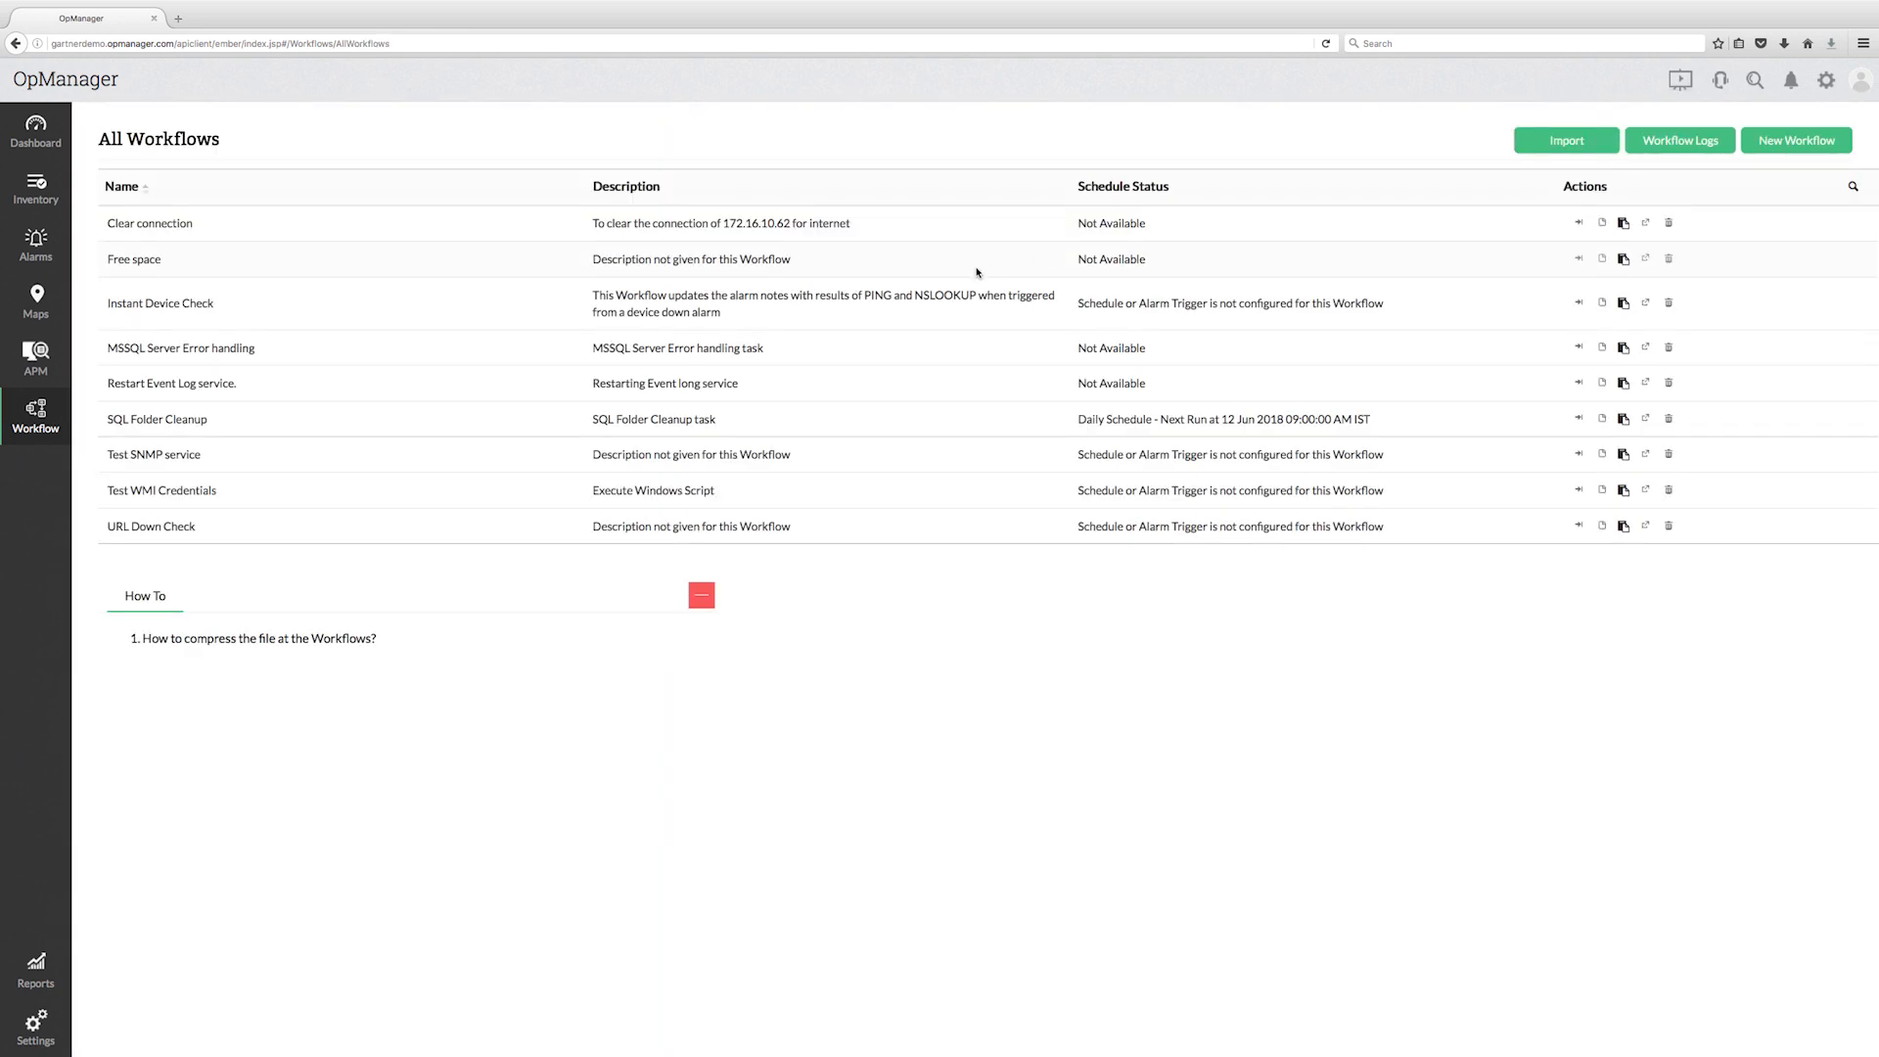
mouse_move(161, 271)
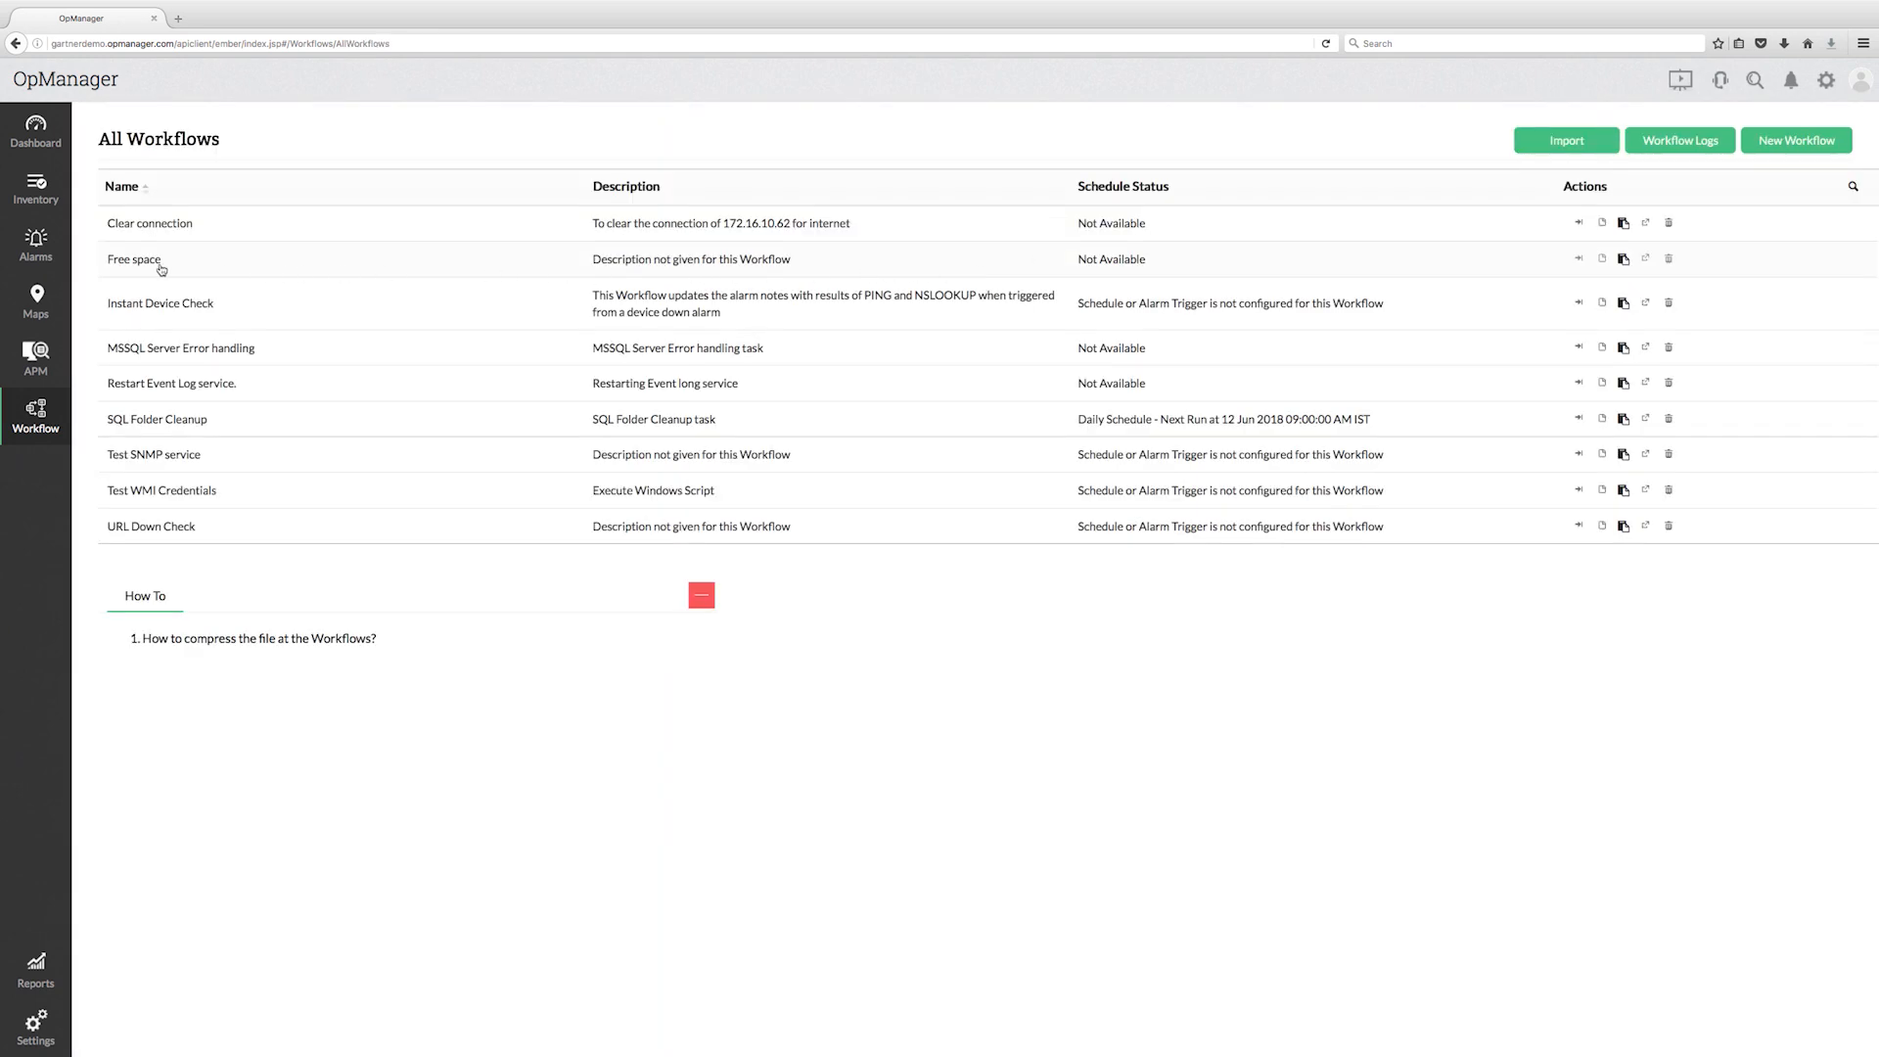
Step: Open the Free space workflow and review its drive-space check and Delete Folder step settings
click(133, 261)
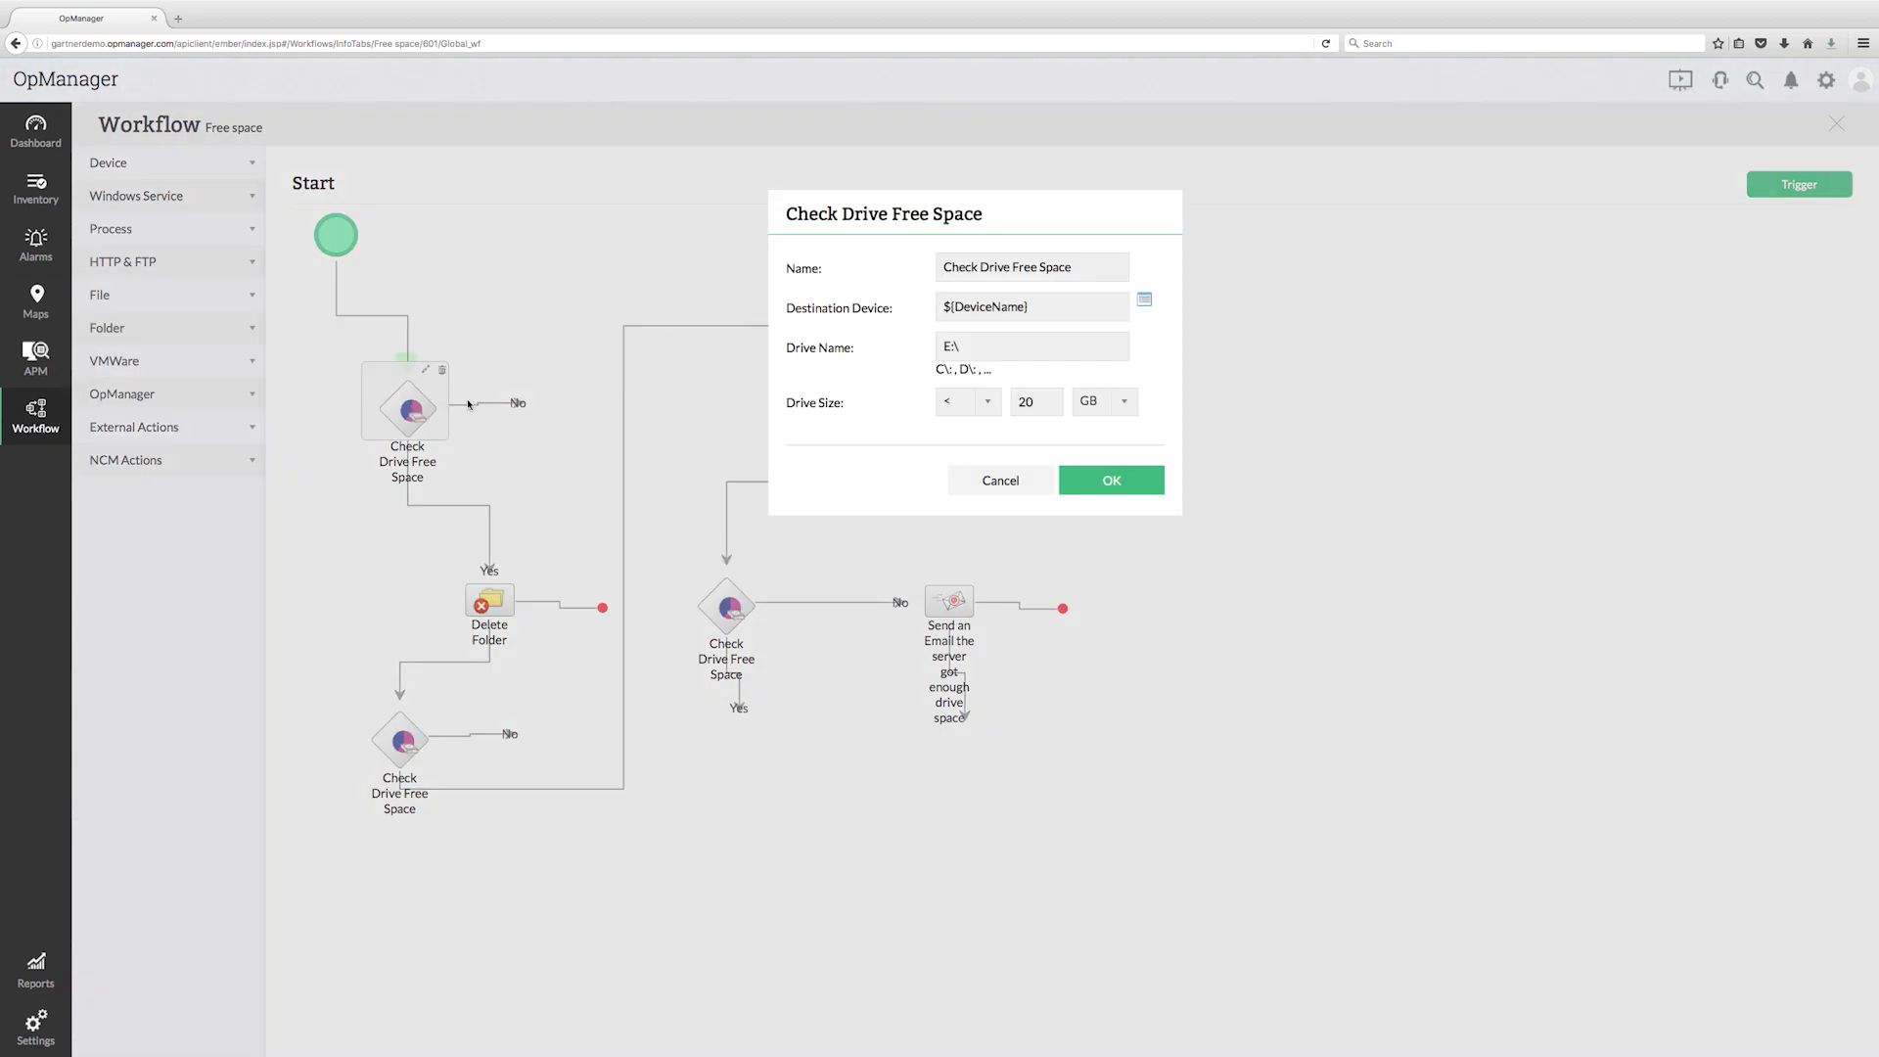
triple_click(1031, 346)
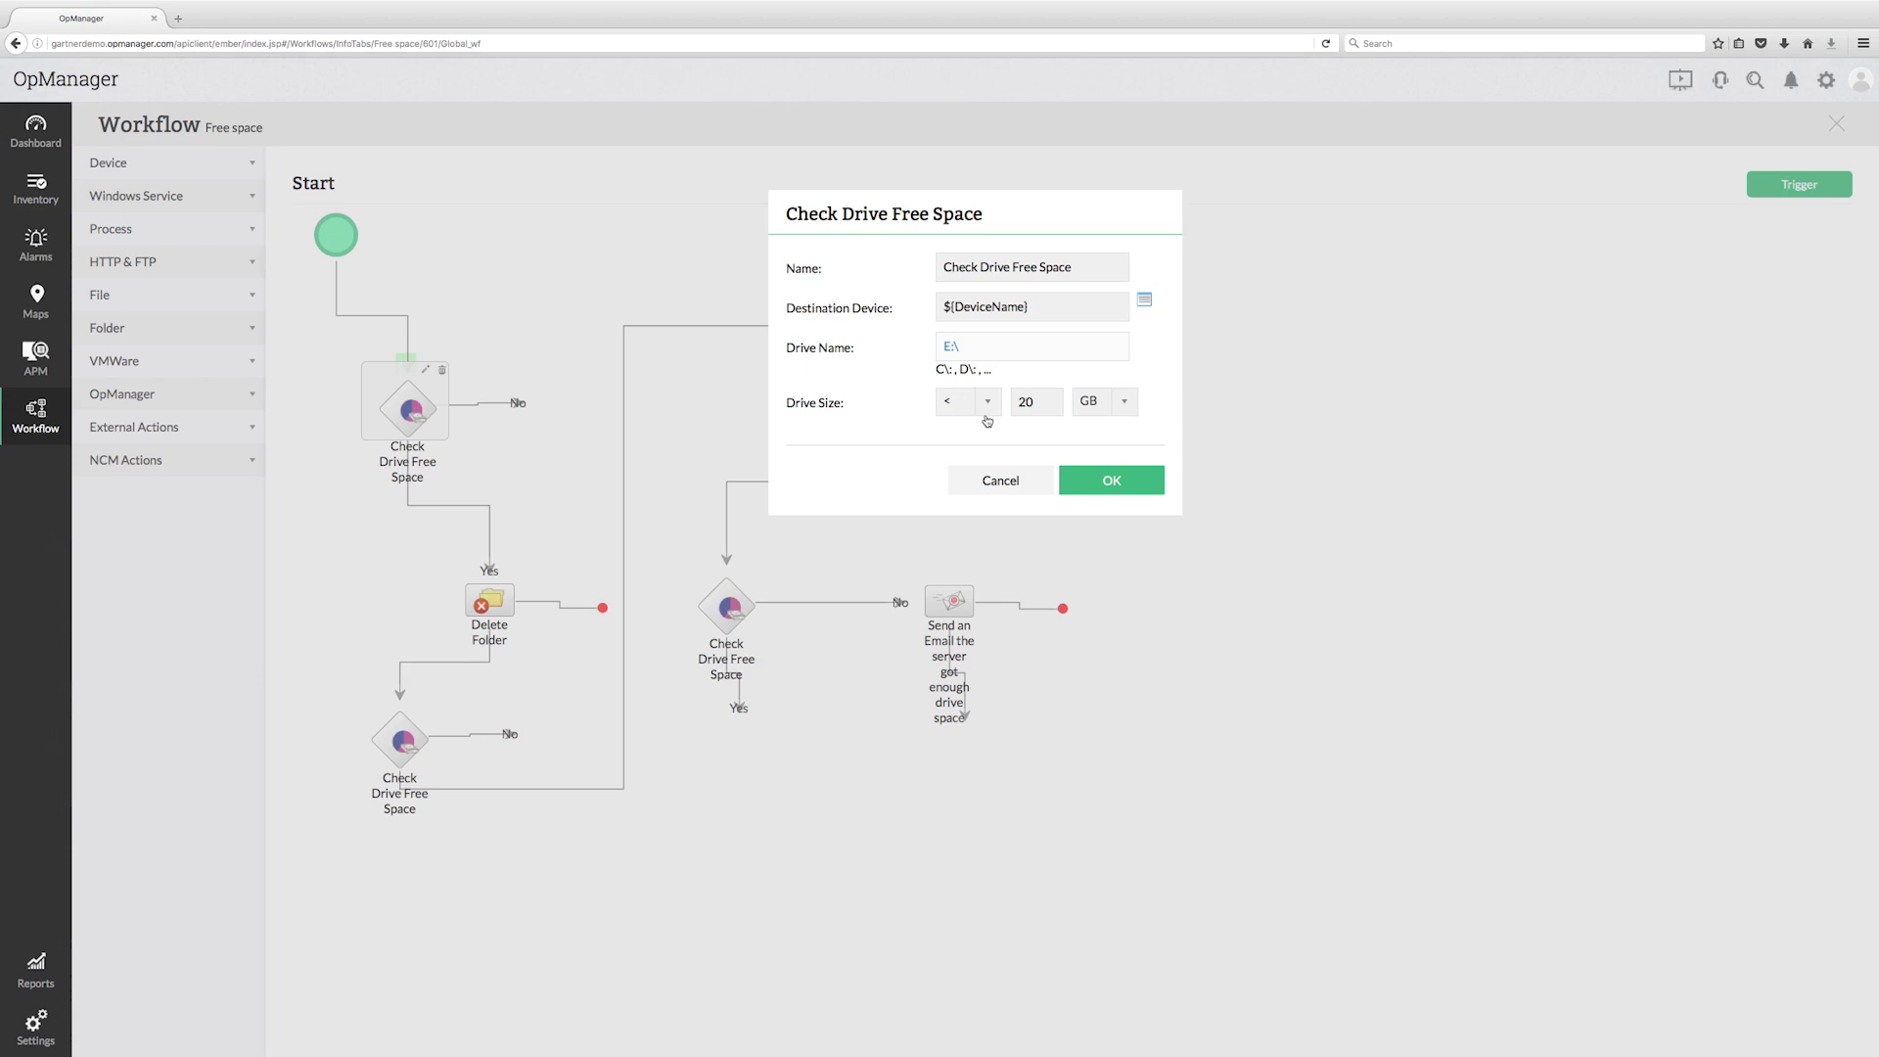
click(1108, 479)
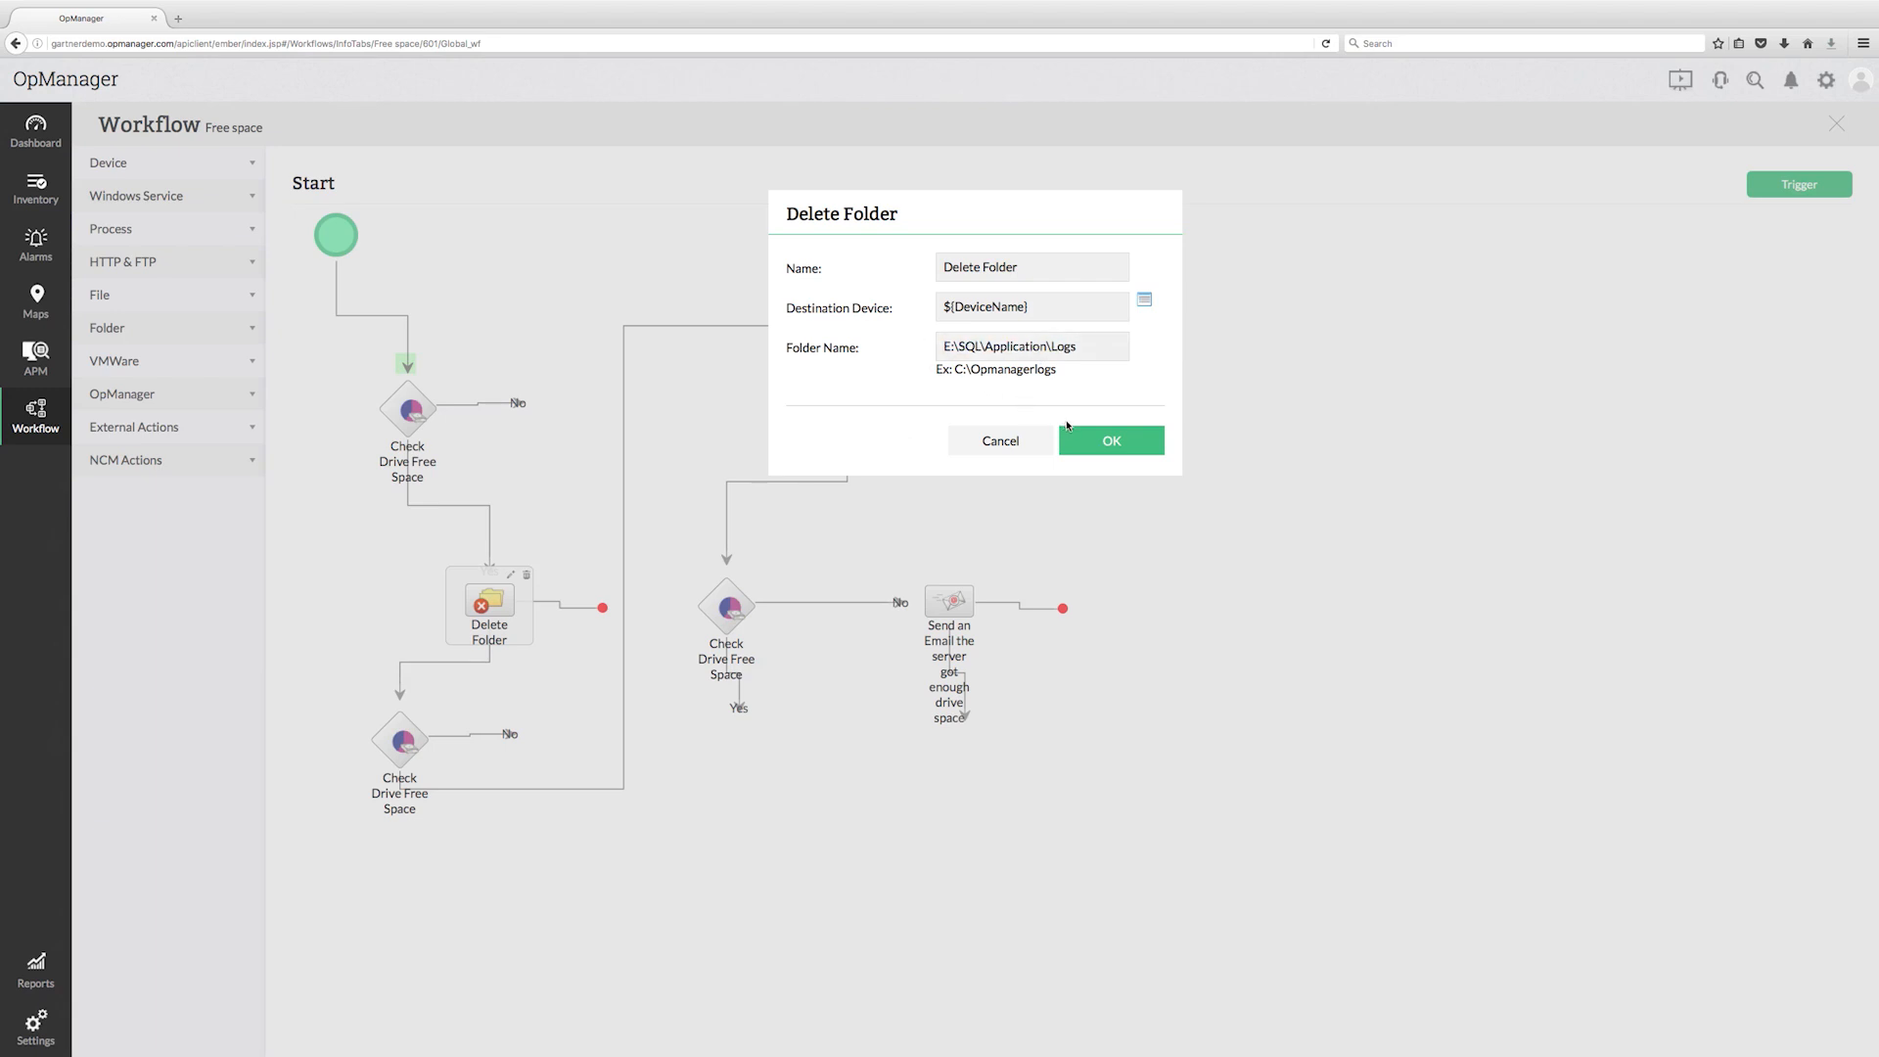
click(1108, 441)
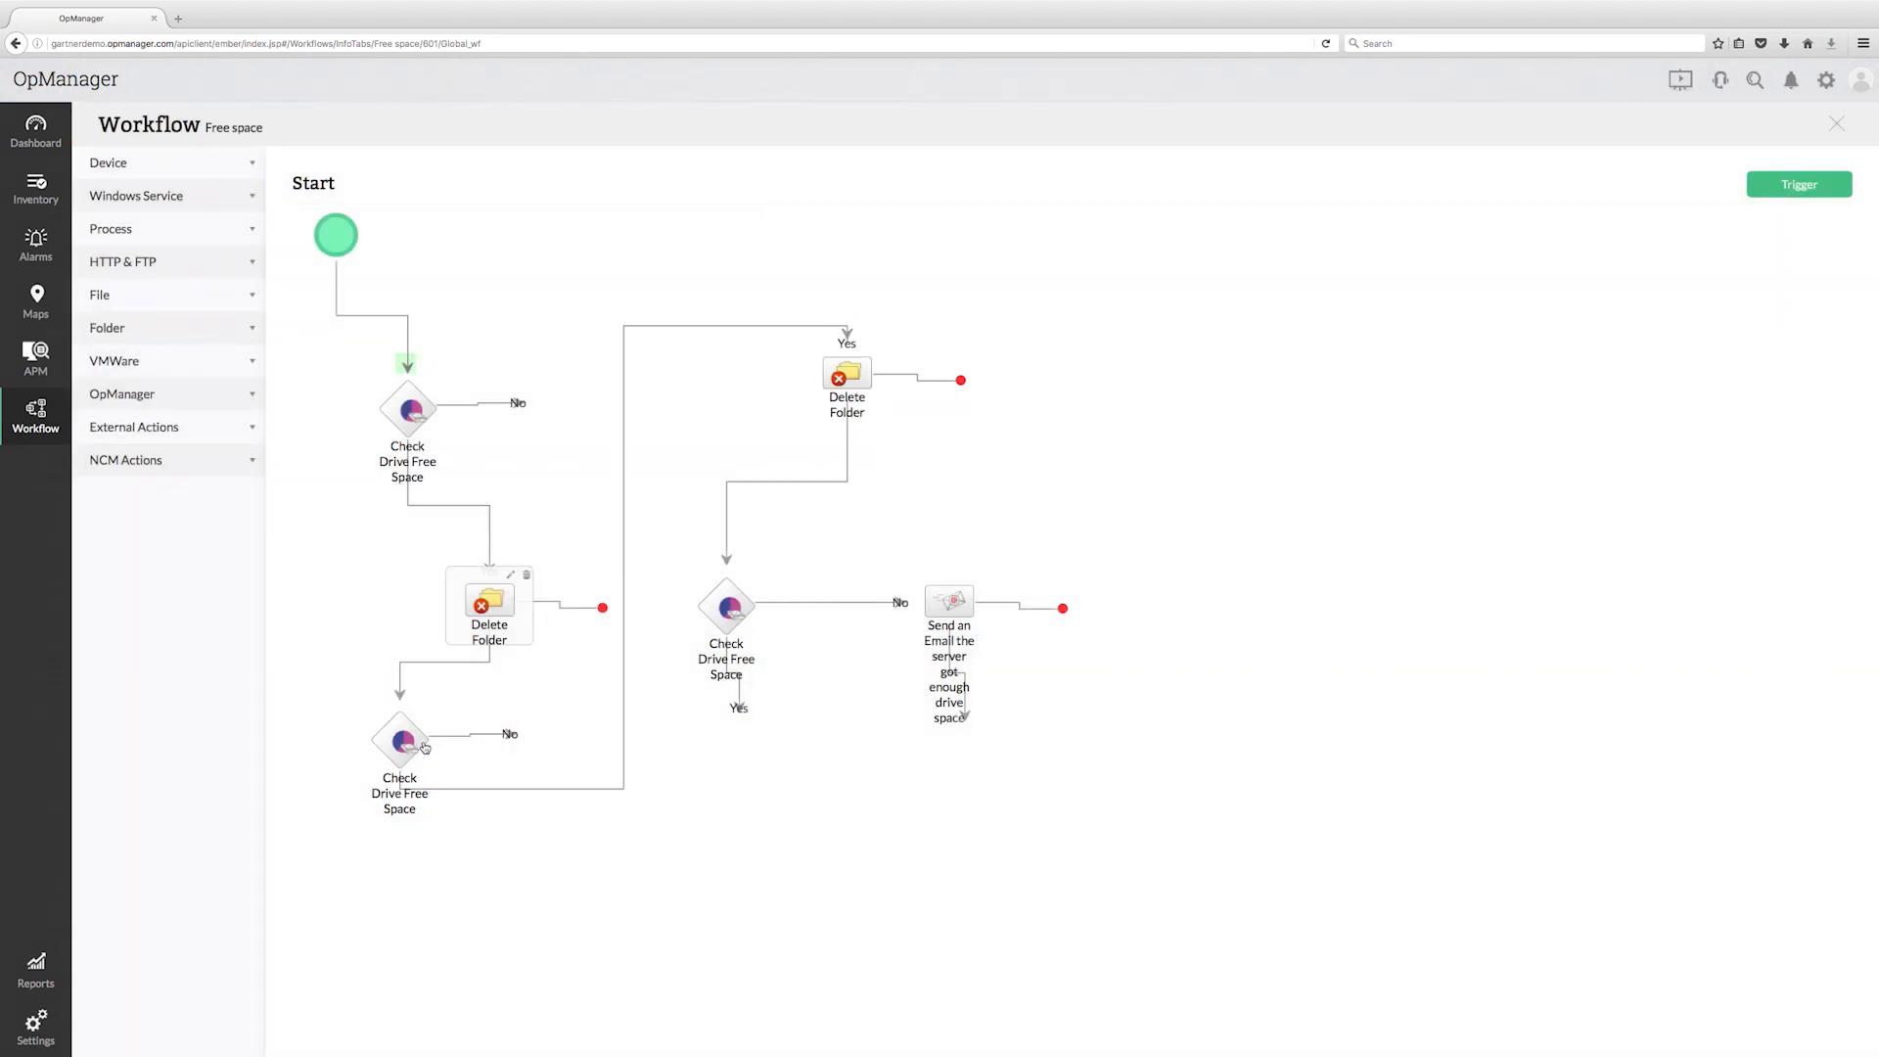
Step: Review the second Delete Folder, drive-space check and email steps, then go to the trigger settings
double_click(407, 407)
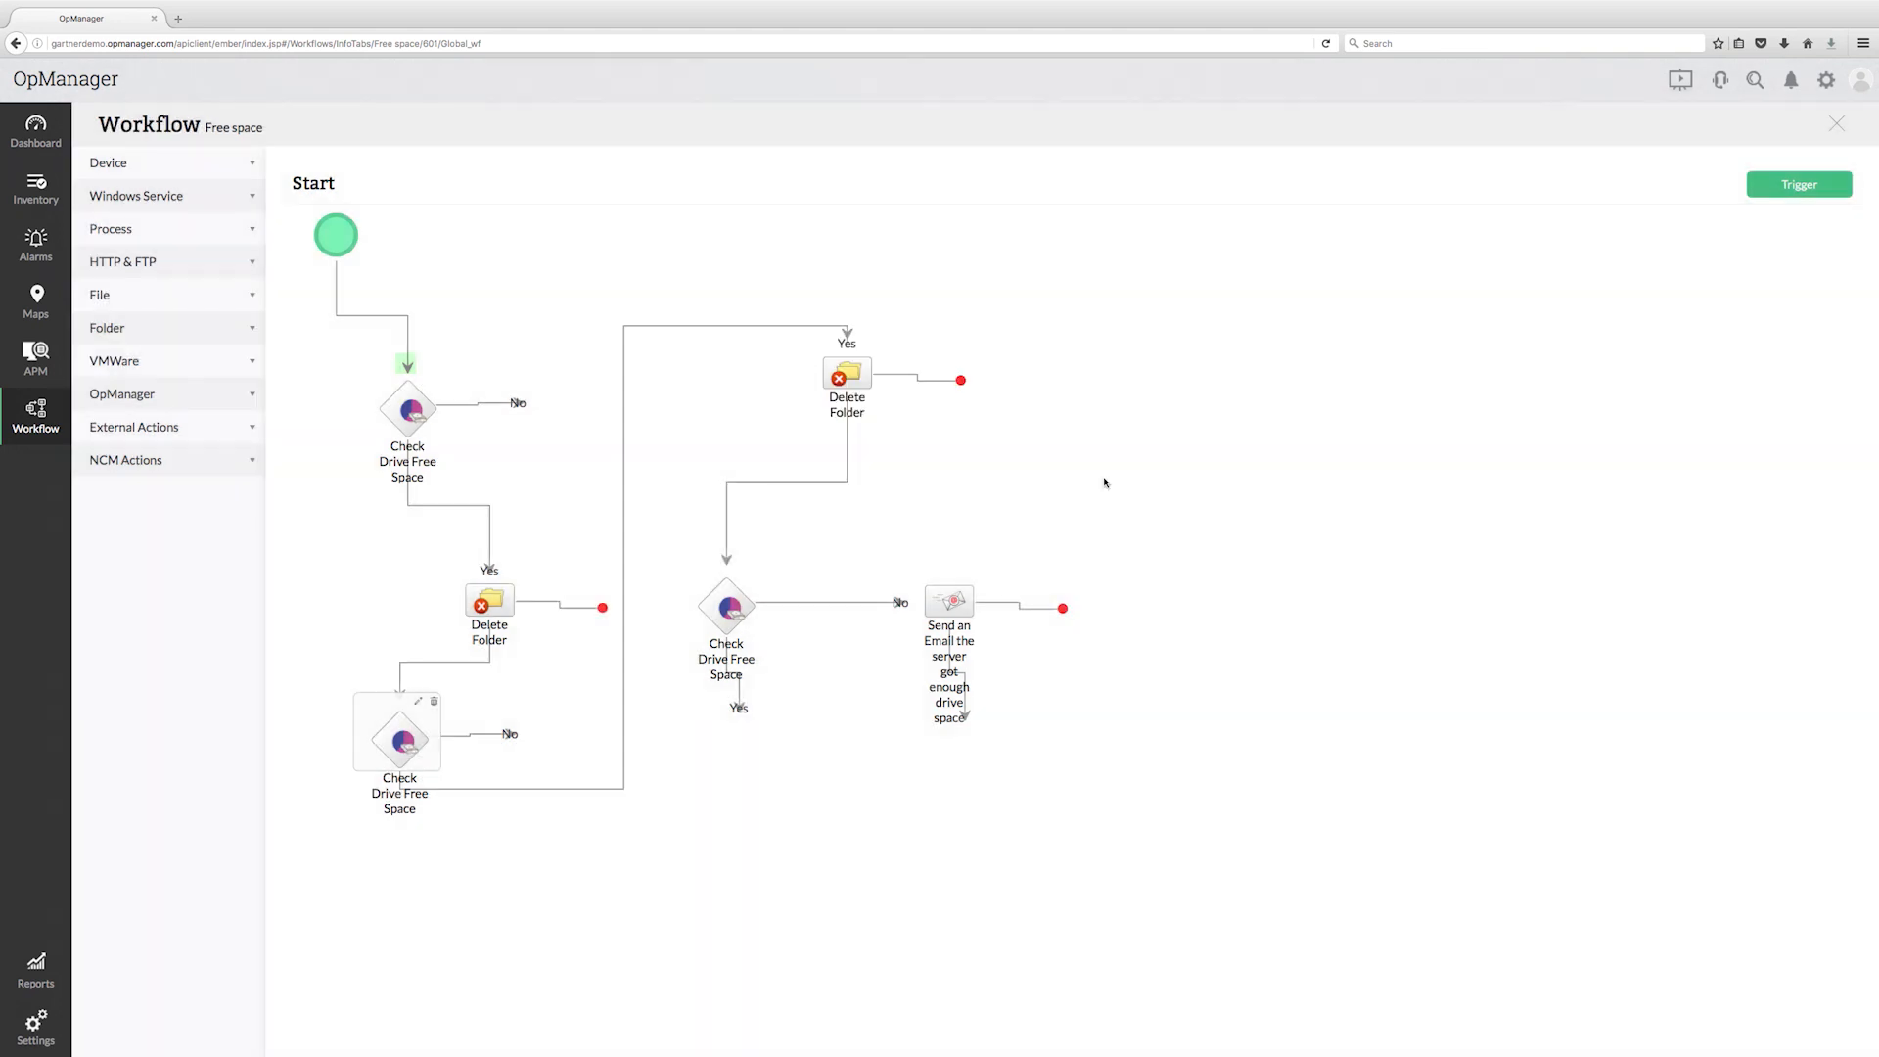
double_click(846, 372)
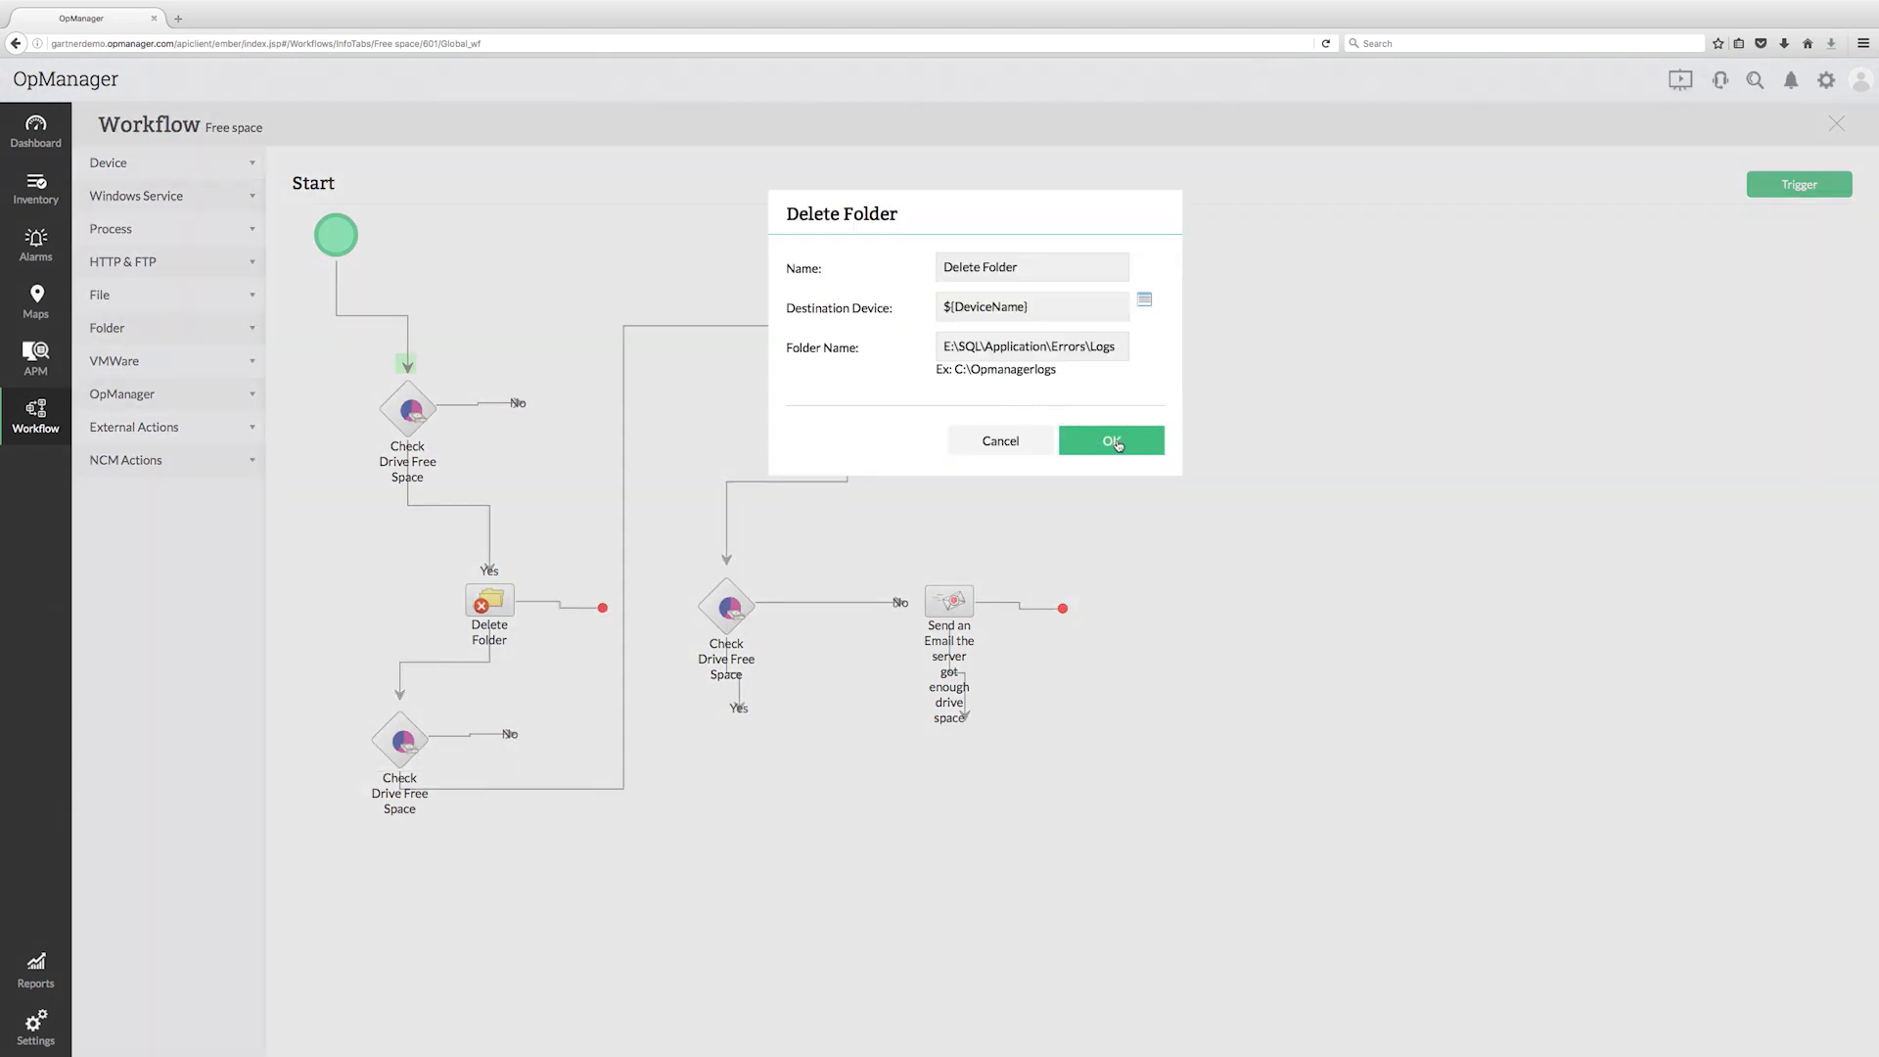
click(1110, 441)
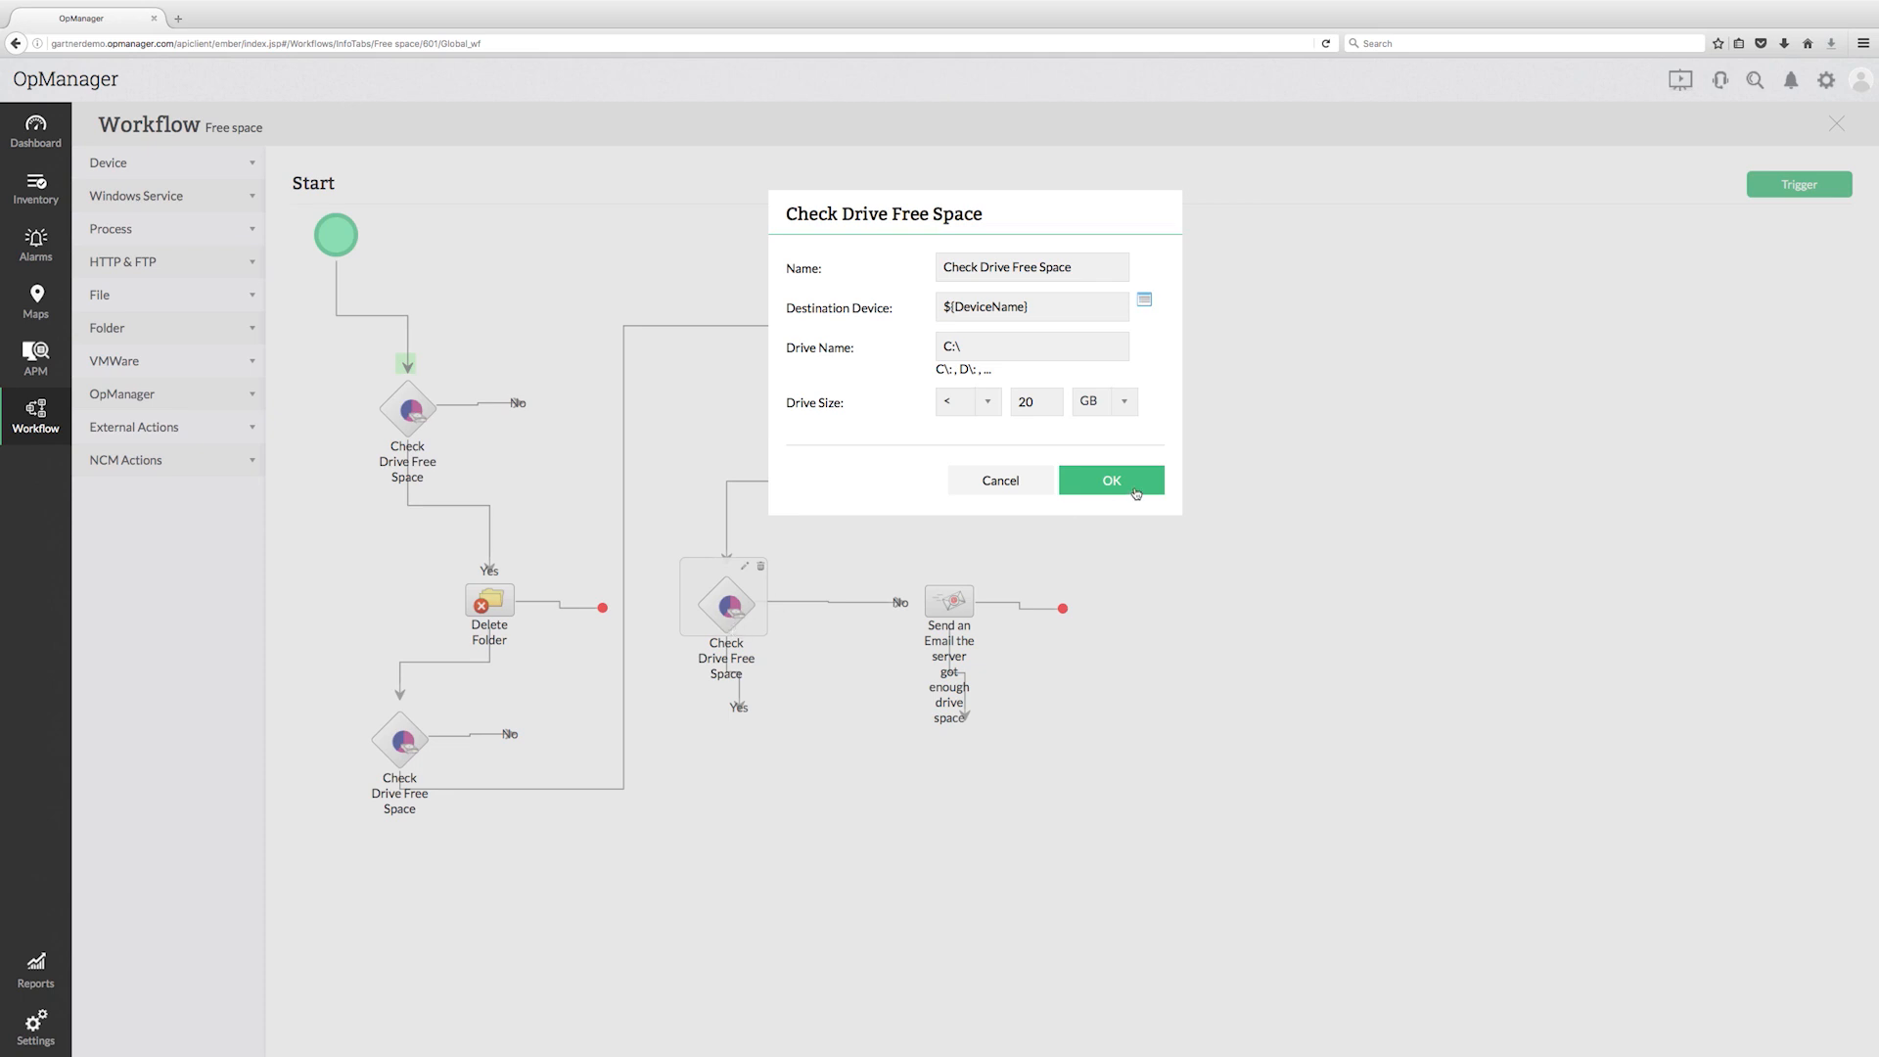
click(1108, 480)
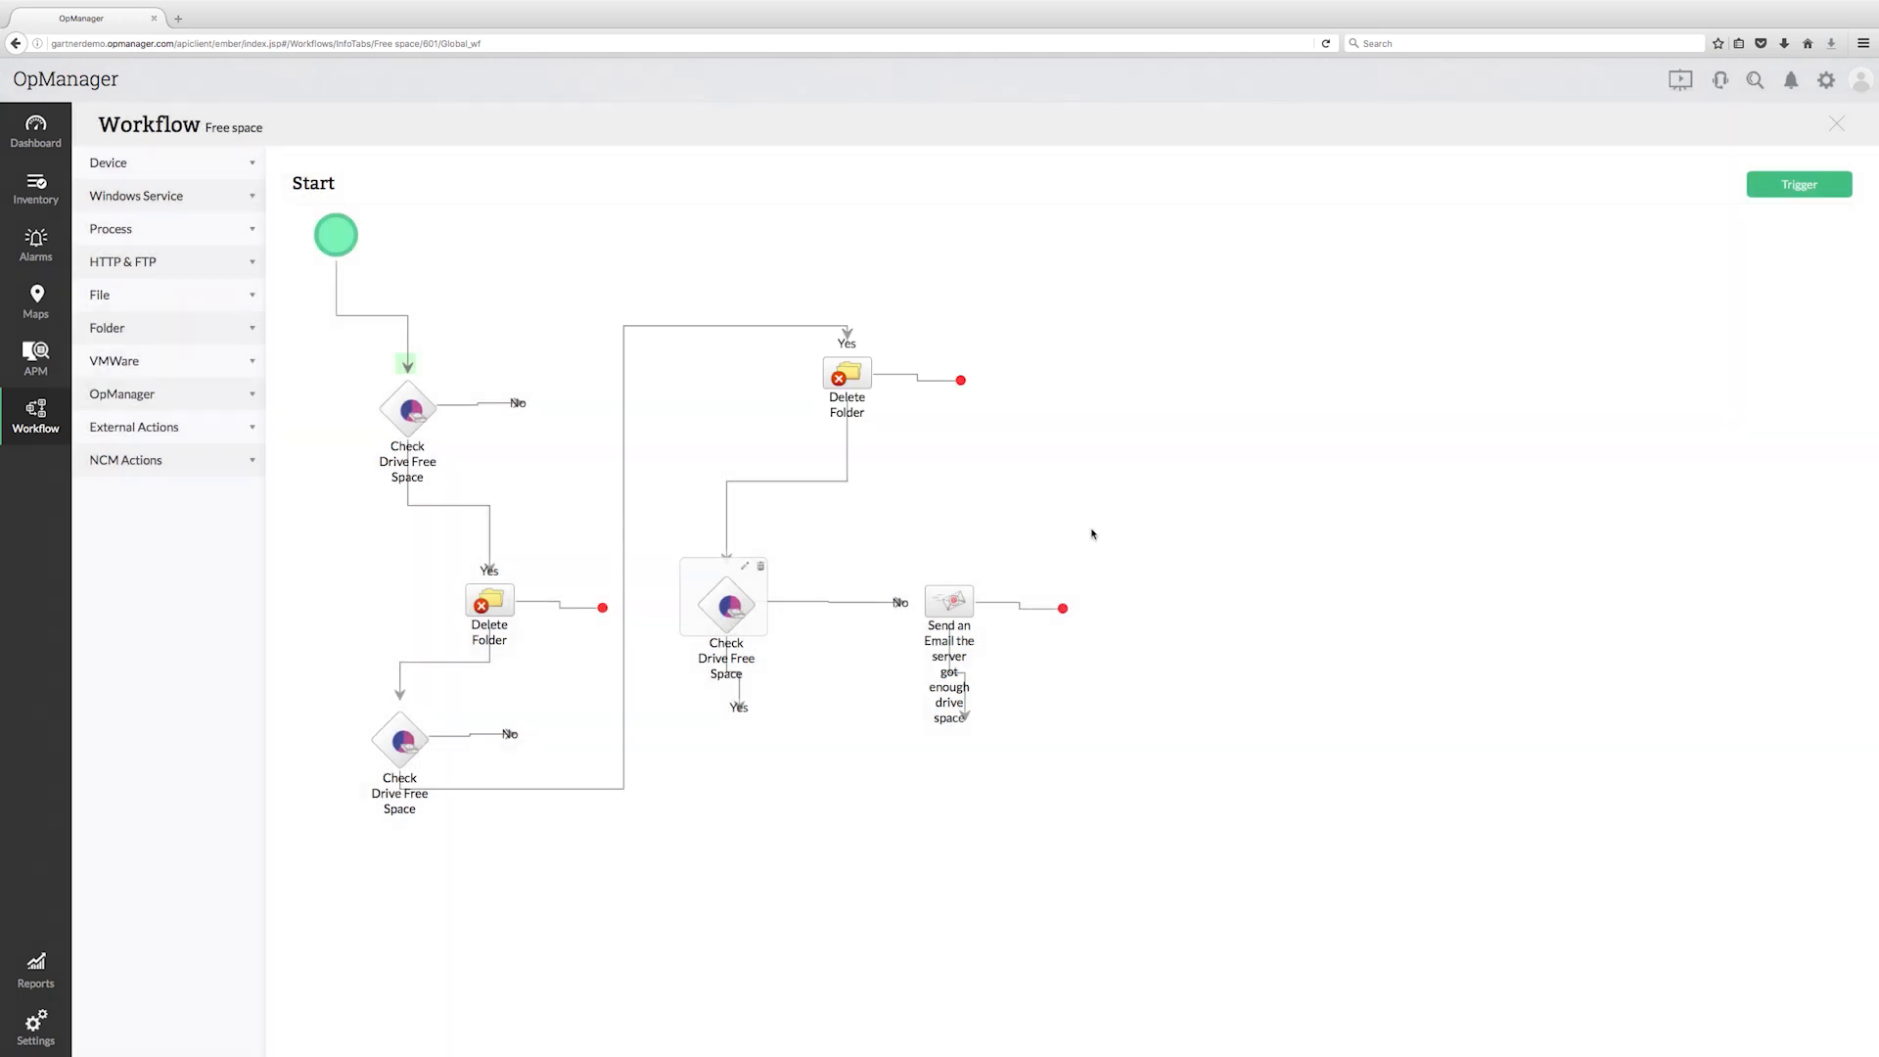
double_click(948, 599)
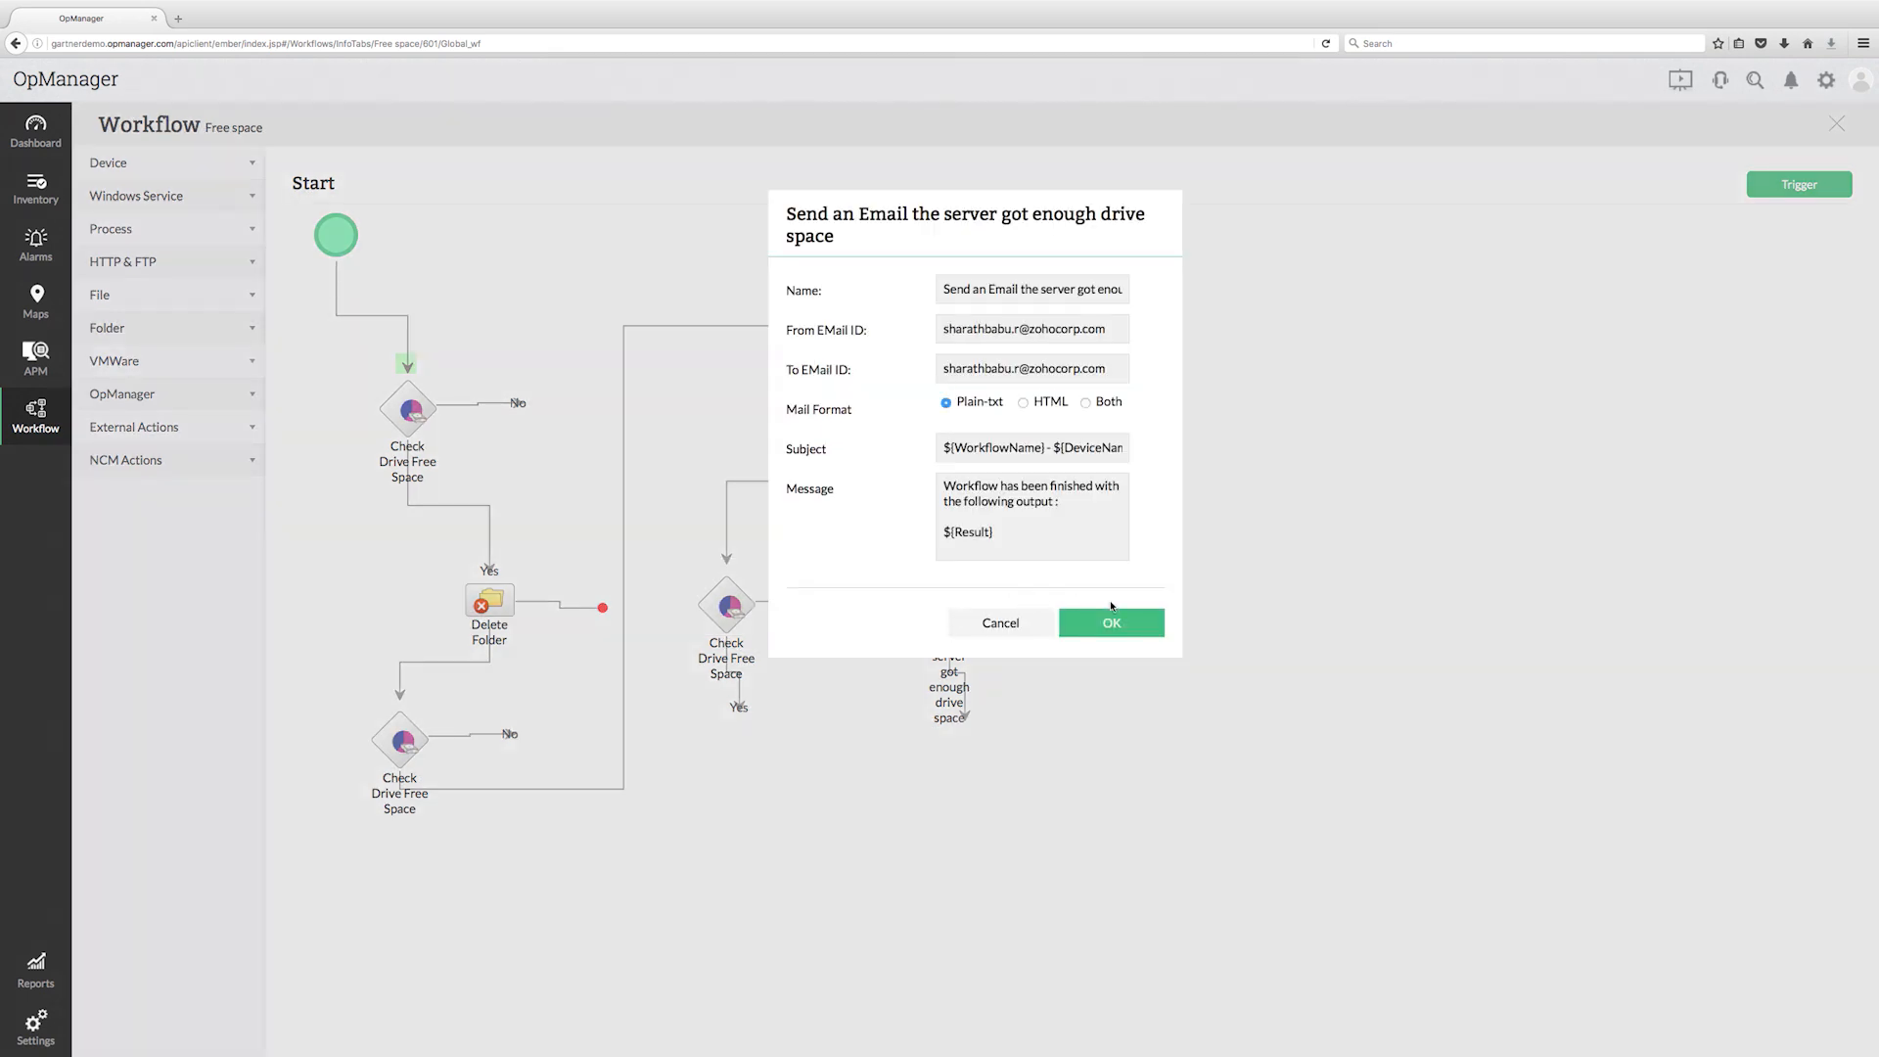
click(1110, 623)
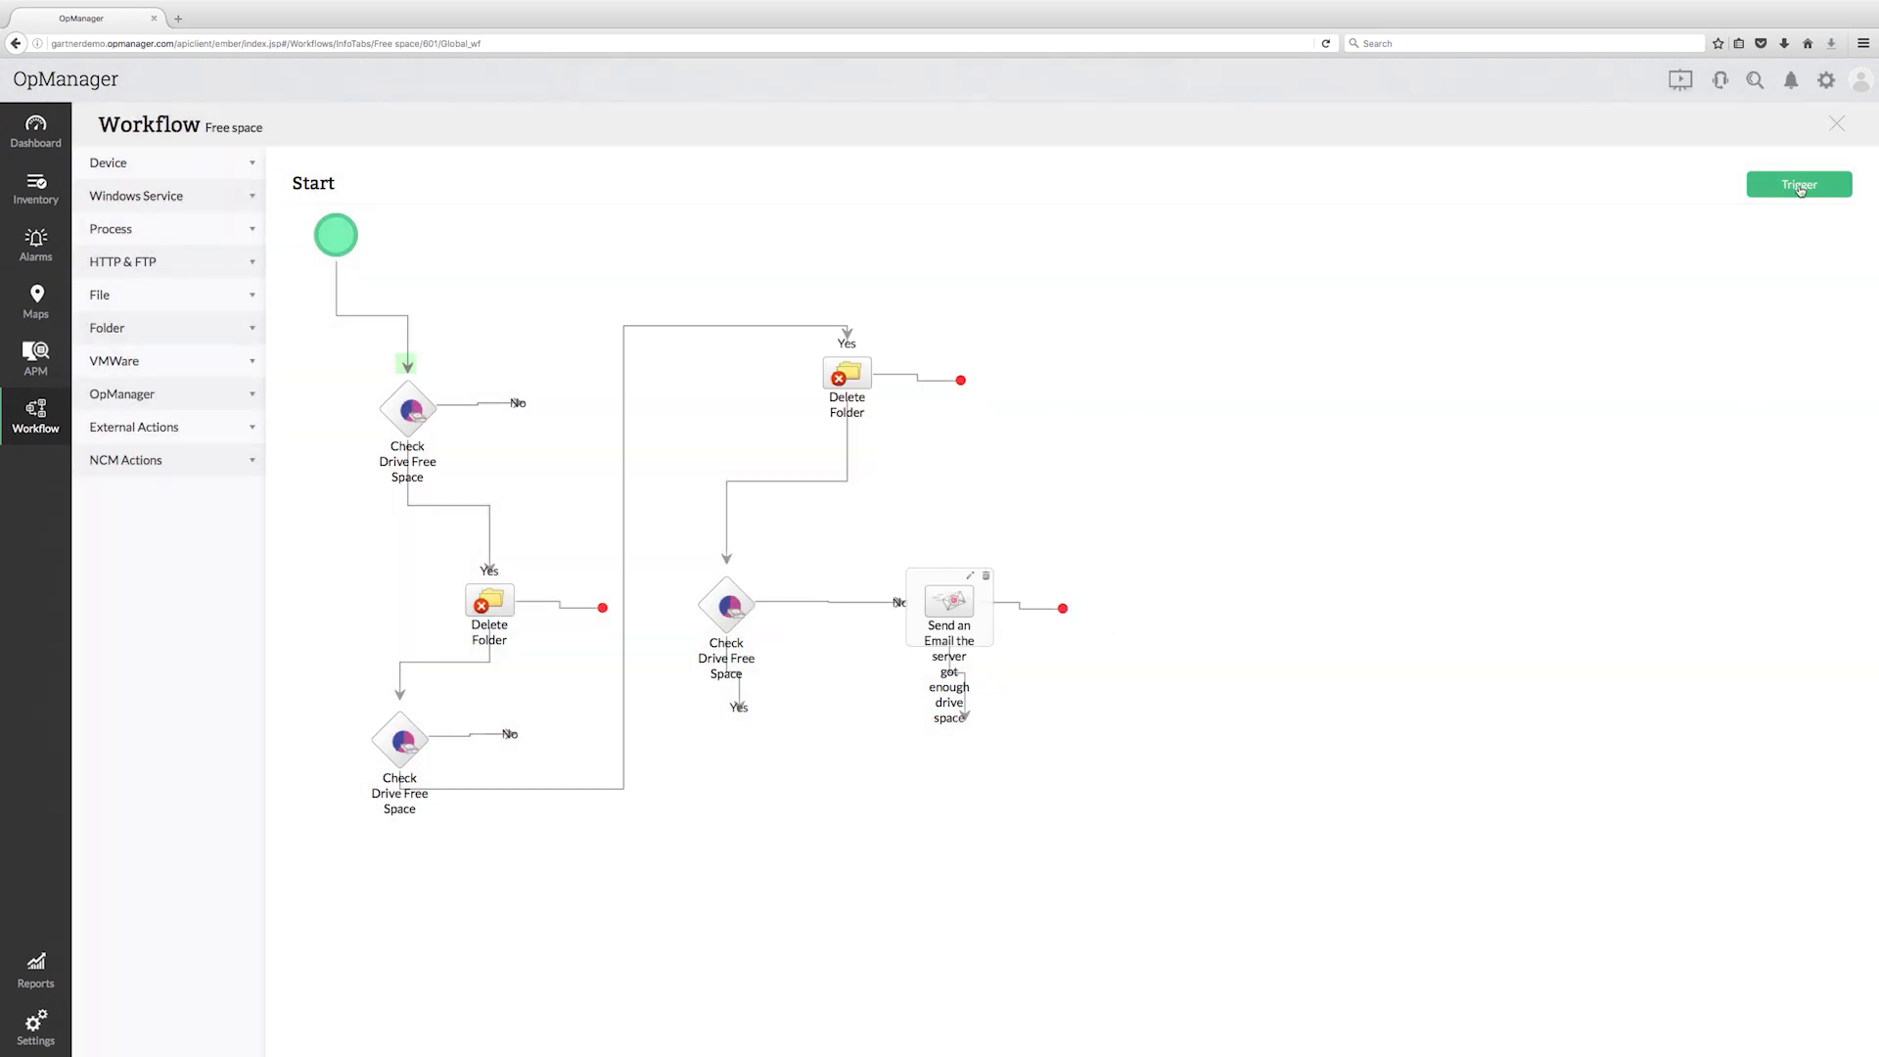
click(1797, 188)
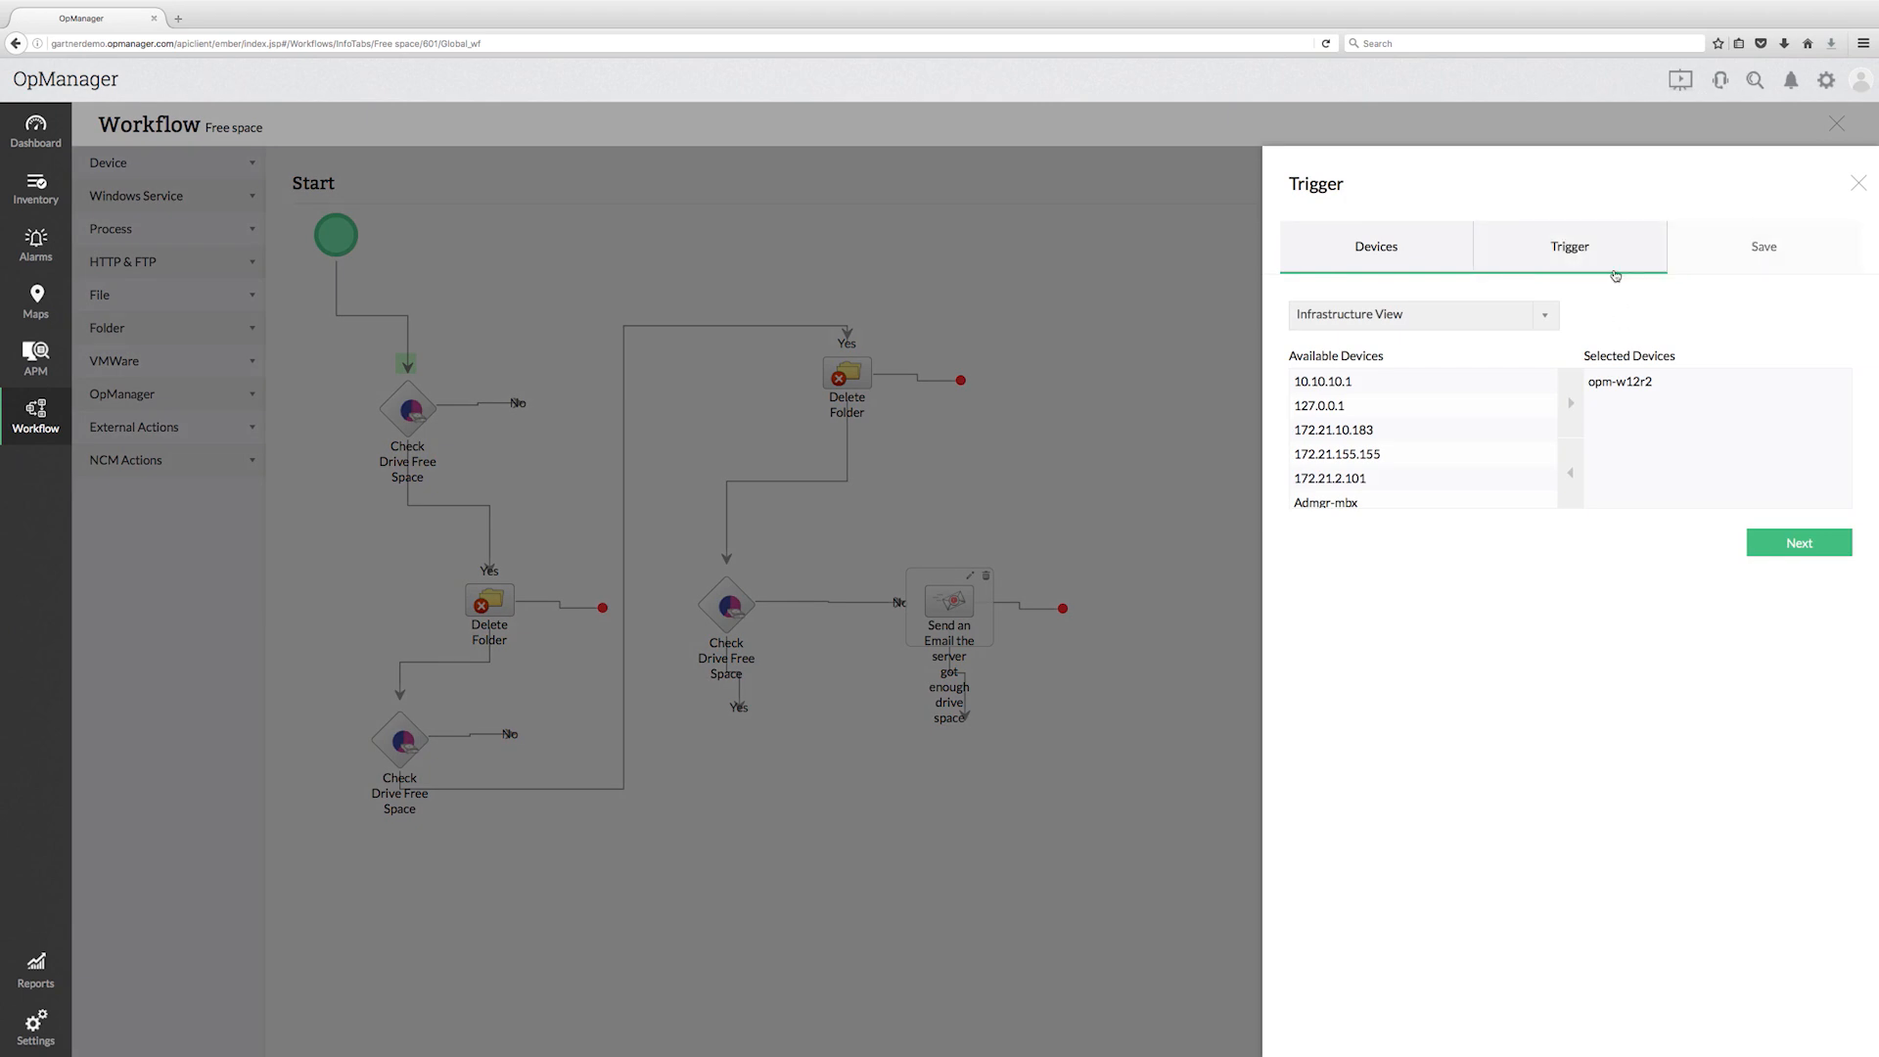
Step: Save the Free space workflow's weekly trigger and return to the All Workflows list
click(1568, 246)
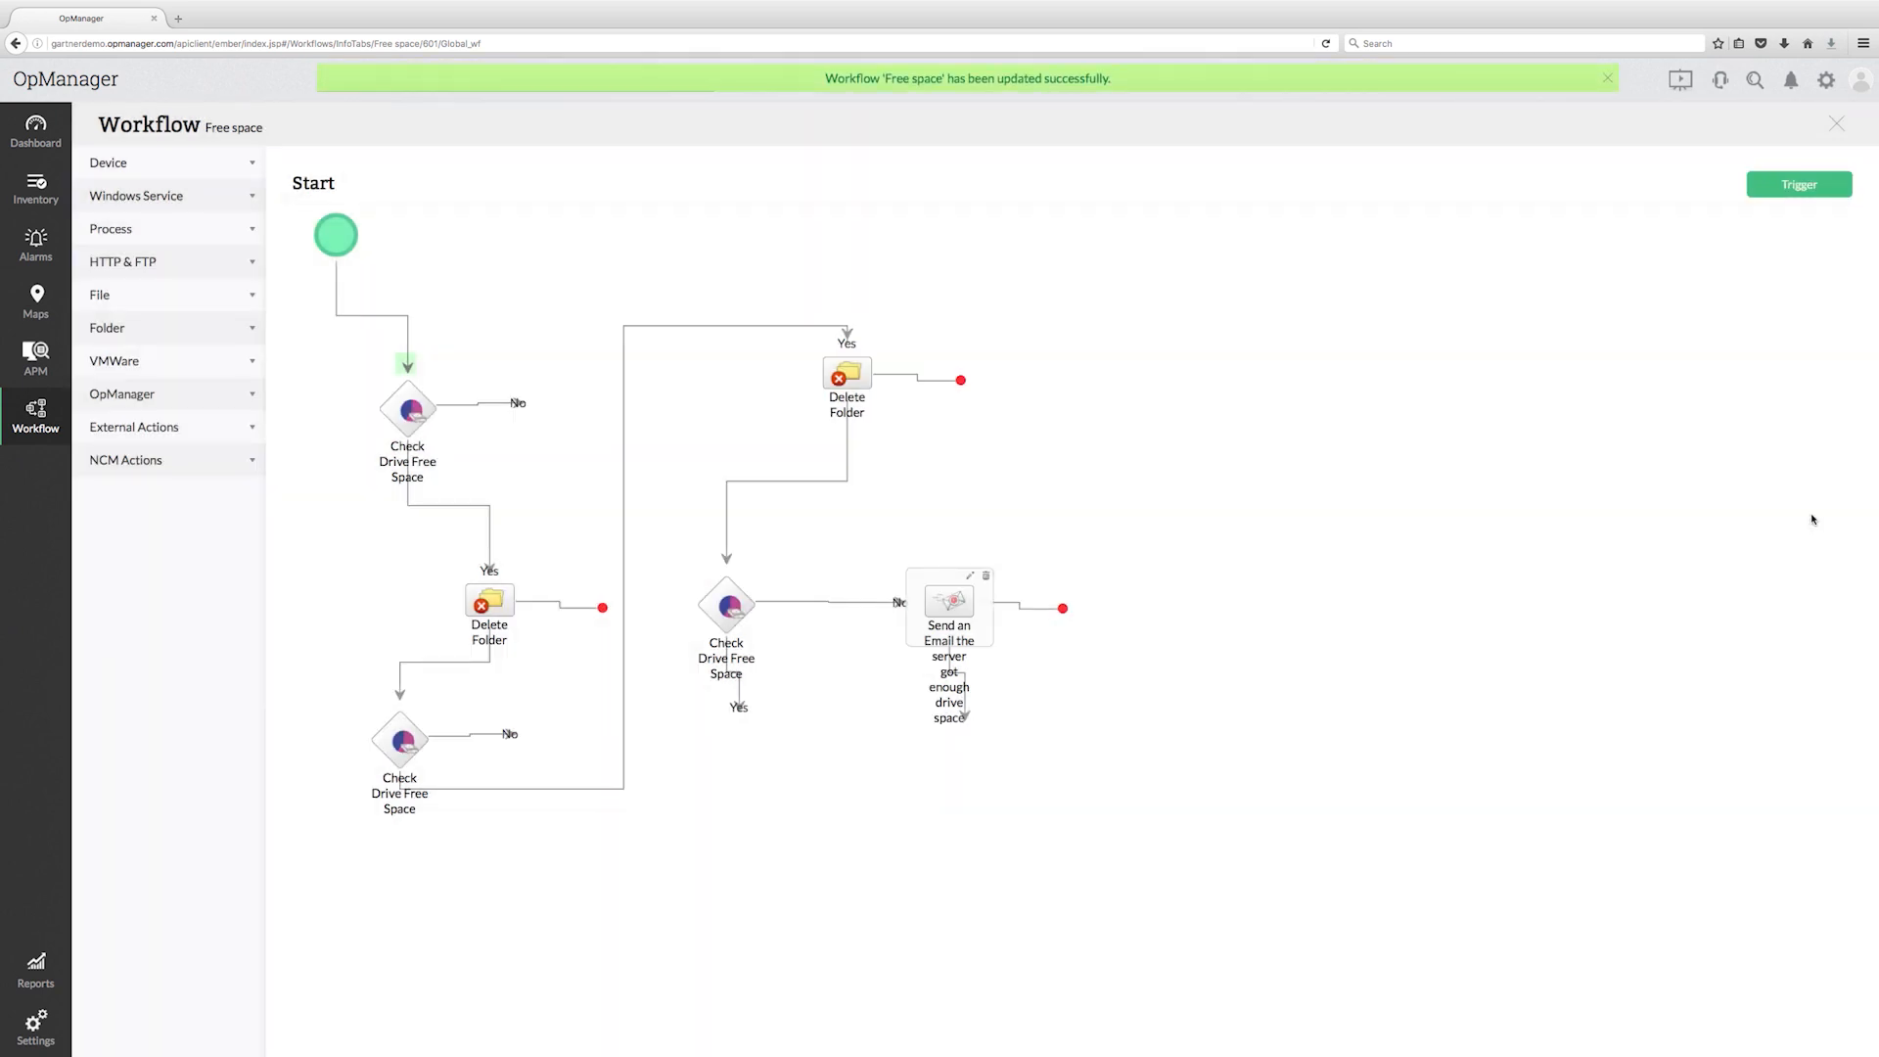
click(1836, 121)
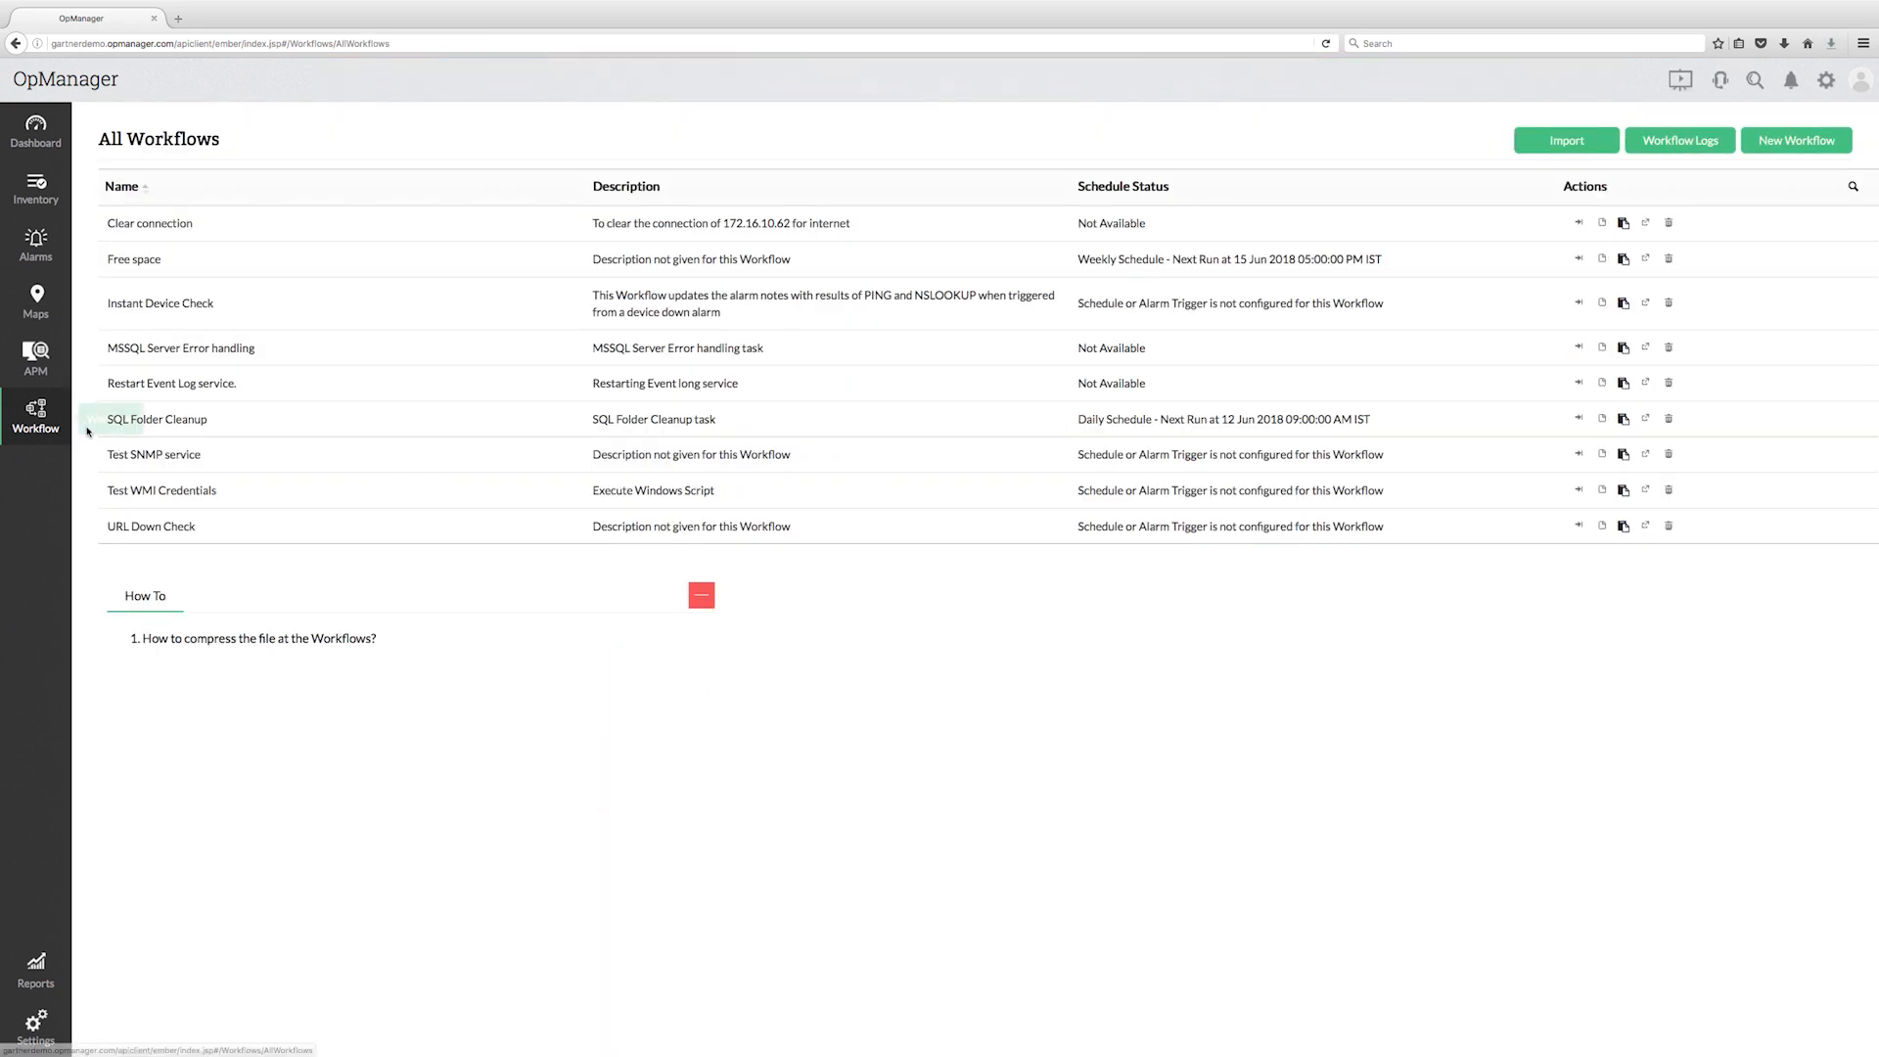
Step: Review Clear connection's Execute Command step (172.16.10.62, port 22) and move to its trigger setup
click(153, 455)
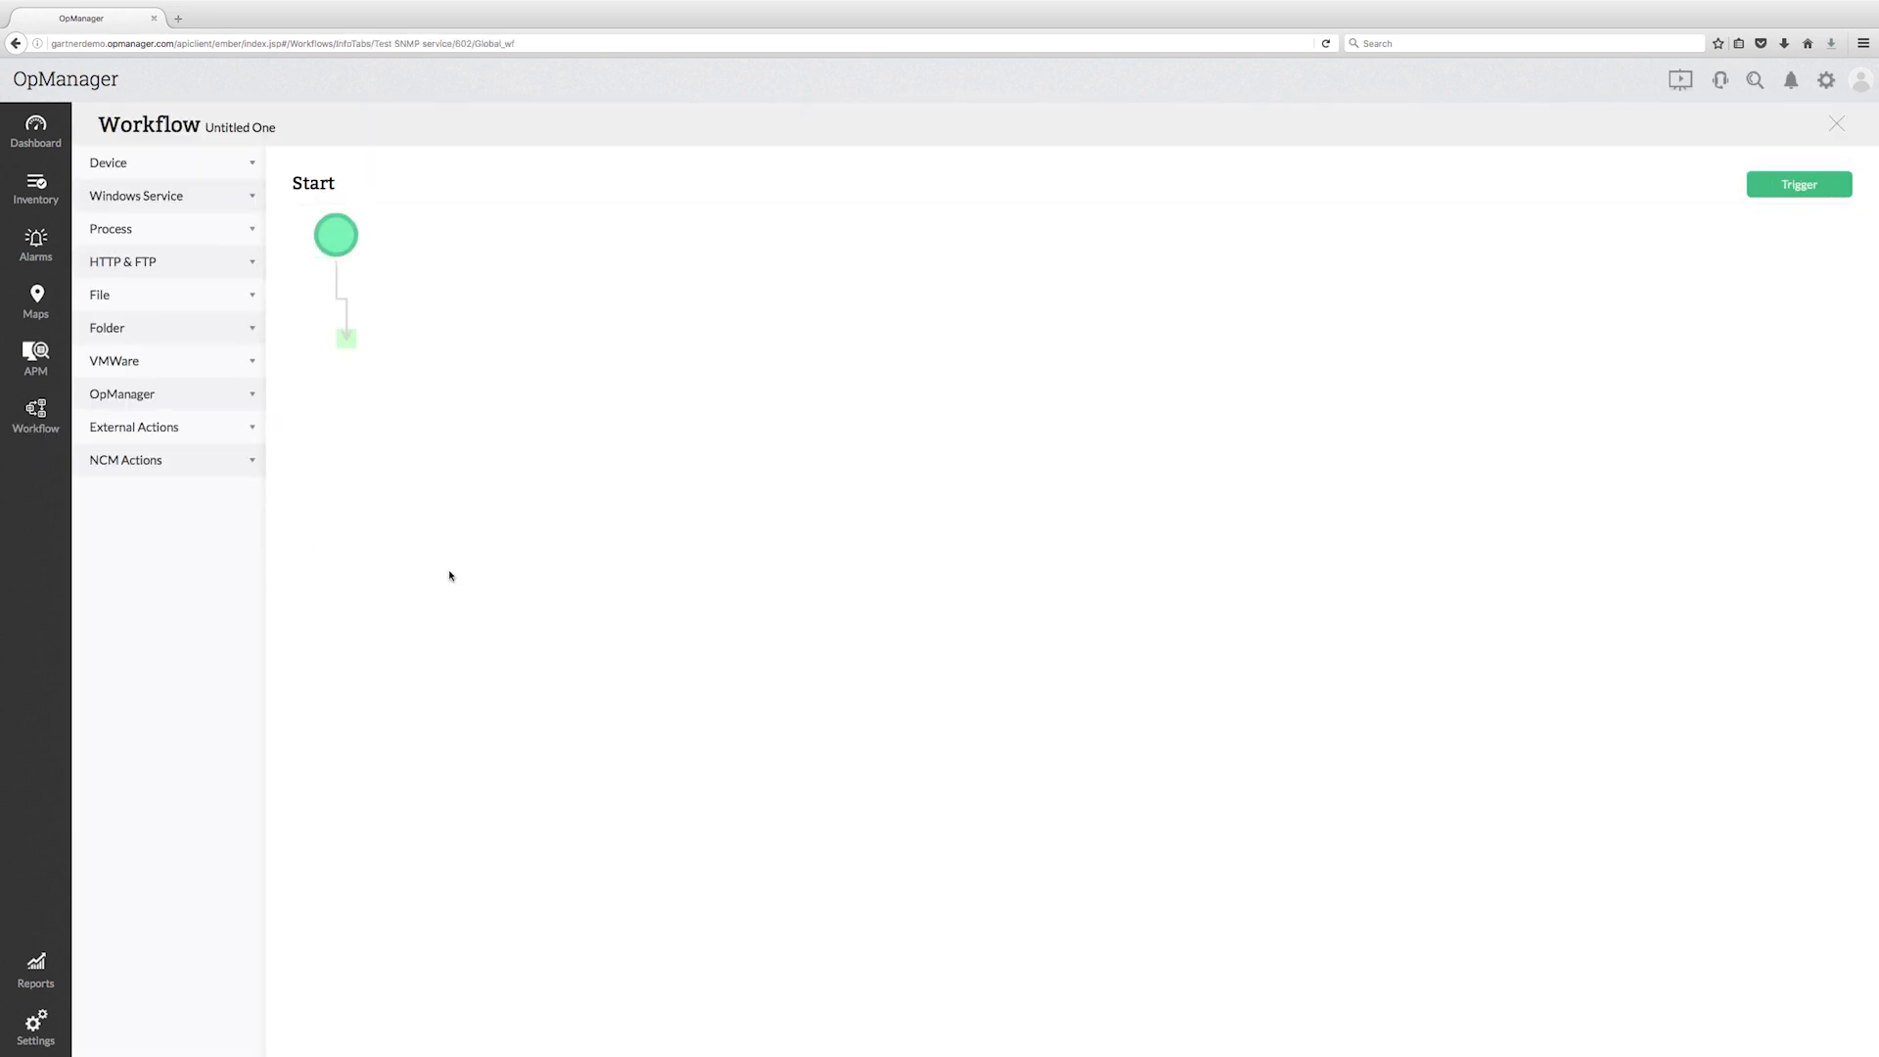
click(126, 458)
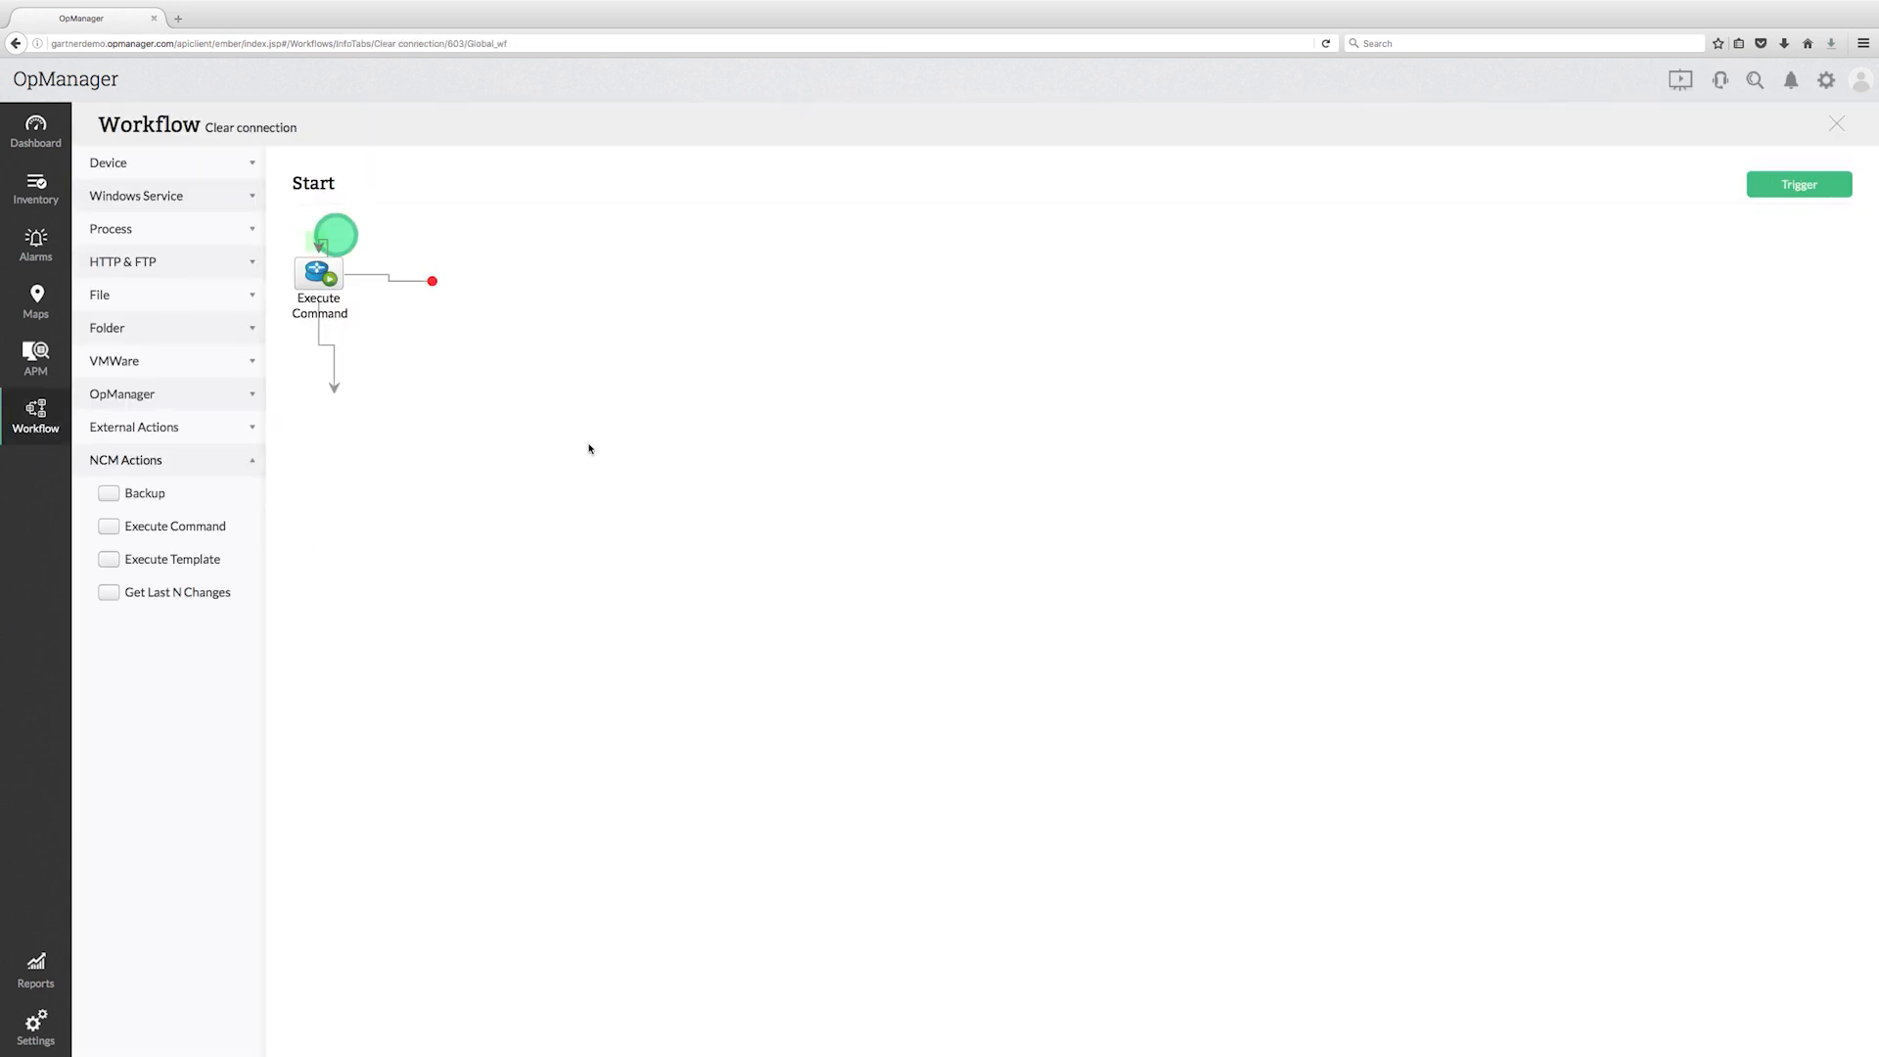
mouse_move(425, 398)
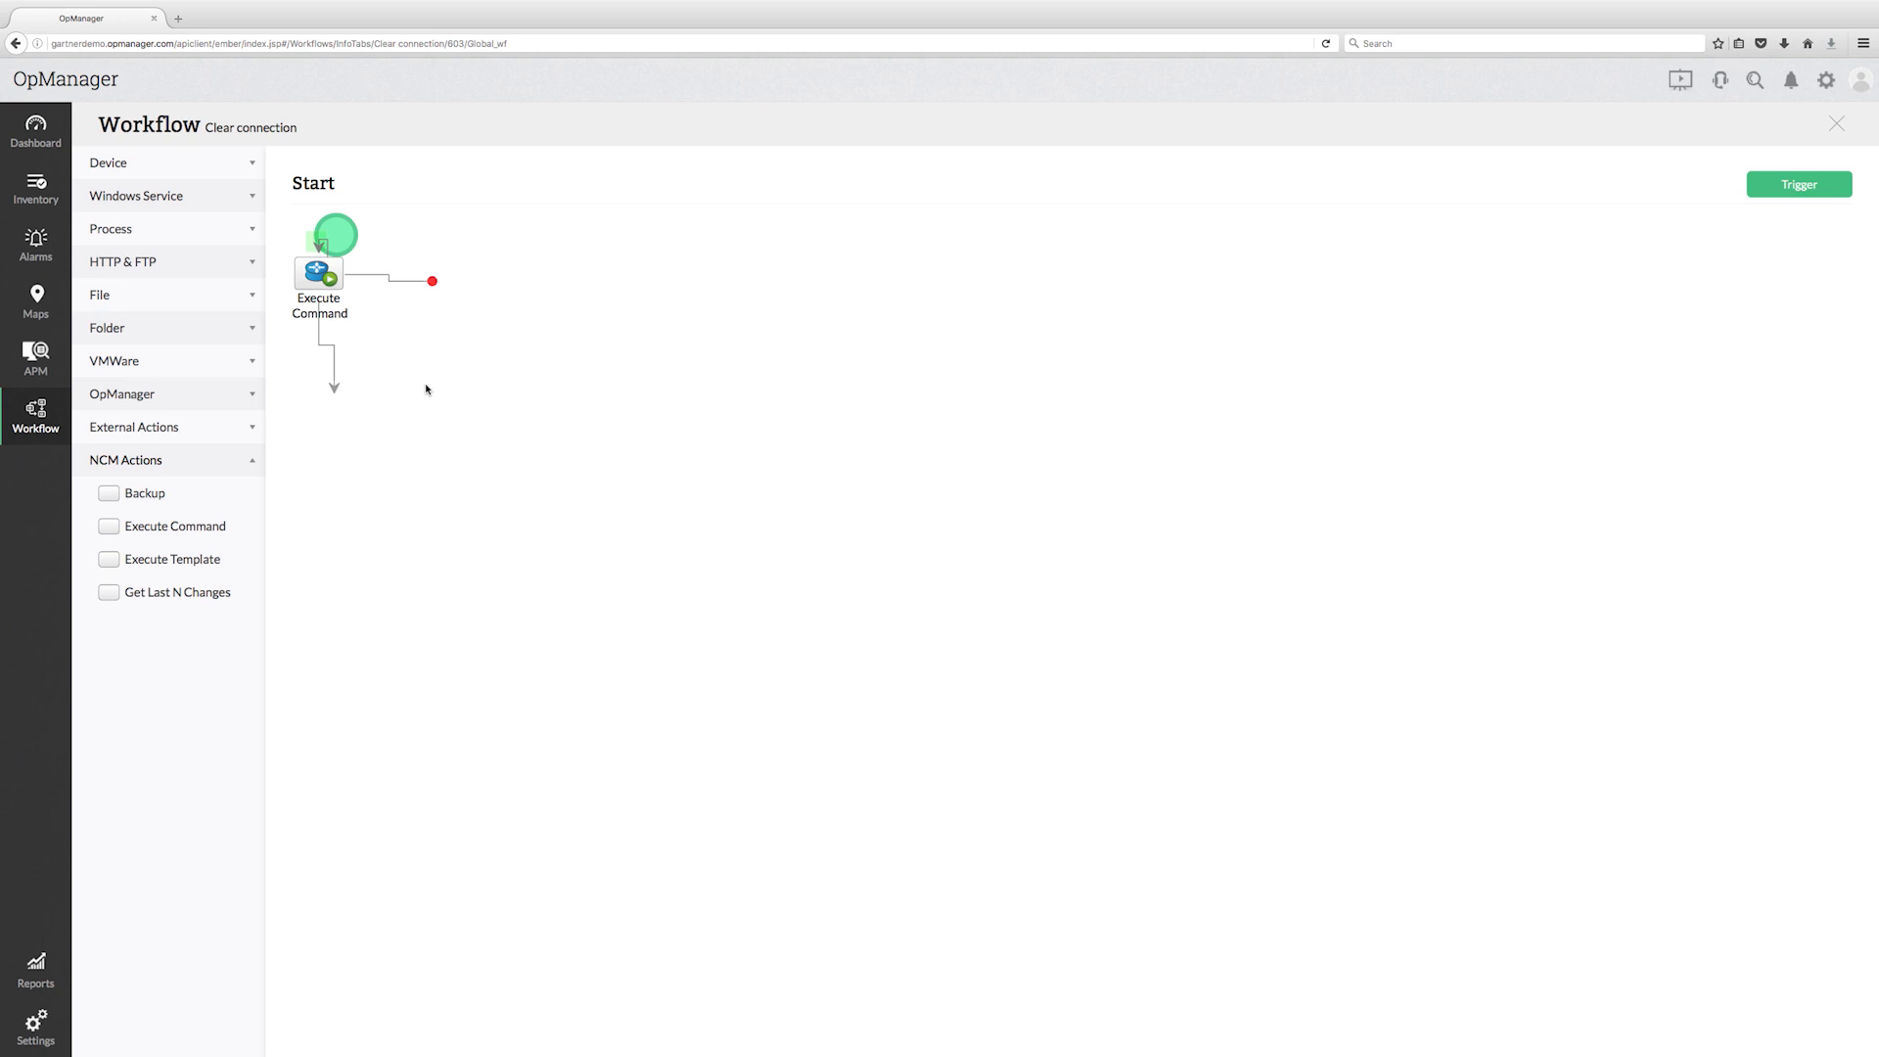
double_click(317, 274)
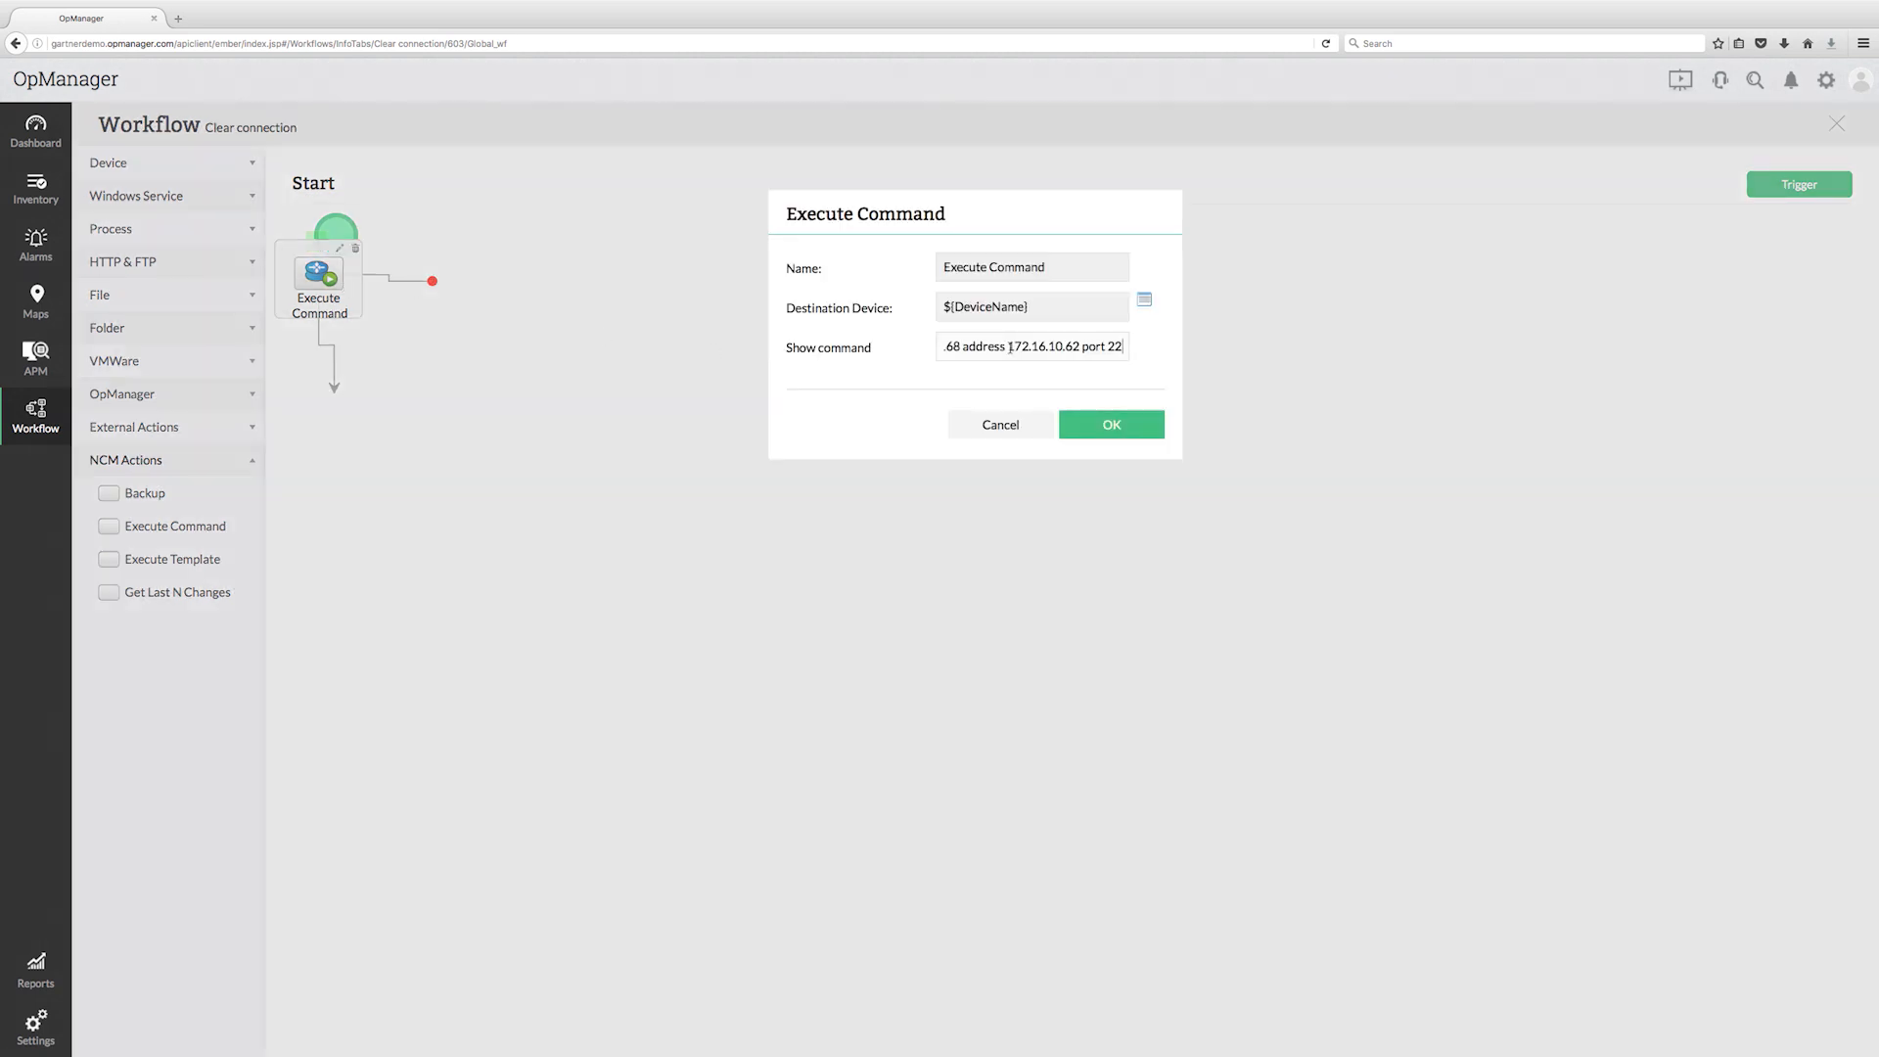
click(1108, 424)
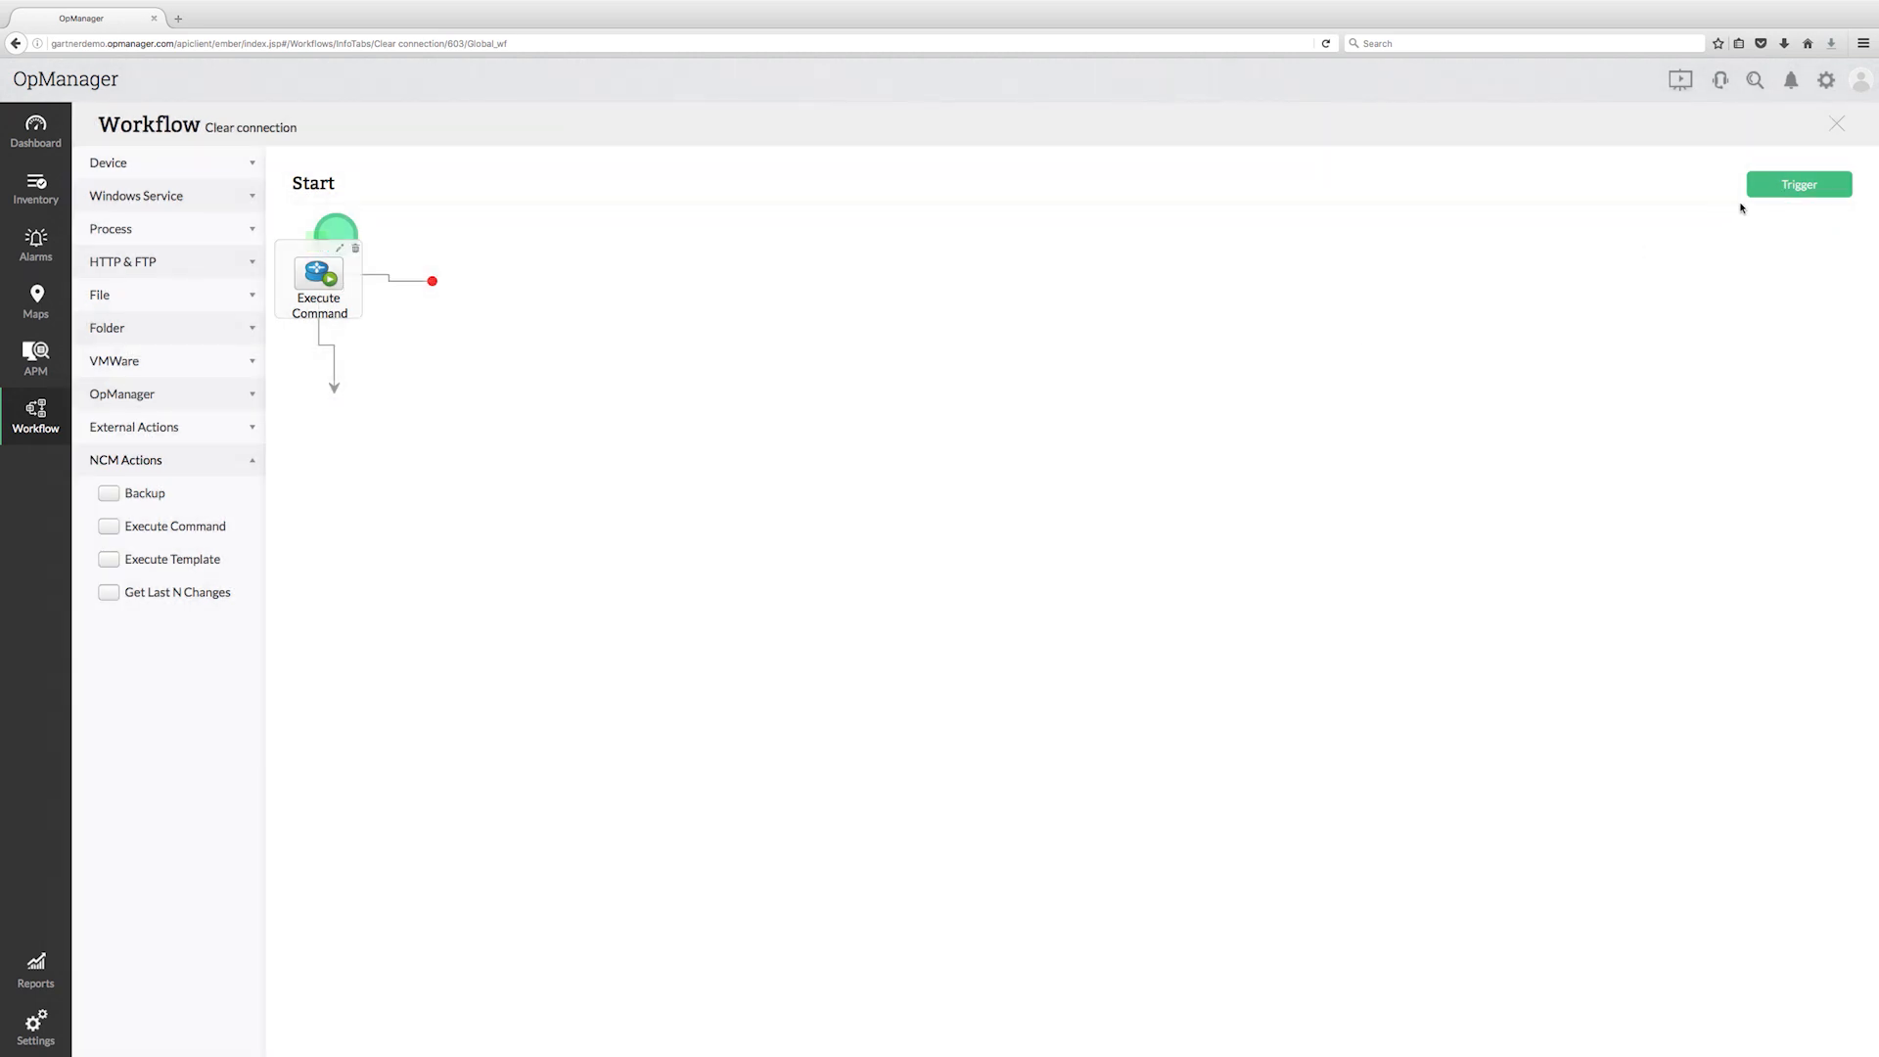
click(1797, 184)
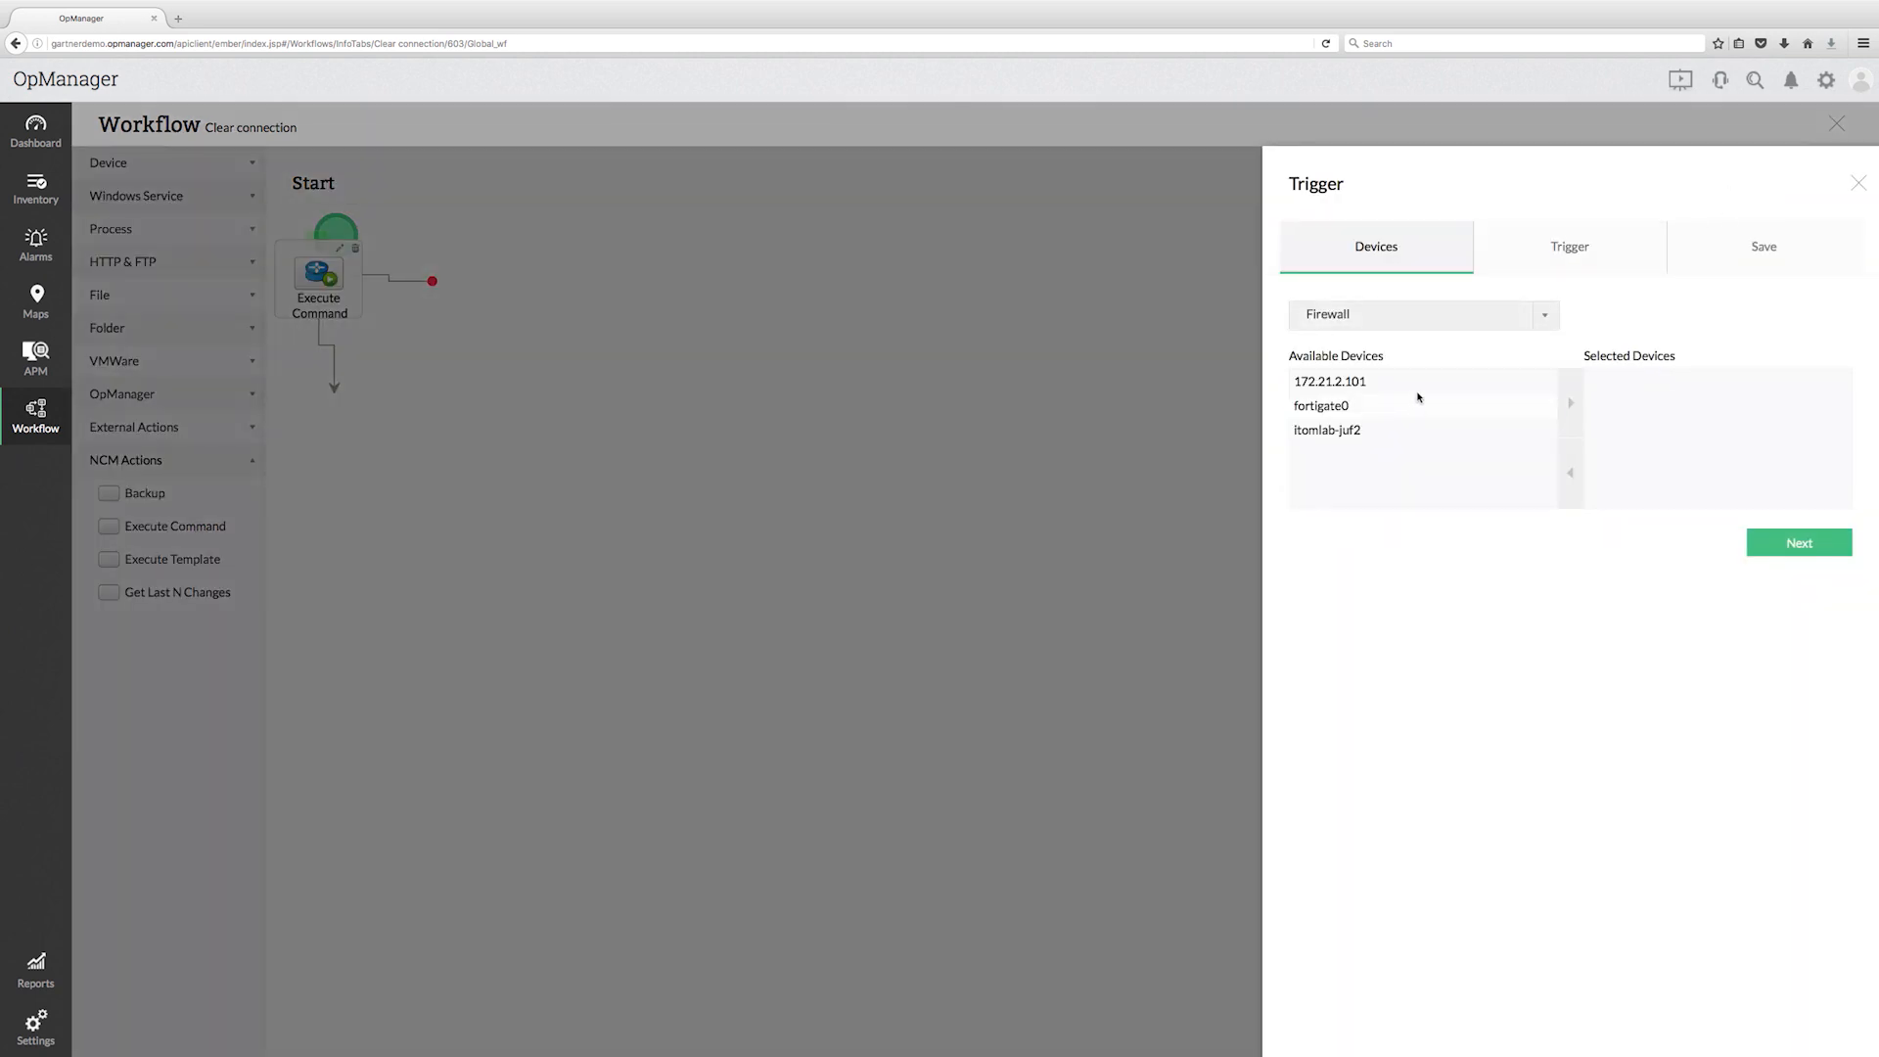
Step: Select firewall fortigate0 as trigger device with a Critical alarm condition, reaching the save details
double_click(1320, 405)
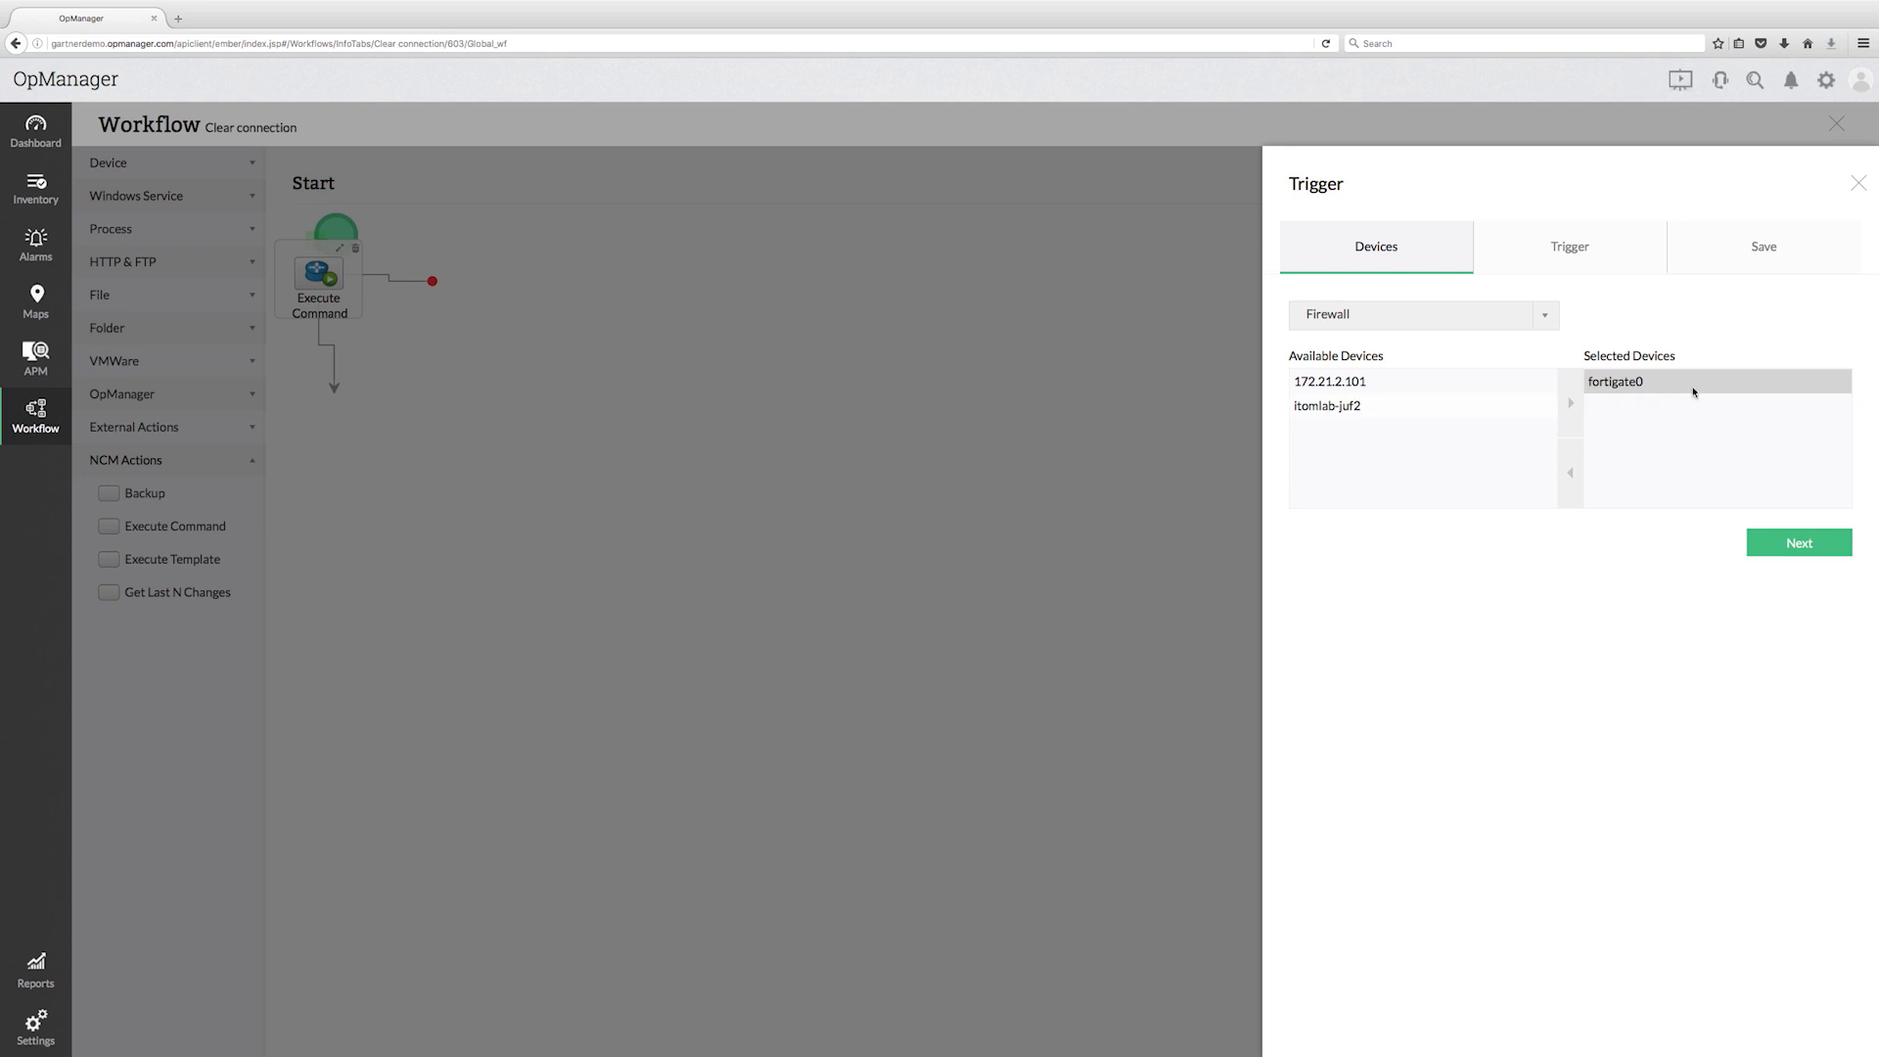
click(1568, 247)
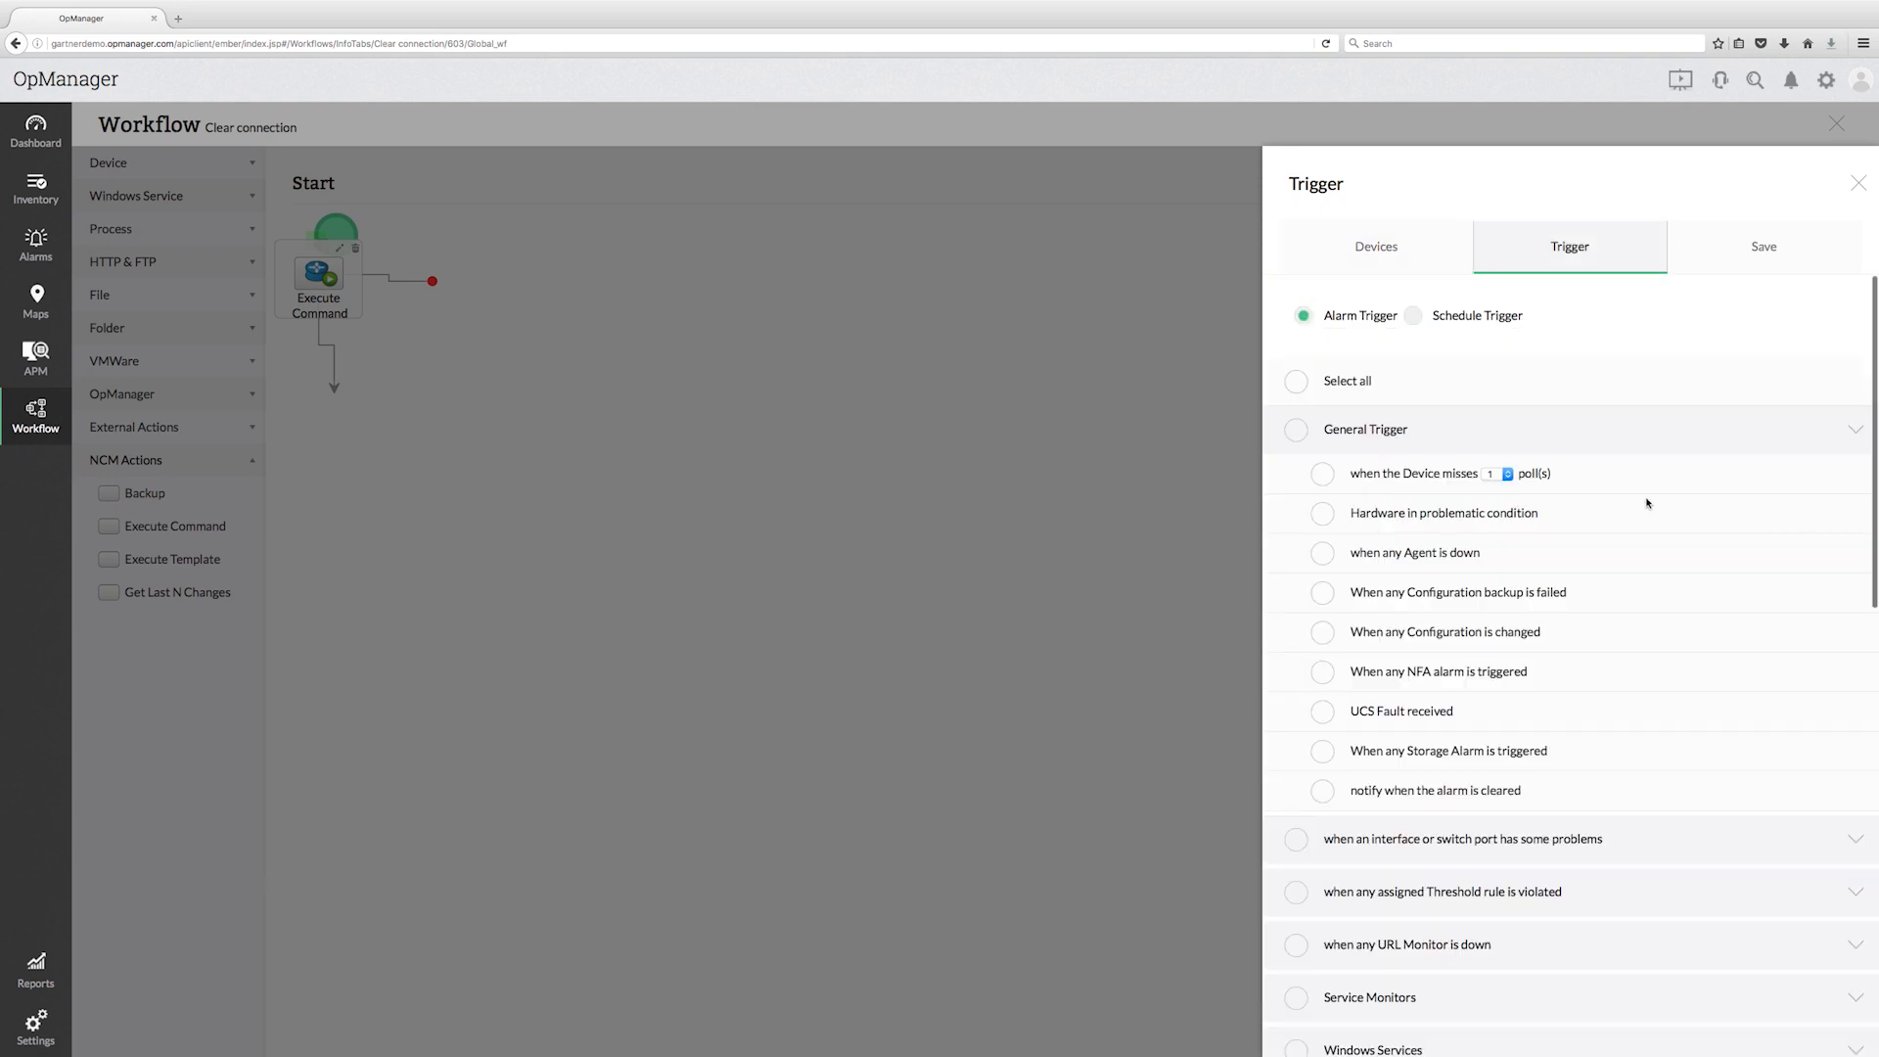
scroll(down, 3)
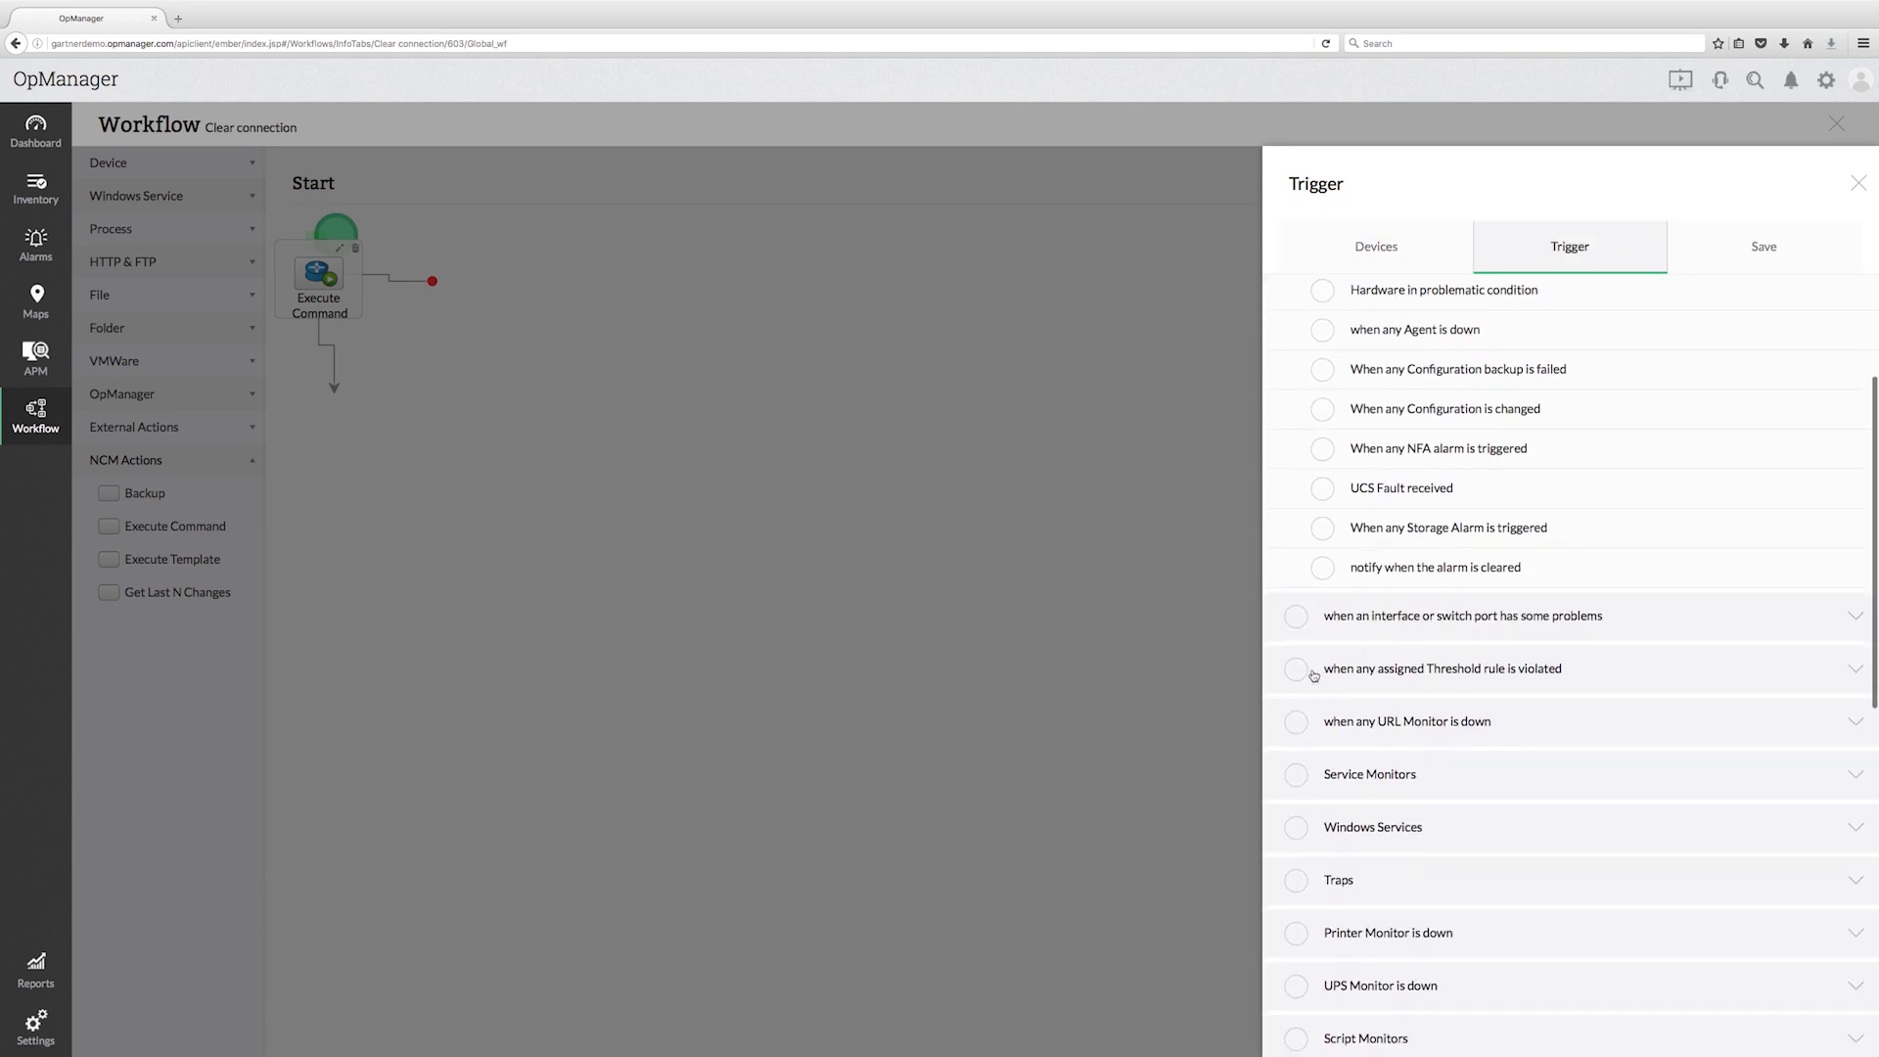
scroll(down, 3)
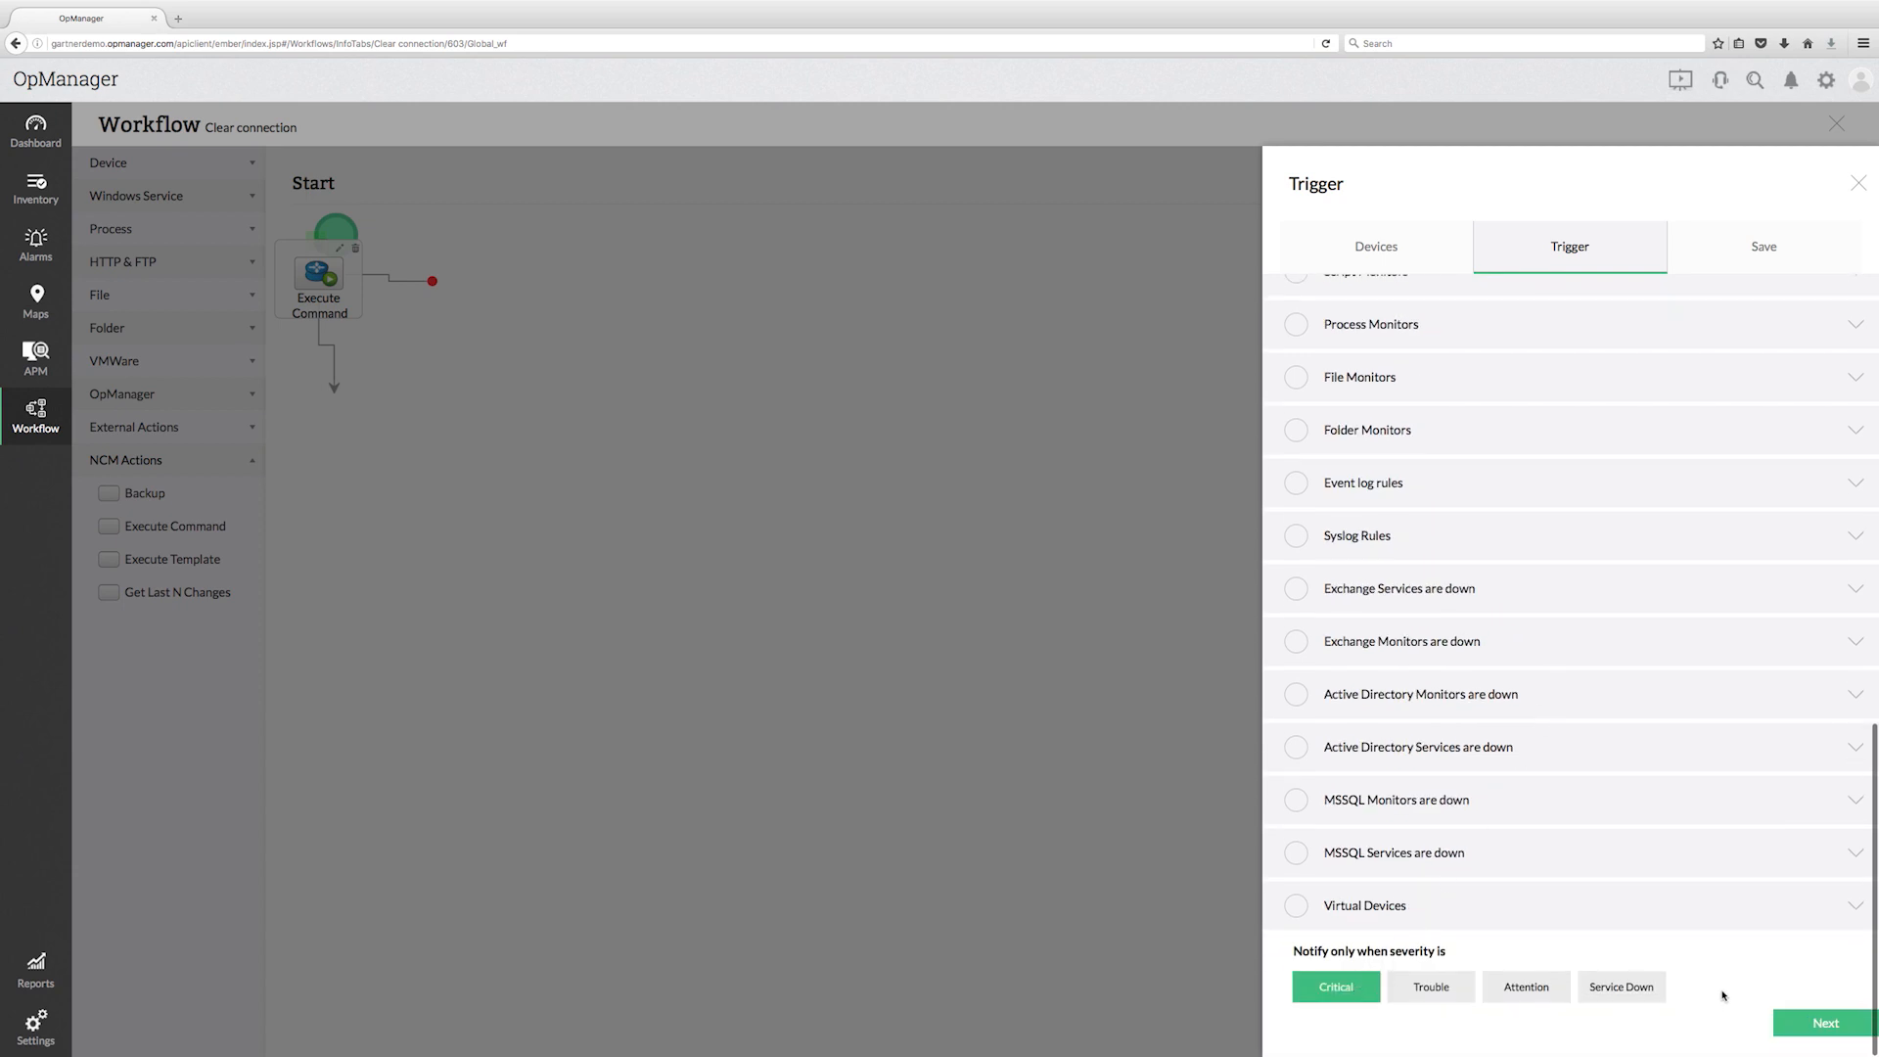
click(1825, 1022)
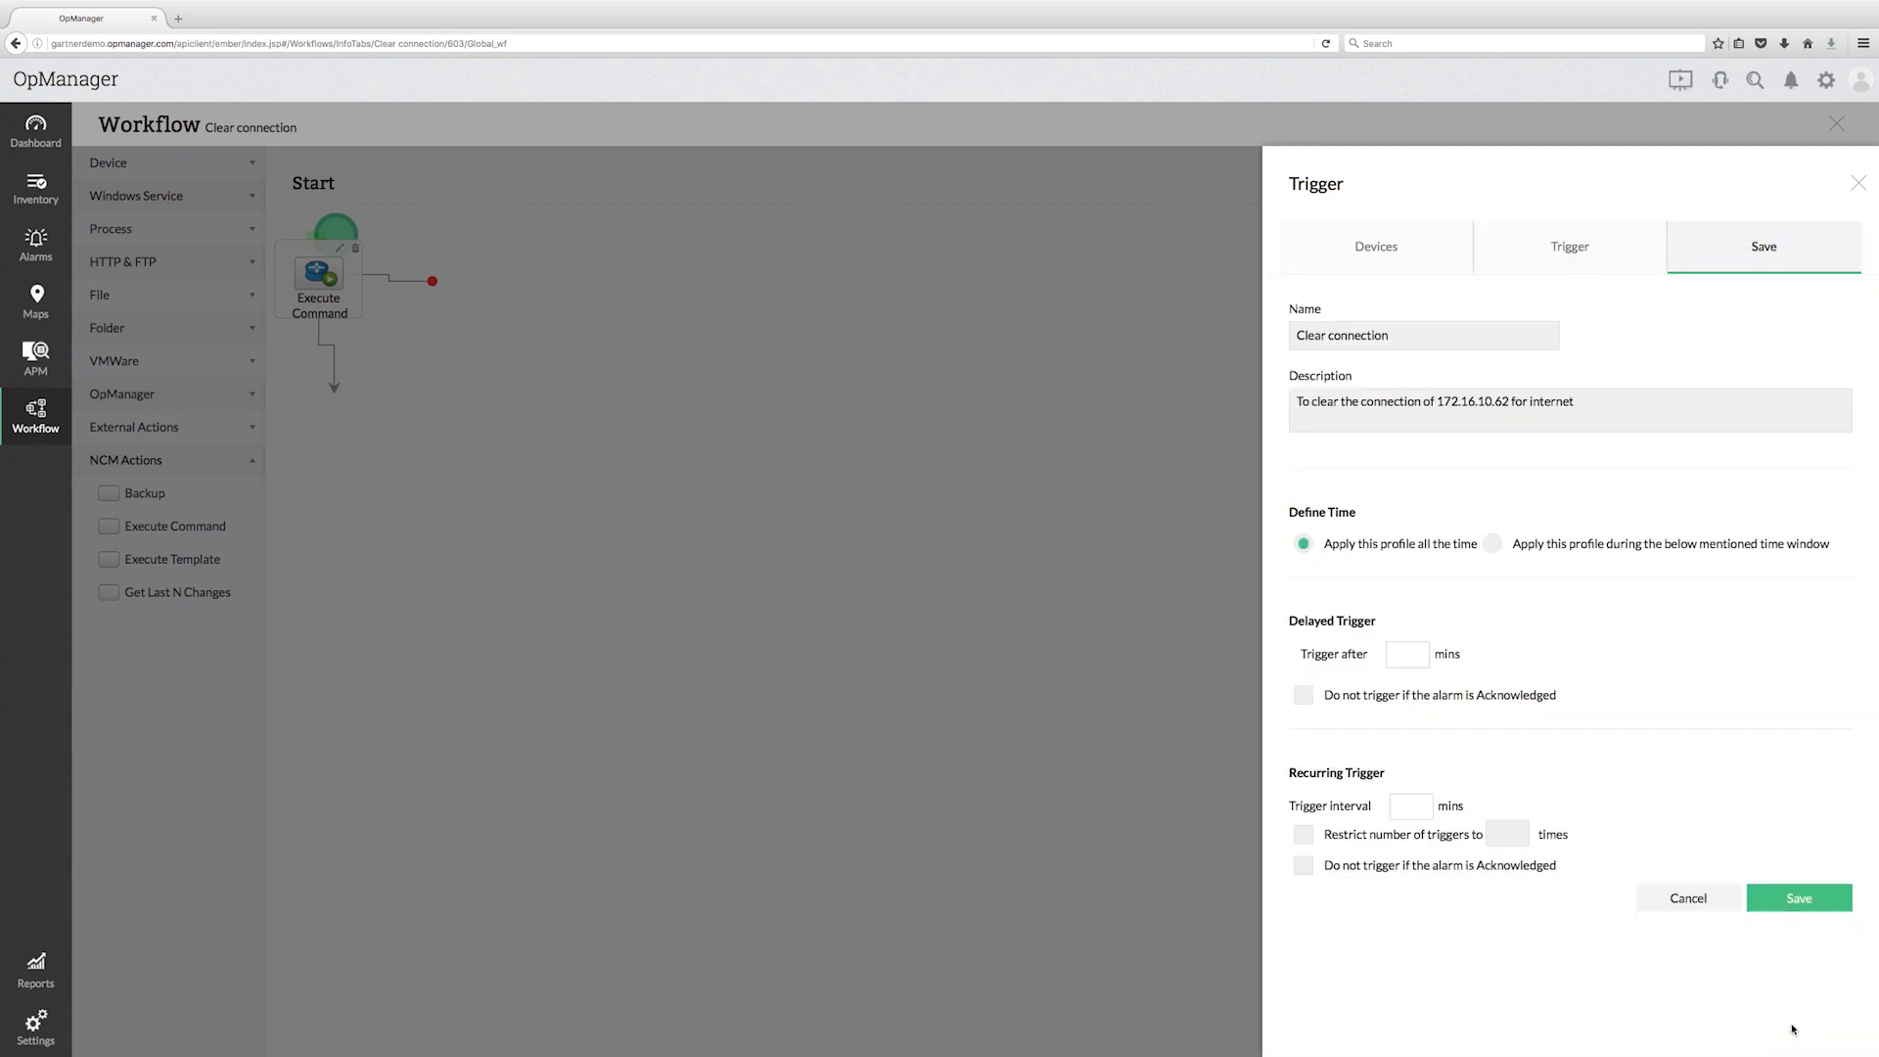